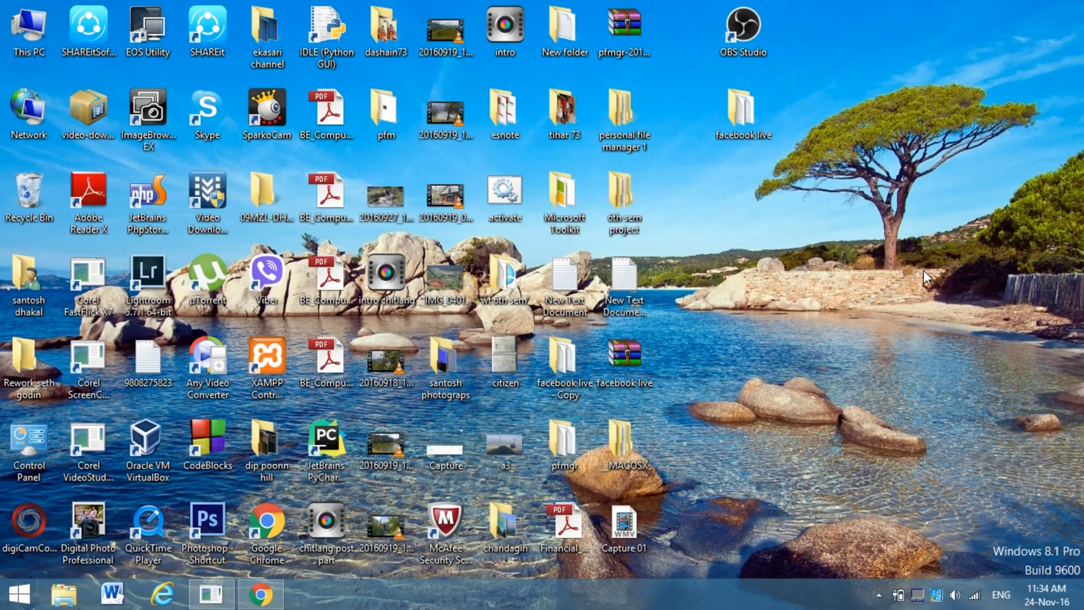
{"action": "mouse_move", "coordinate": [829, 261]}
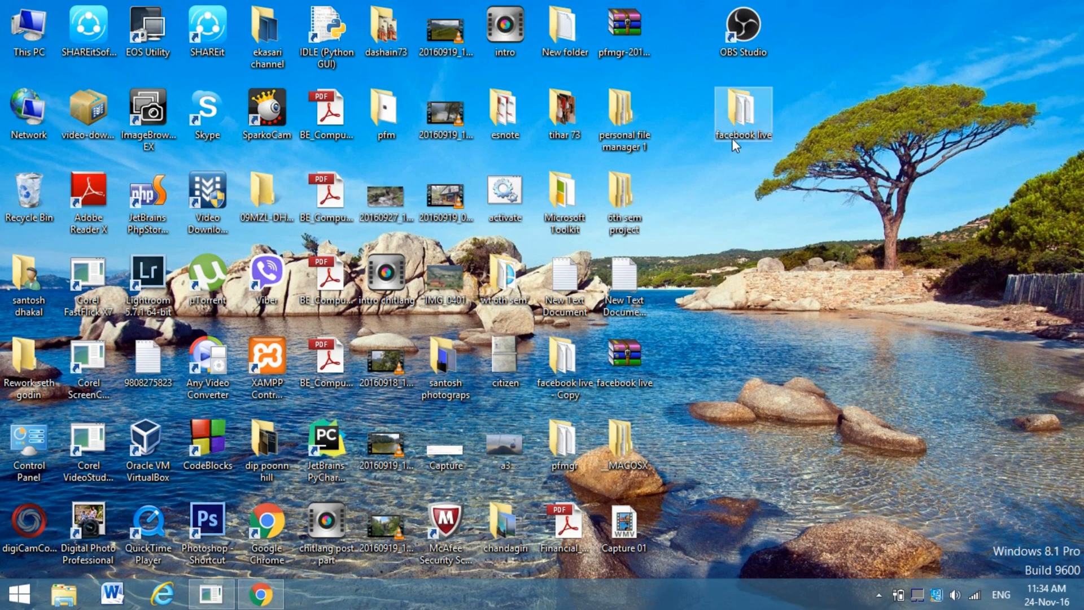
{"action": "mouse_move", "coordinate": [743, 114]}
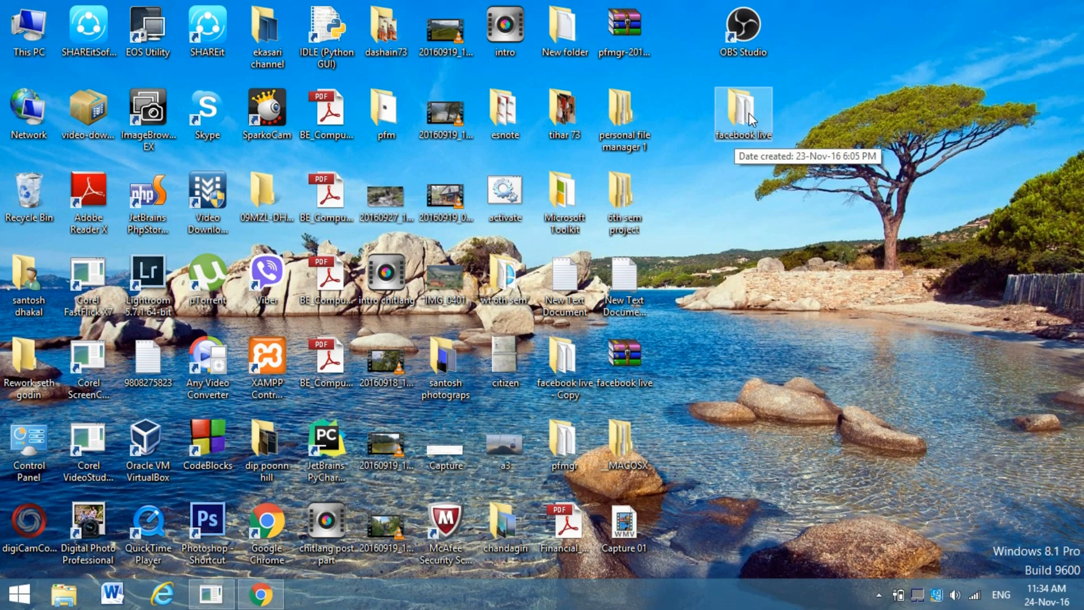
{"action": "mouse_move", "coordinate": [764, 157]}
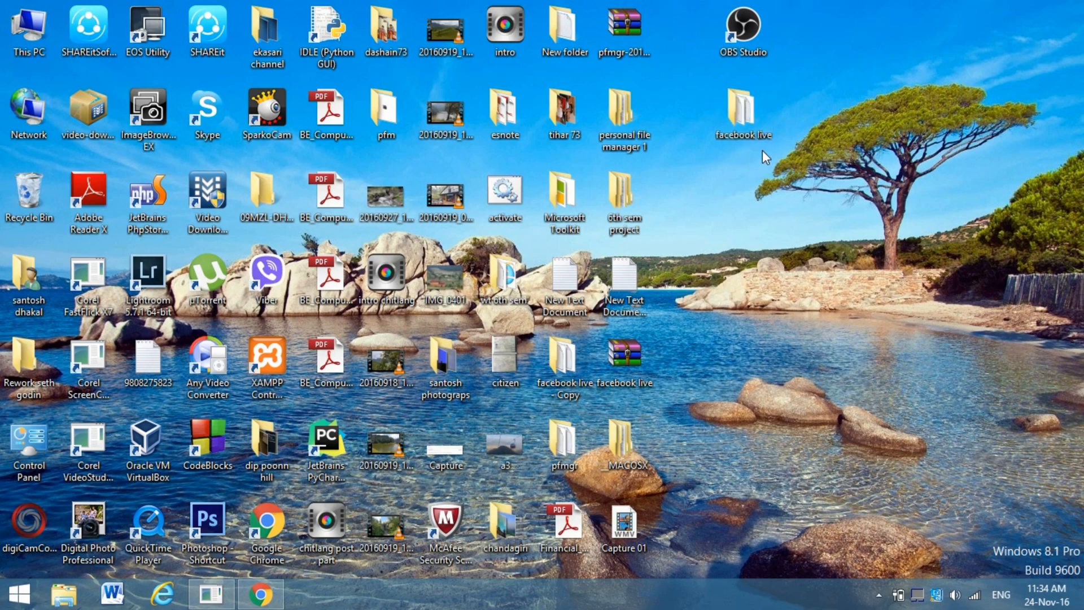
{"action": "mouse_move", "coordinate": [812, 80]}
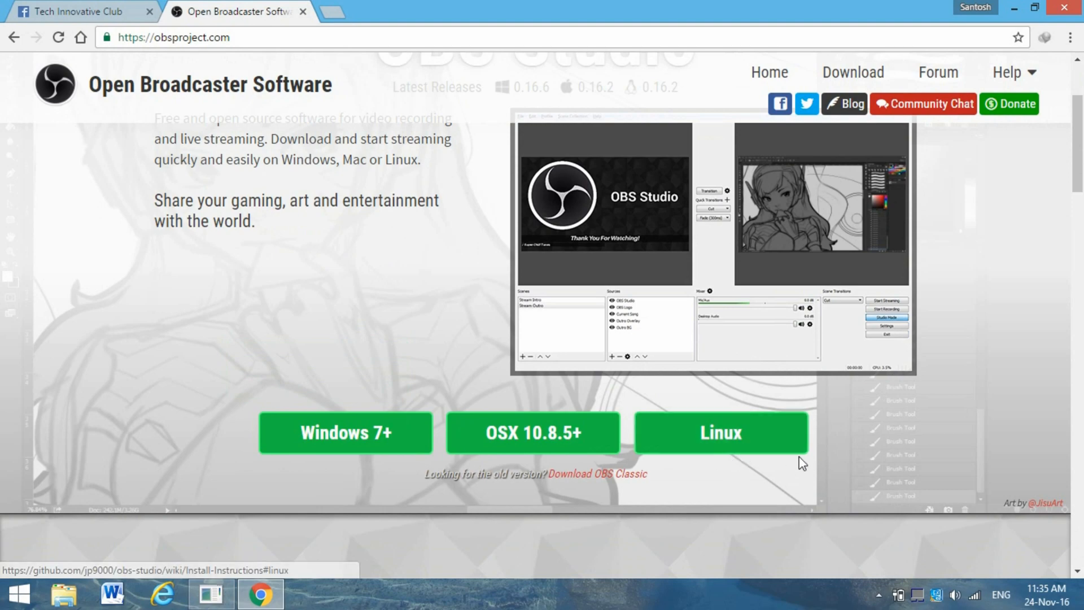
Close the obsproject.com OBS Studio download tab to return to the desktop
{"action": "scroll", "scroll_direction": "up", "scroll_amount": 3}
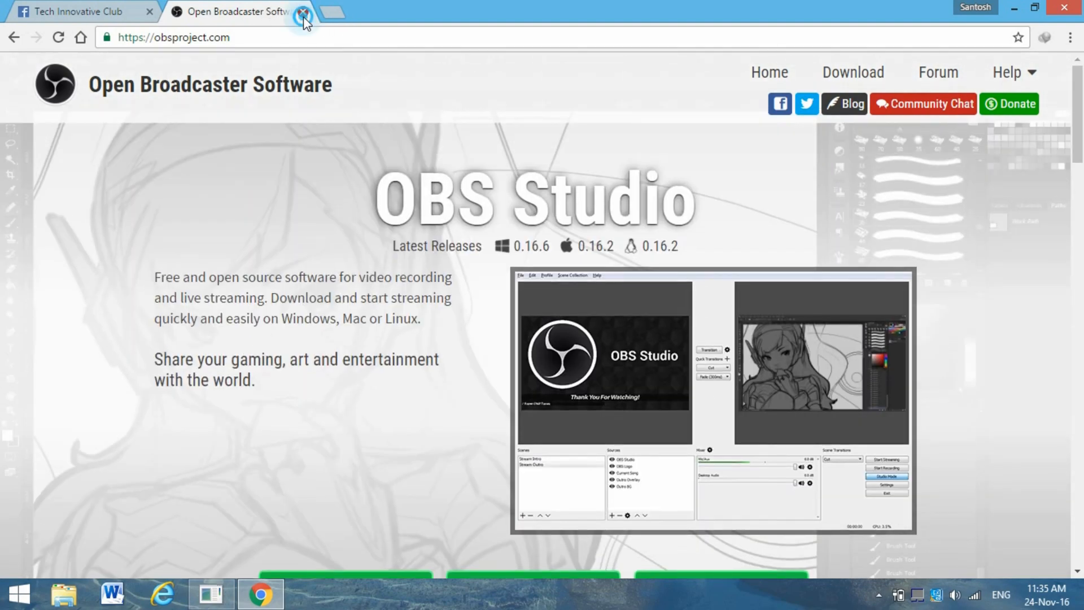
{"action": "left_click", "coordinate": [302, 12]}
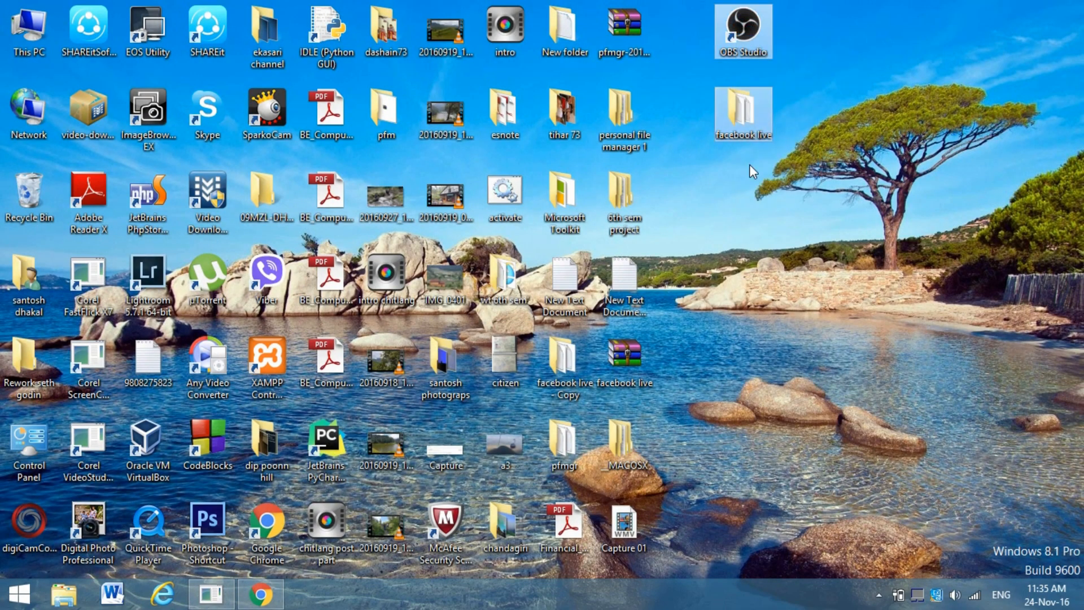
Return to Chrome, open developers.facebook.com in a new tab, and show My Apps
{"action": "left_click", "coordinate": [259, 593]}
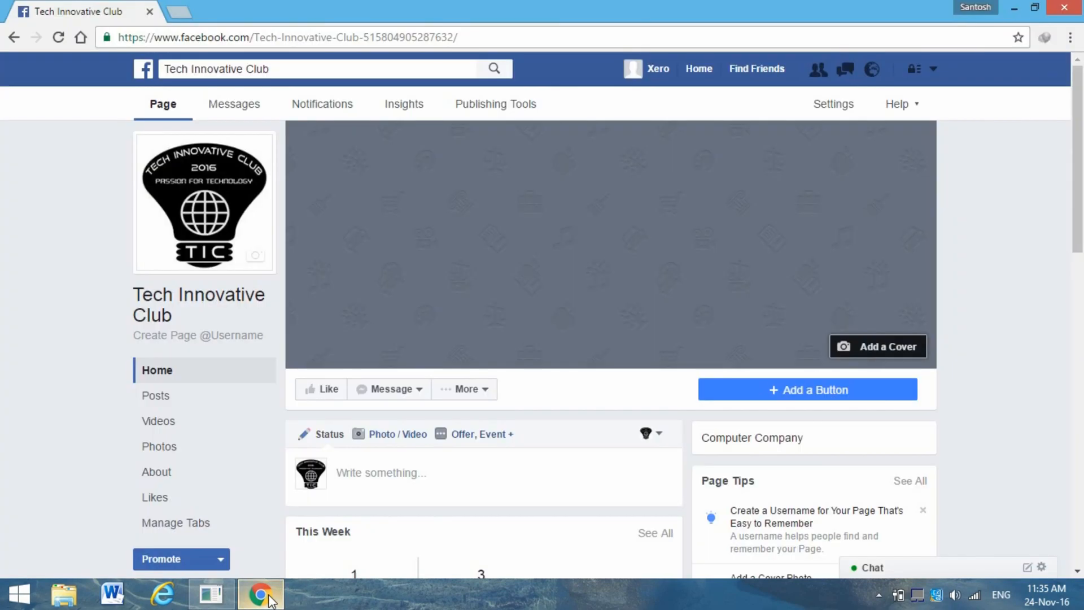
{"action": "mouse_move", "coordinate": [569, 124]}
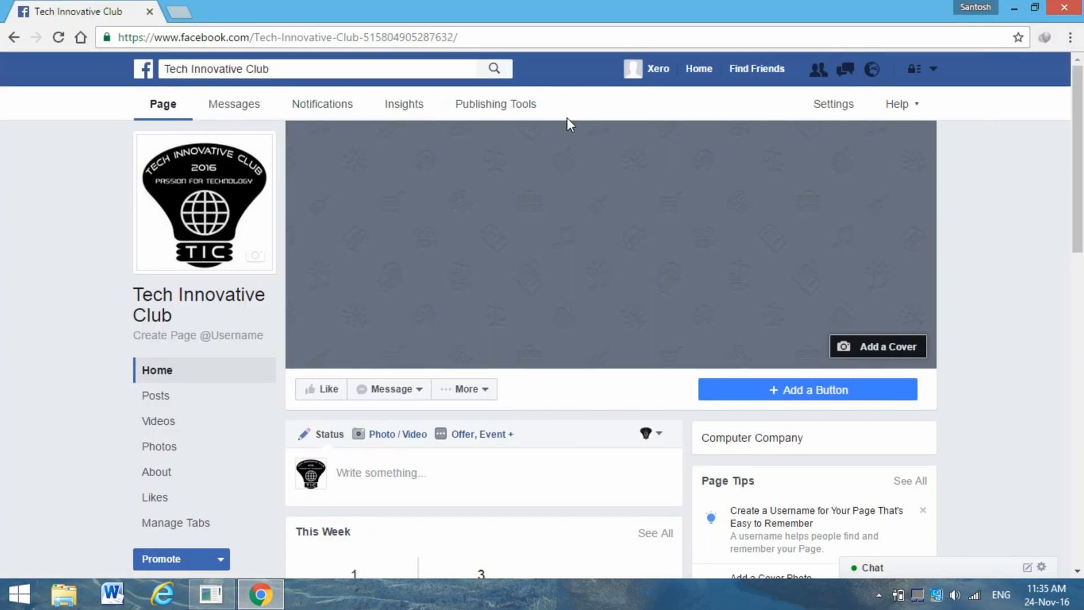
{"action": "mouse_move", "coordinate": [937, 70]}
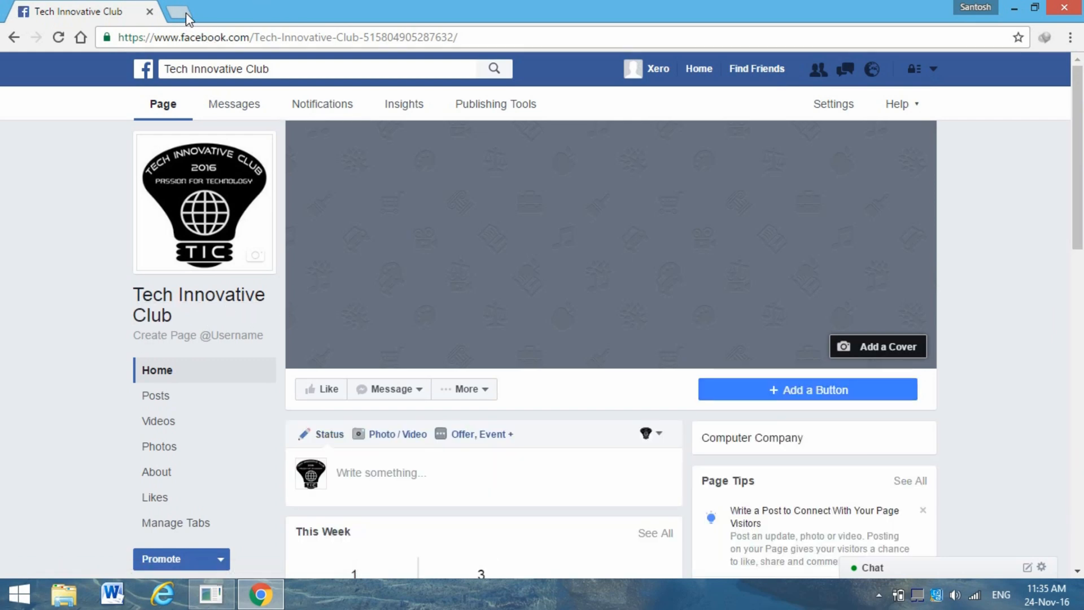
{"action": "left_click", "coordinate": [185, 12]}
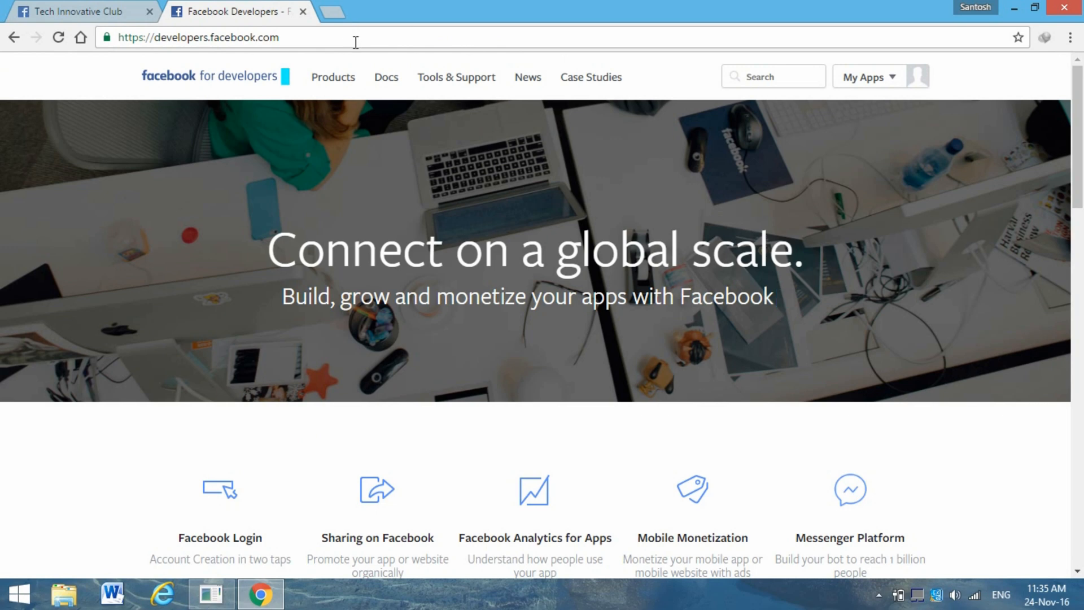
{"action": "mouse_move", "coordinate": [608, 147]}
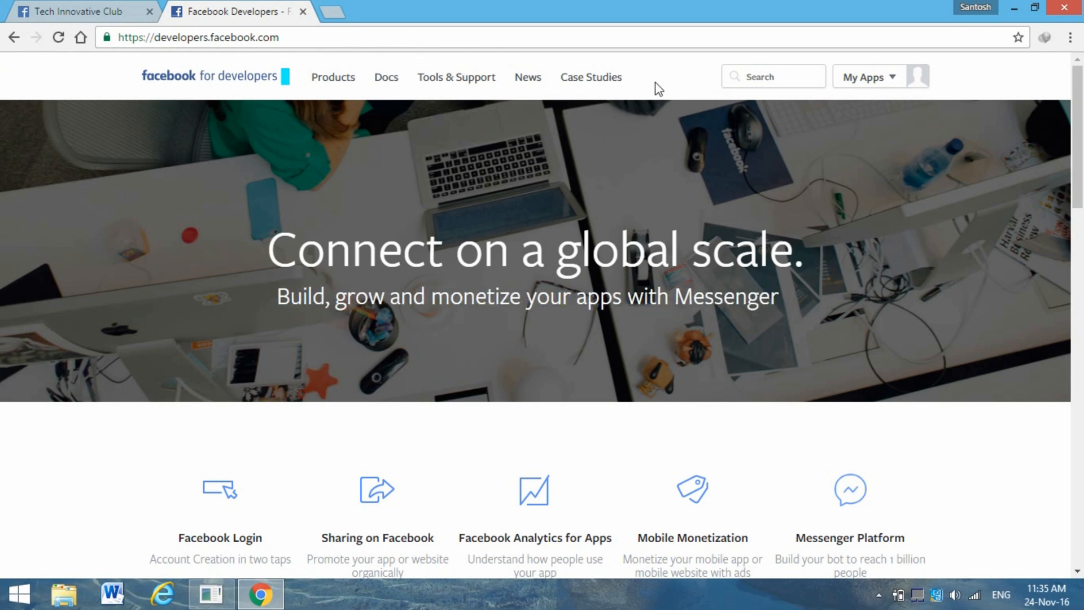
{"action": "left_click", "coordinate": [865, 77]}
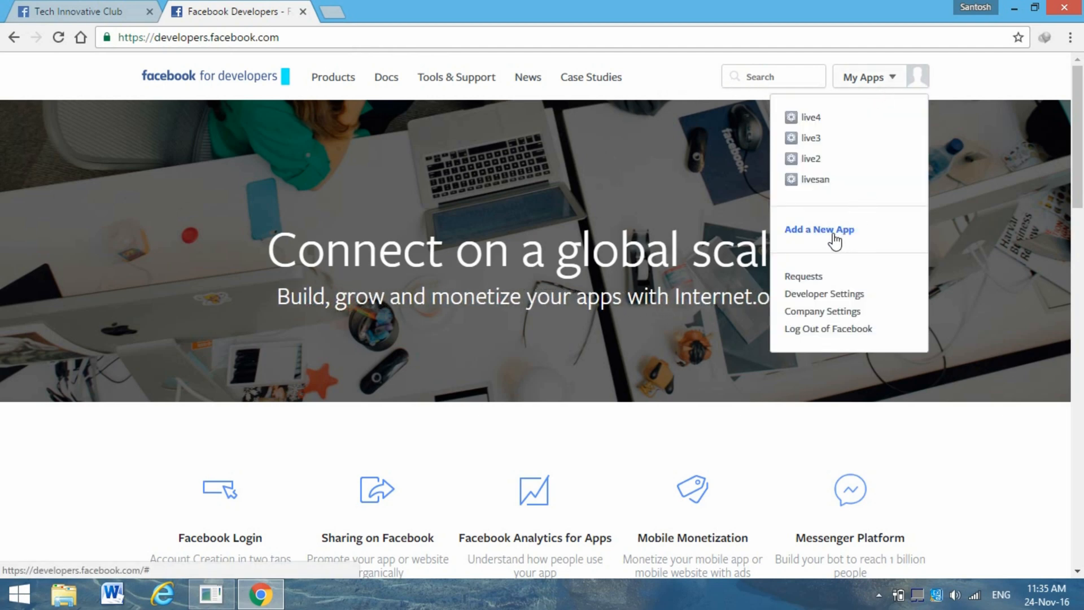
Create a new app with display name live5 in the Apps for Pages category
{"action": "left_click", "coordinate": [819, 228]}
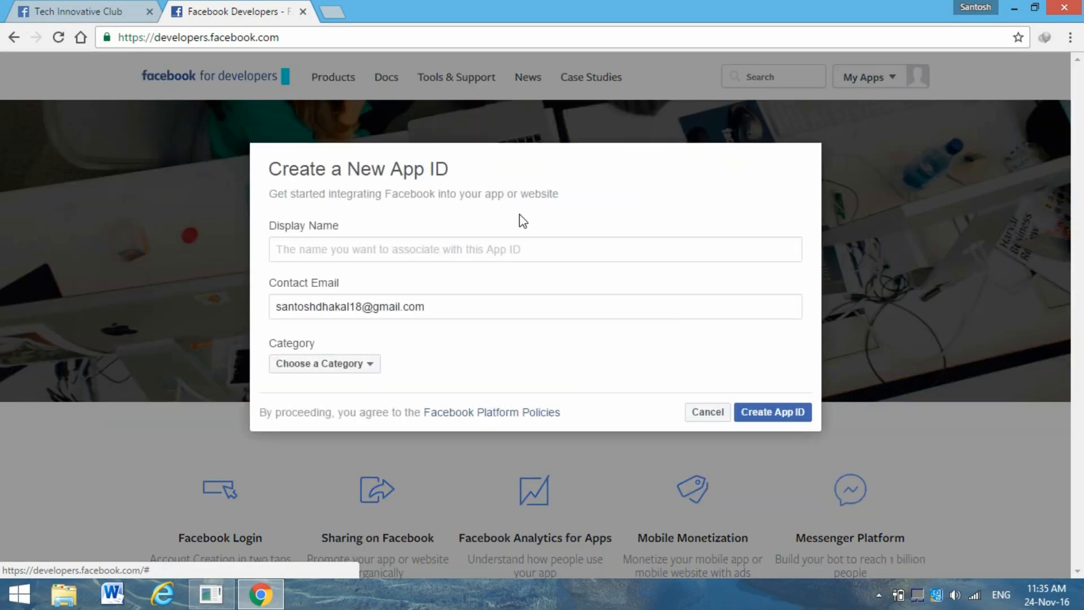
{"action": "type", "text": "live5"}
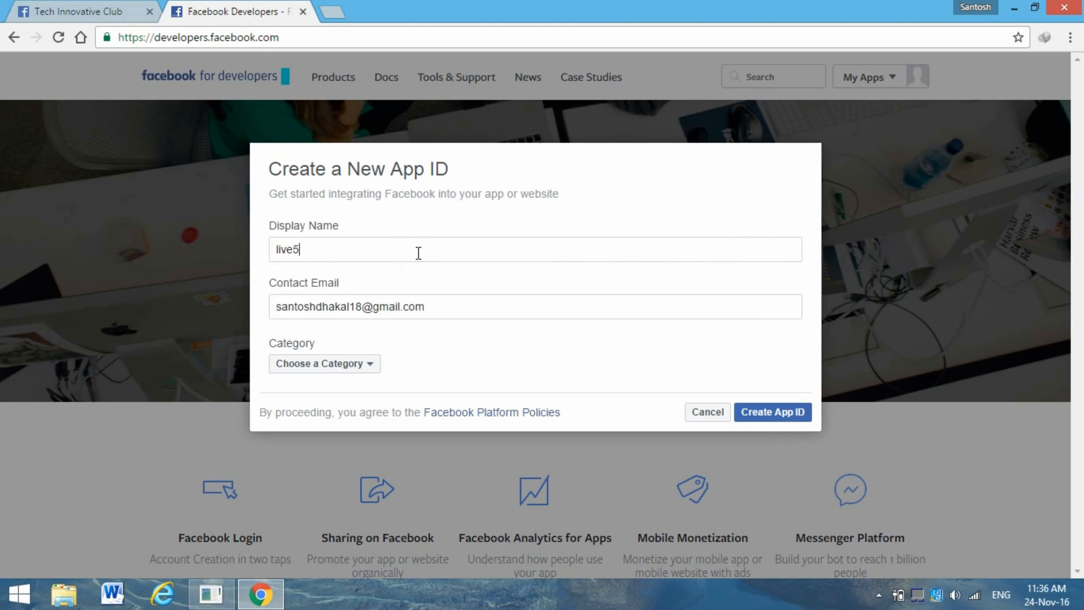
{"action": "left_click", "coordinate": [323, 363]}
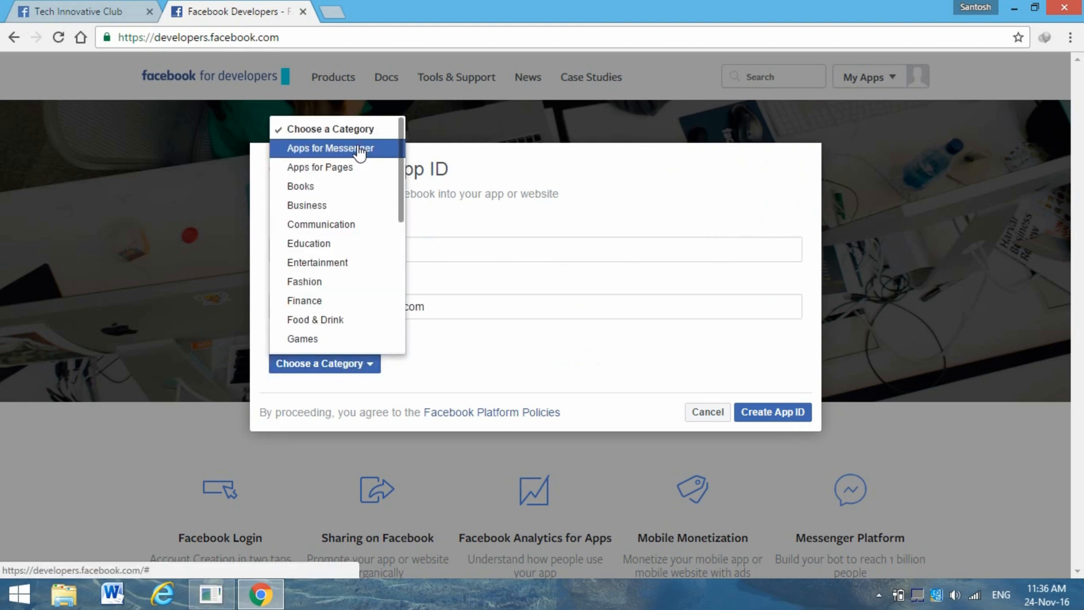
{"action": "left_click", "coordinate": [320, 167]}
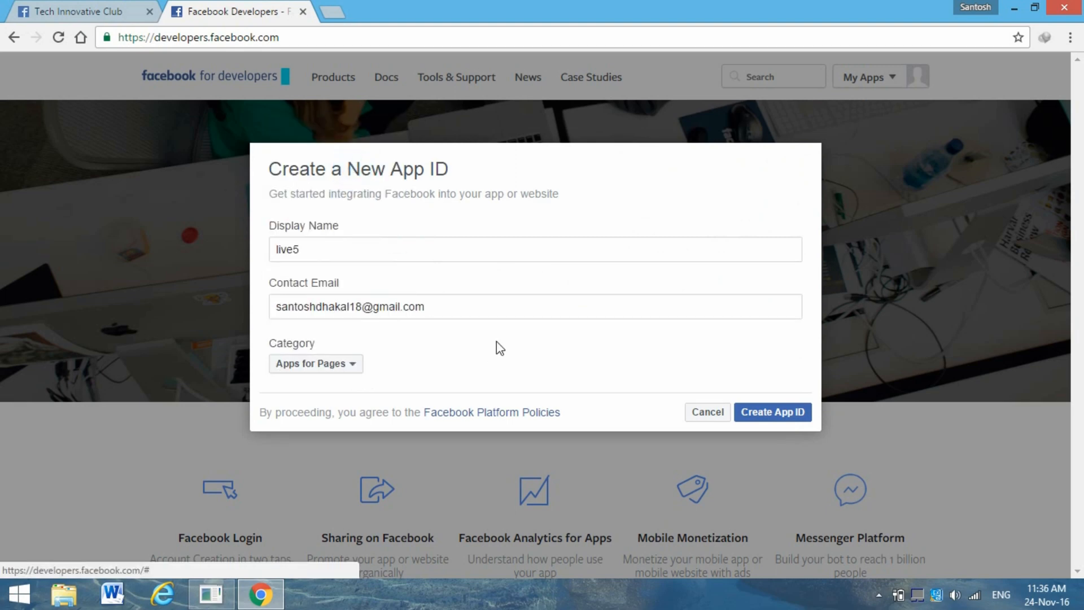
{"action": "mouse_move", "coordinate": [772, 412]}
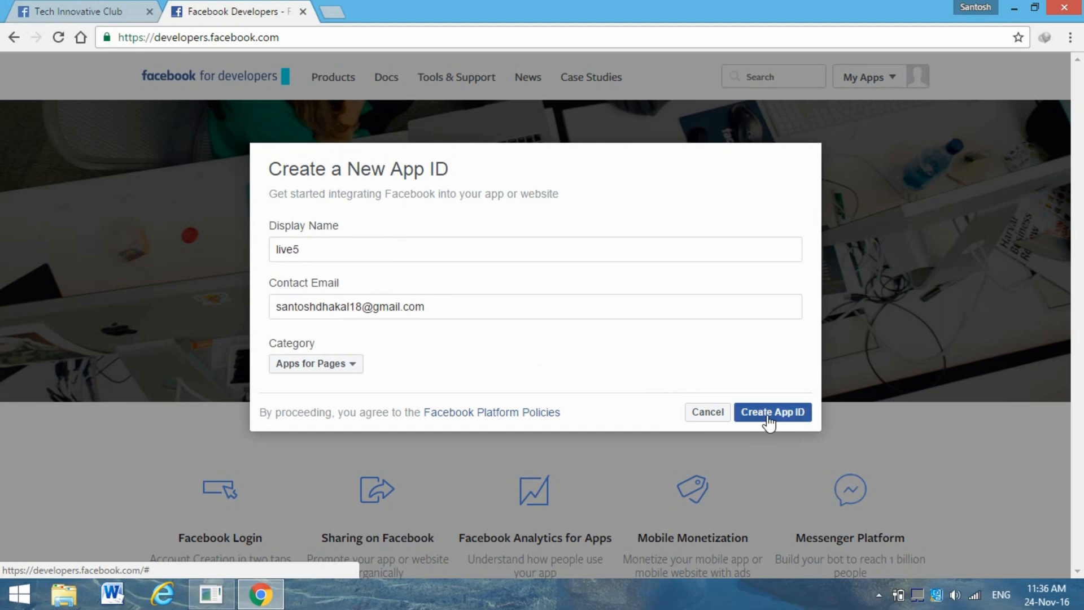
{"action": "left_click", "coordinate": [772, 412]}
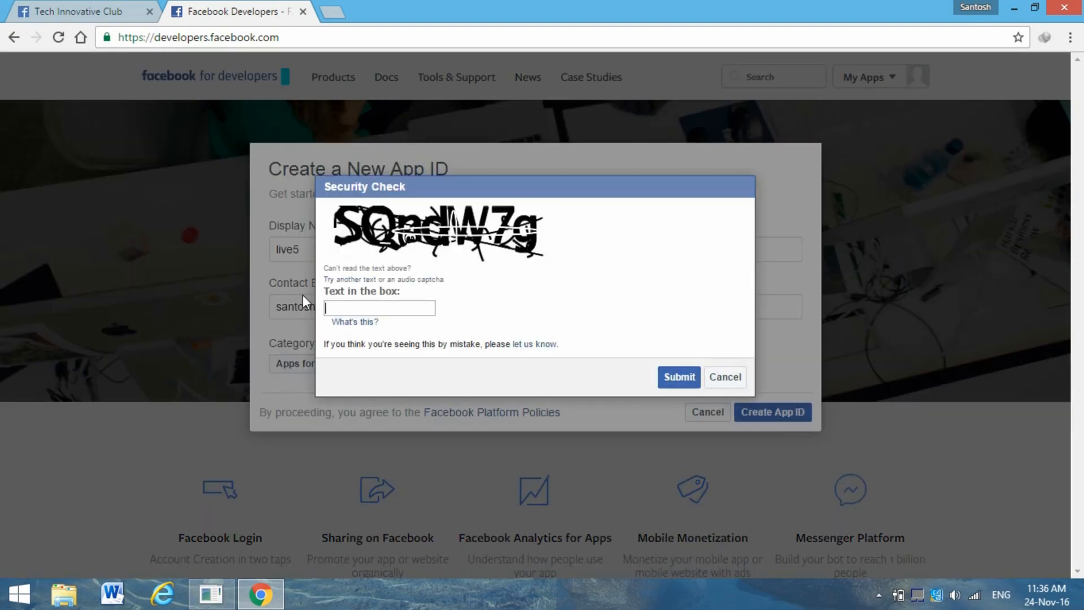
{"action": "mouse_move", "coordinate": [368, 309]}
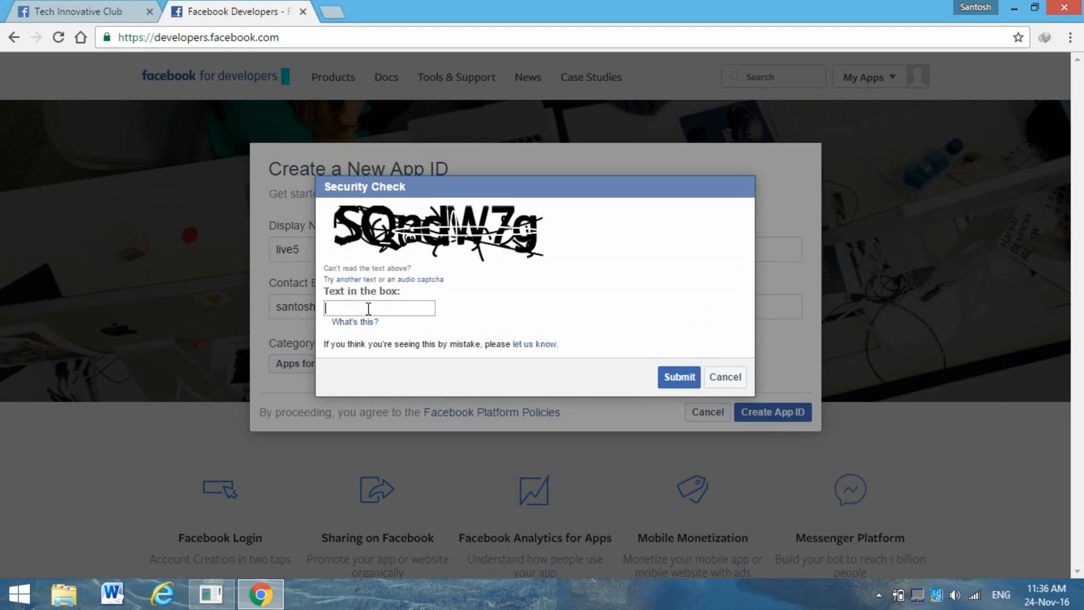
Answer the security check with 'SQNdW7' and submit it
{"action": "type", "text": "SQ"}
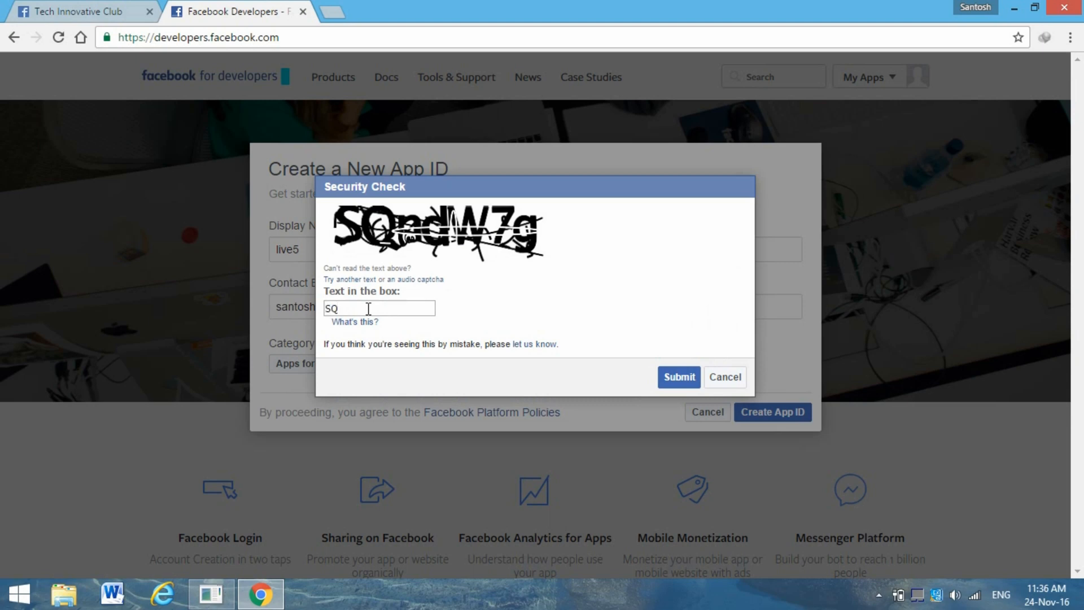
{"action": "type", "text": "Nd"}
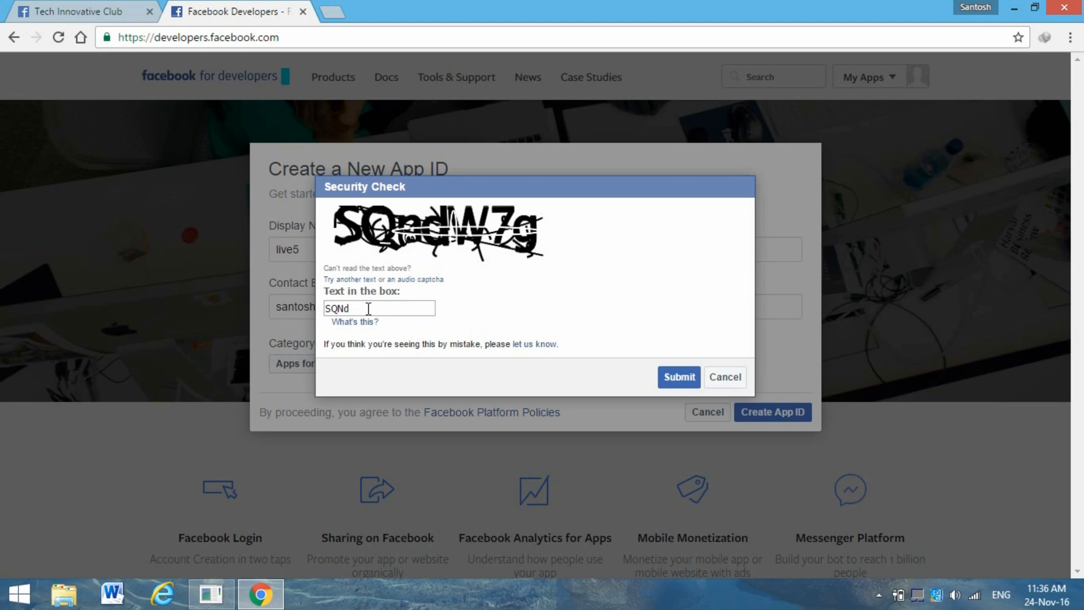
{"action": "type", "text": "W7"}
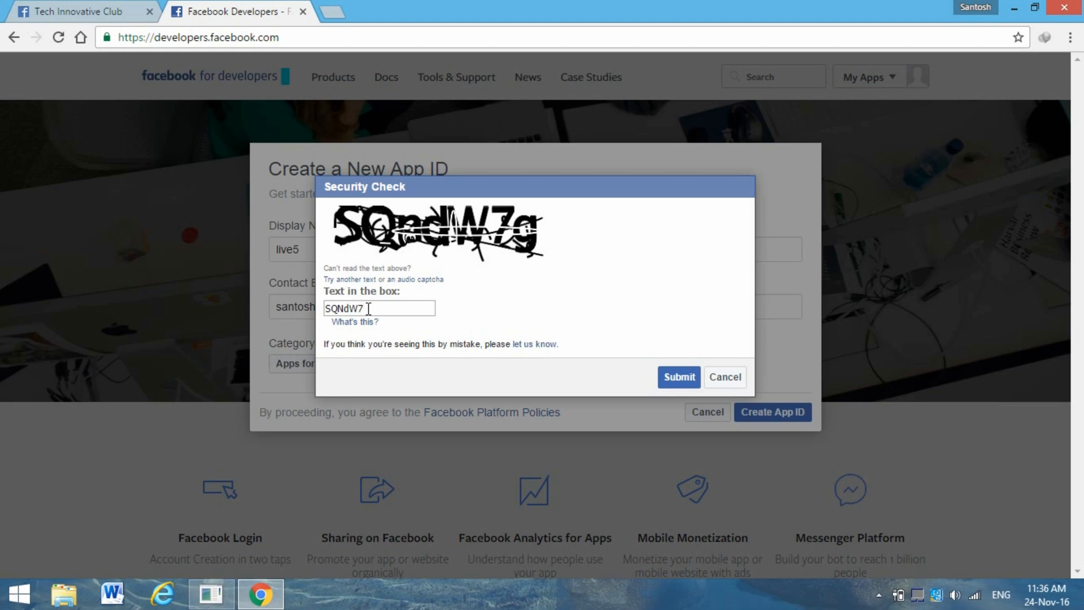
{"action": "left_click", "coordinate": [677, 376]}
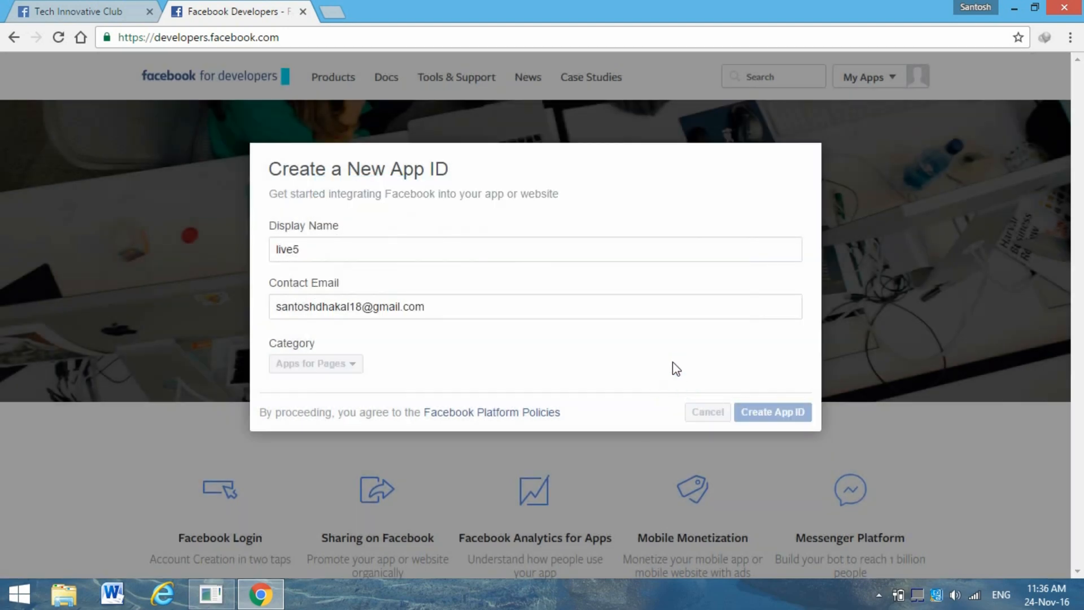
Open the Access Token Tool under Tools & Support and select the live5 app token
{"action": "left_click", "coordinate": [772, 412]}
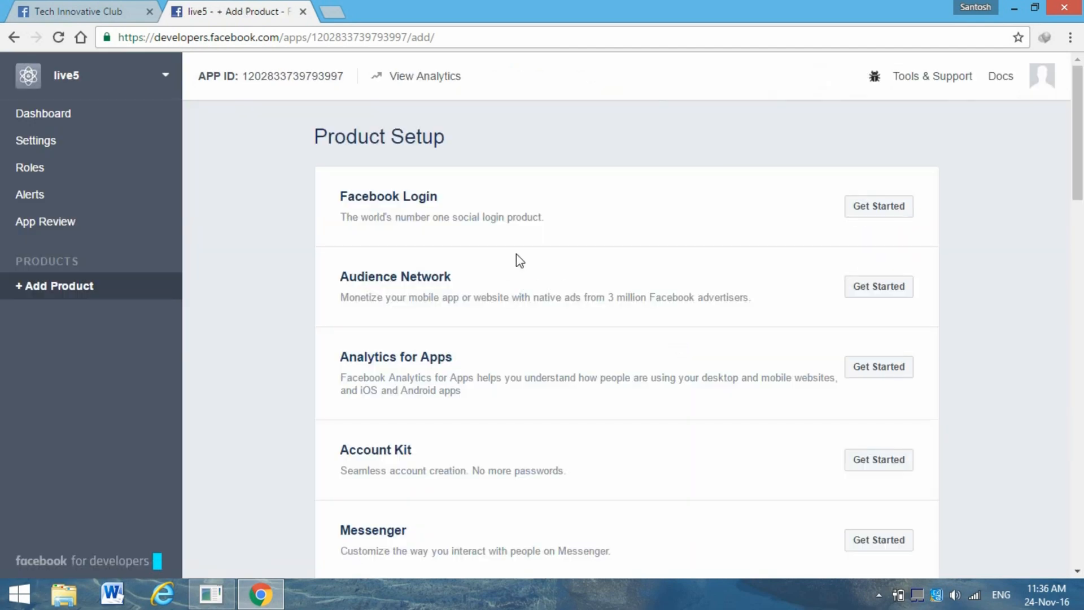
{"action": "mouse_move", "coordinate": [115, 75]}
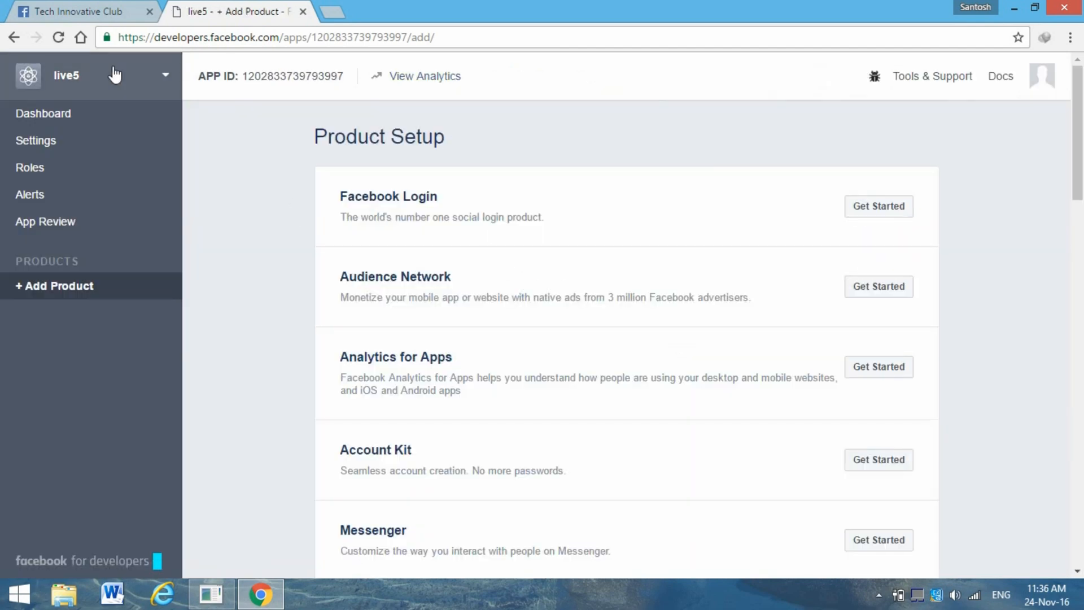
{"action": "left_click", "coordinate": [931, 76]}
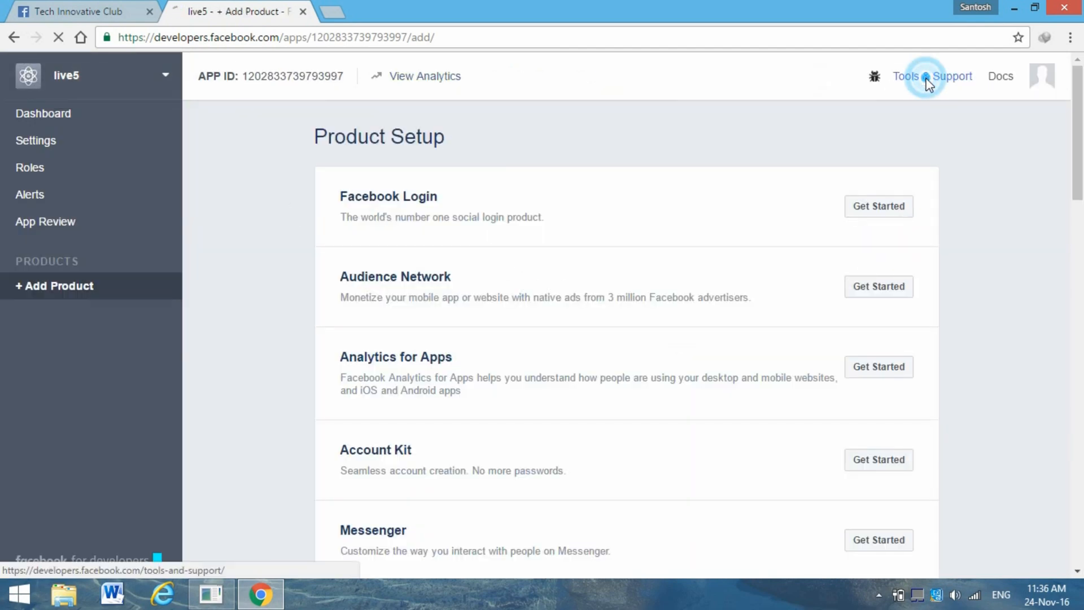
{"action": "left_click", "coordinate": [904, 76]}
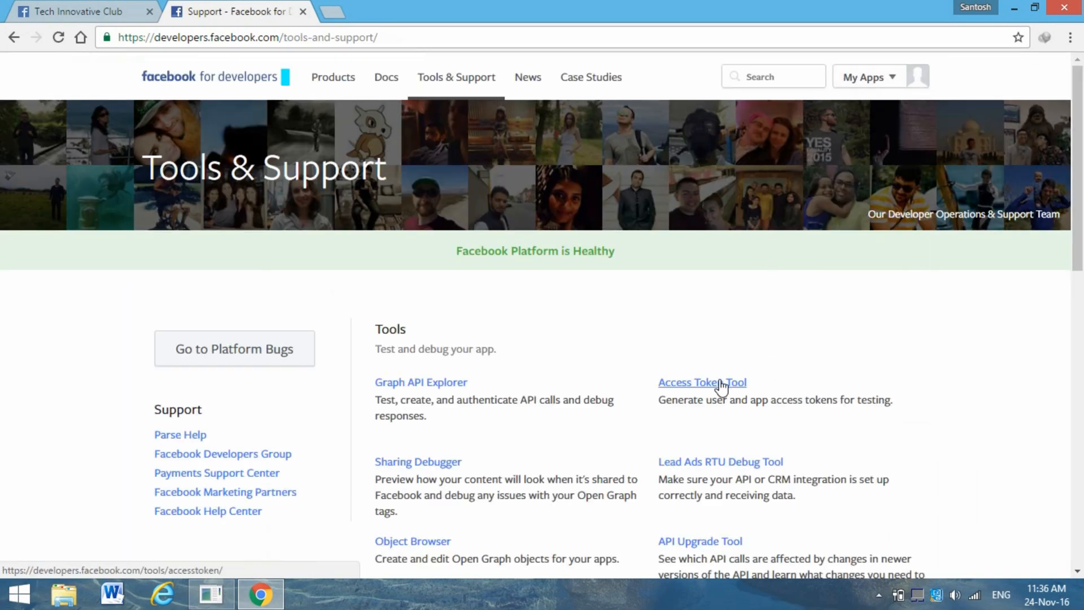
{"action": "left_click", "coordinate": [701, 381]}
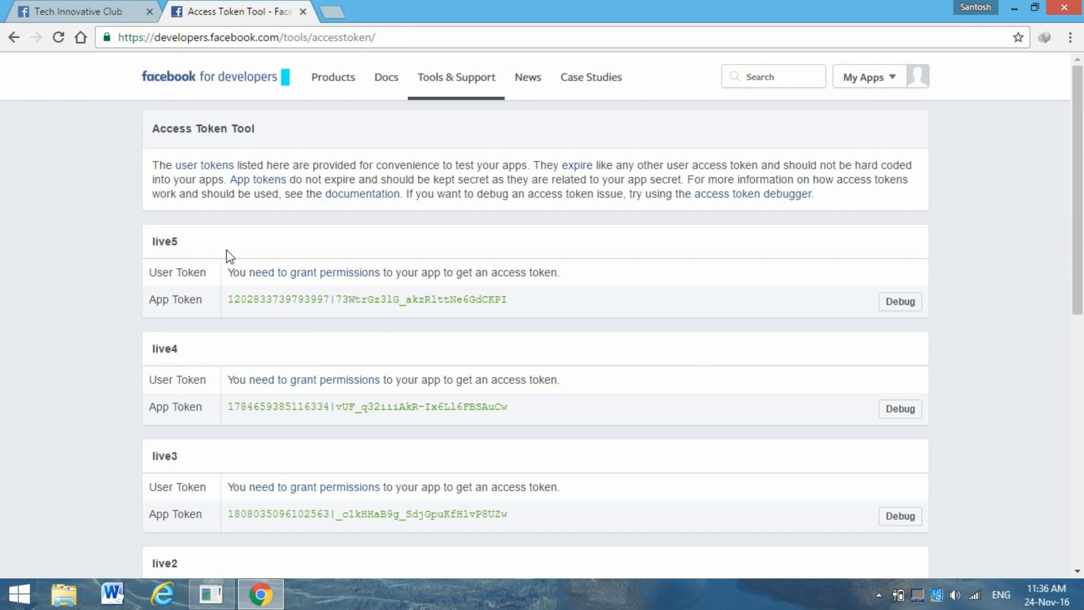
{"action": "double_click", "coordinate": [242, 299]}
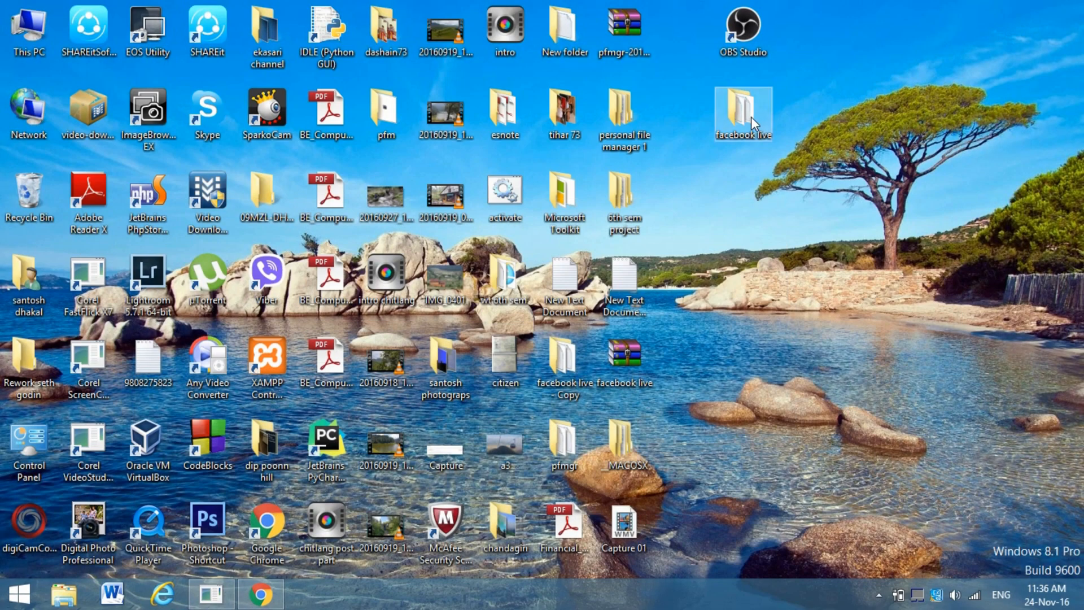
{"action": "mouse_move", "coordinate": [742, 114]}
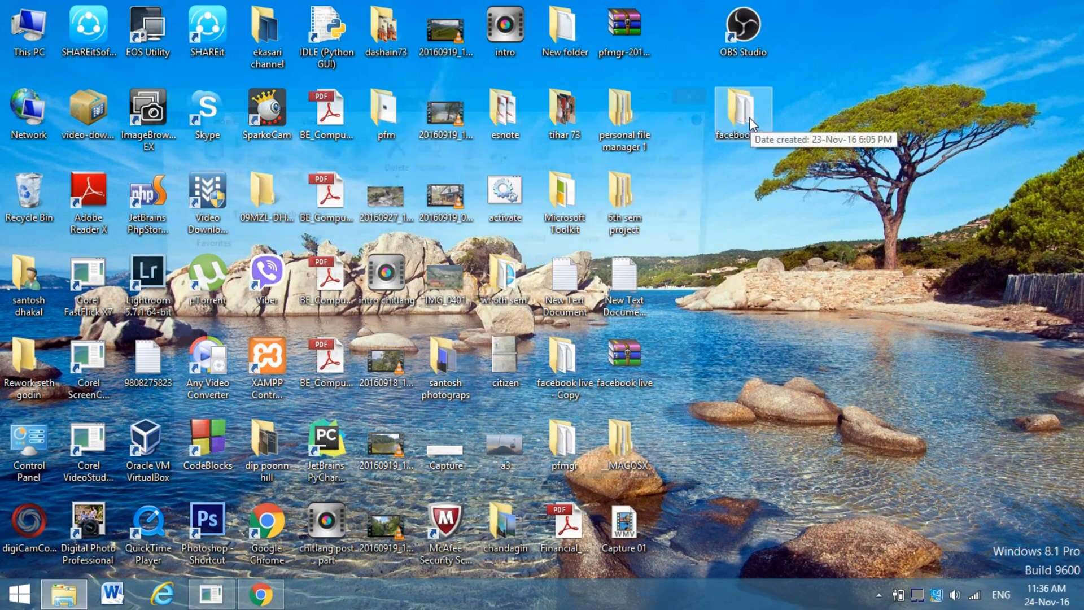
Open the facebook live folder and right-click santosh.html for its context menu
{"action": "double_click", "coordinate": [742, 110]}
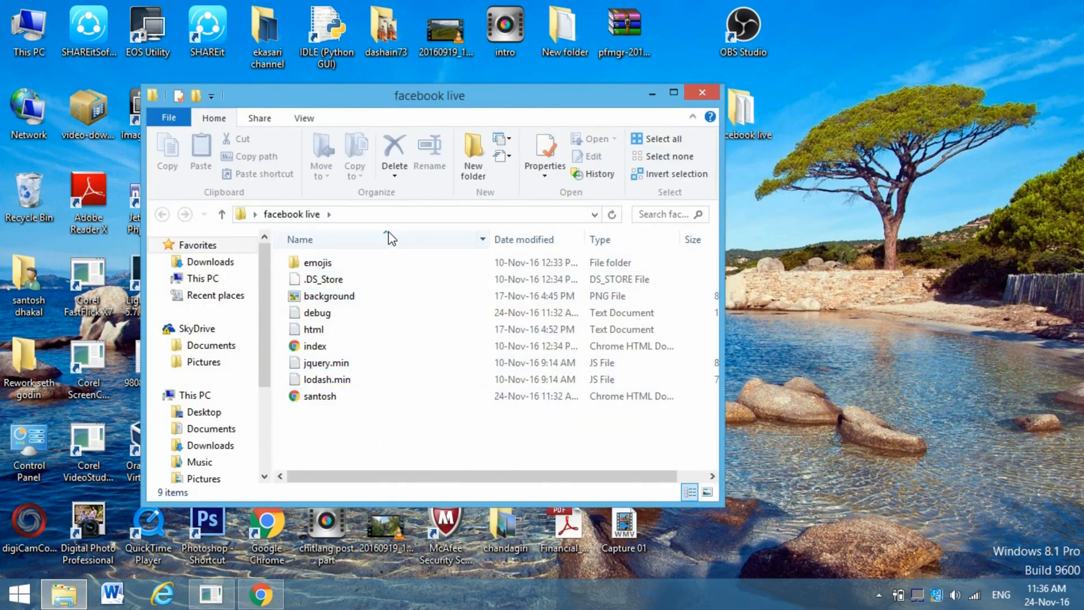
{"action": "left_click", "coordinate": [319, 396]}
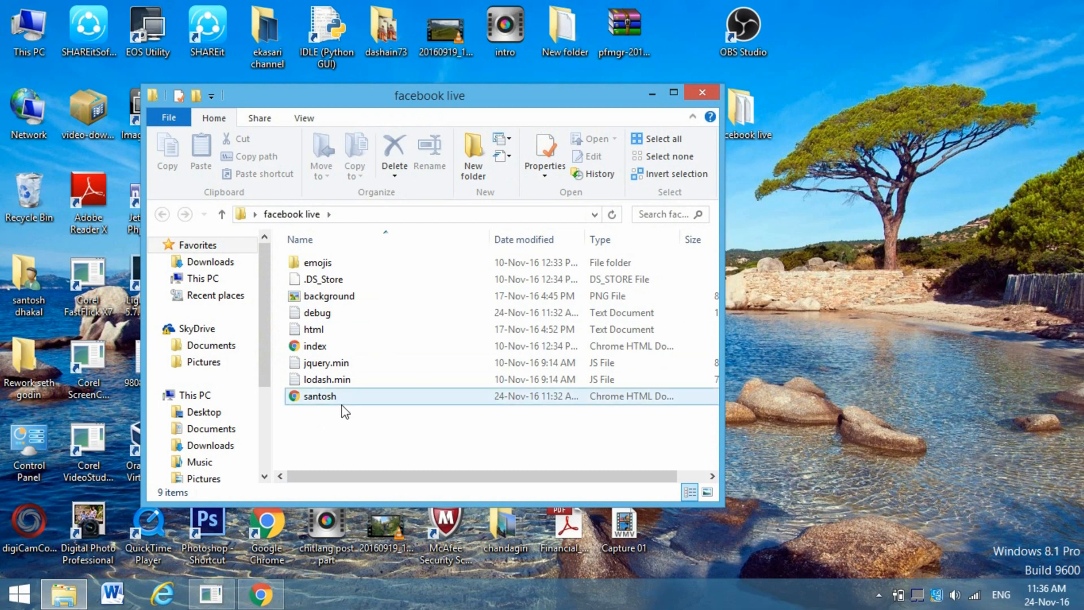
{"action": "mouse_move", "coordinate": [373, 379]}
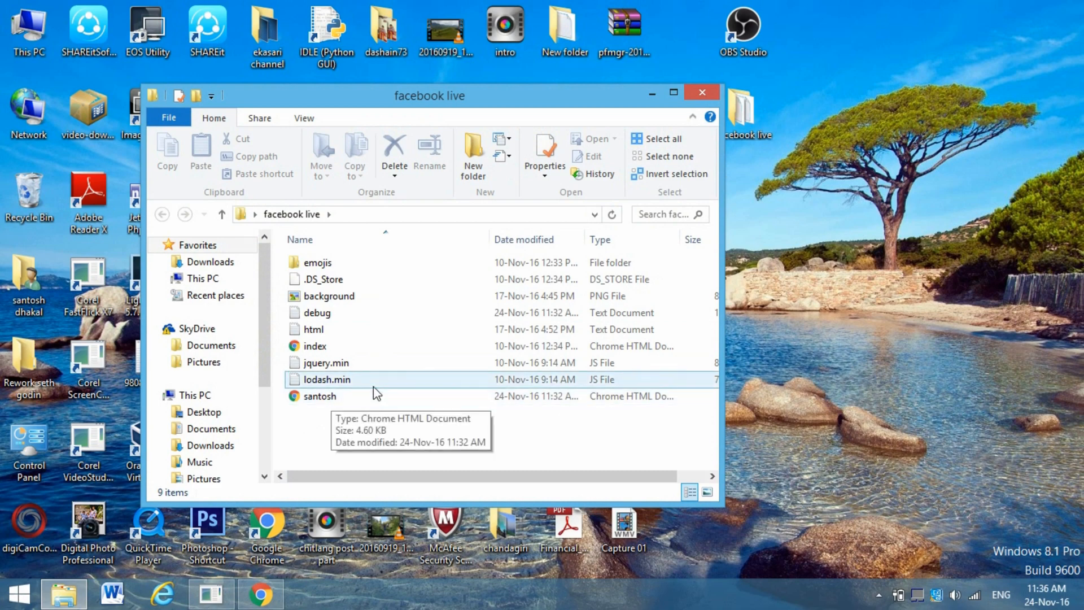
{"action": "left_click", "coordinate": [320, 397]}
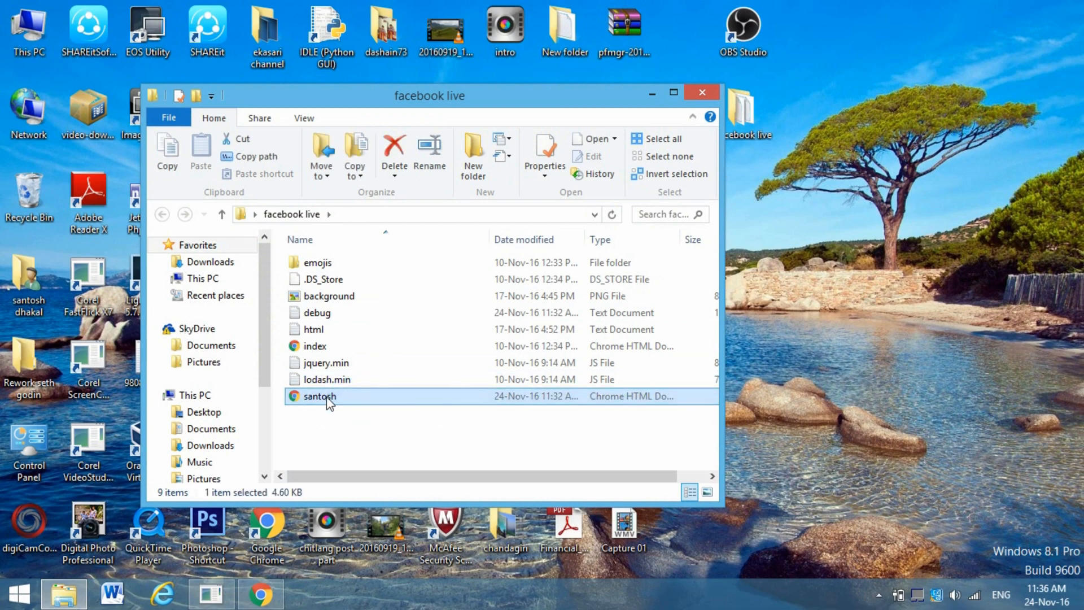
{"action": "right_click", "coordinate": [318, 395]}
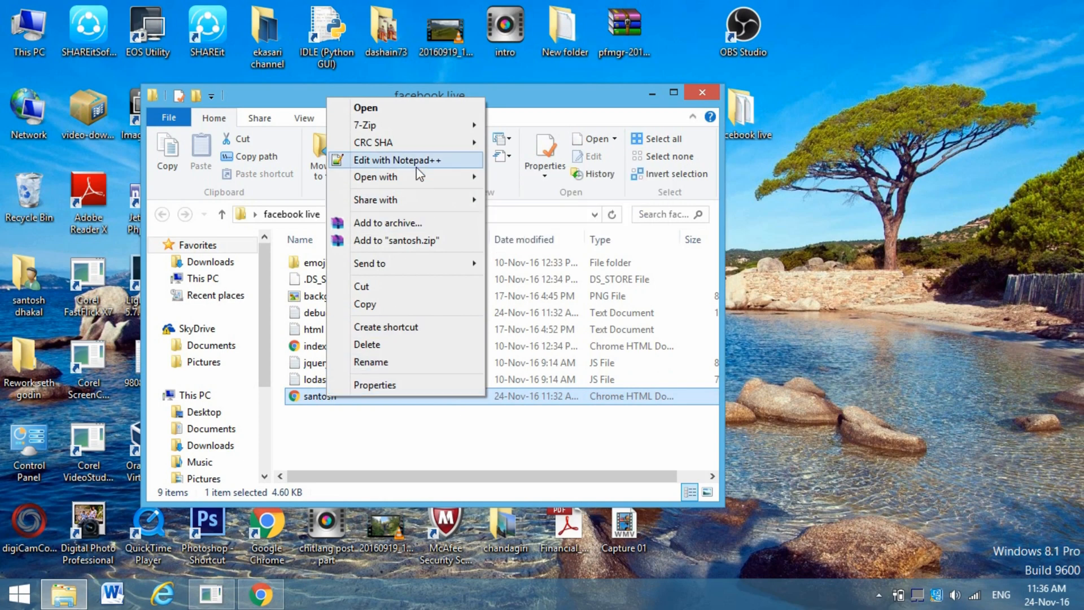
Open santosh.html in Notepad++ and paste the live5 app token into access_token
{"action": "left_click", "coordinate": [397, 160]}
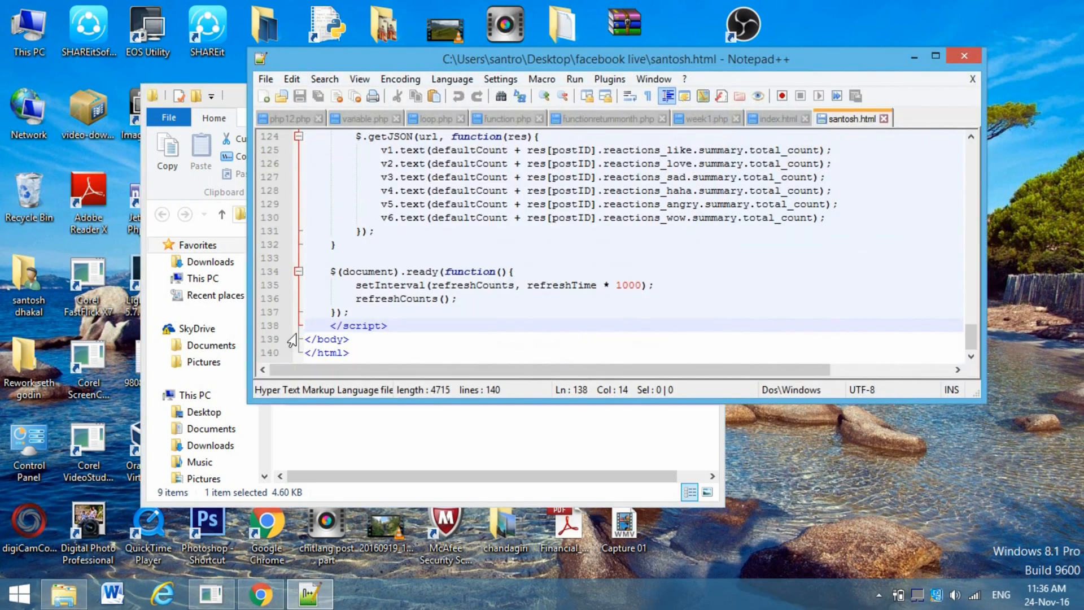
{"action": "scroll", "scroll_direction": "up", "scroll_amount": 3}
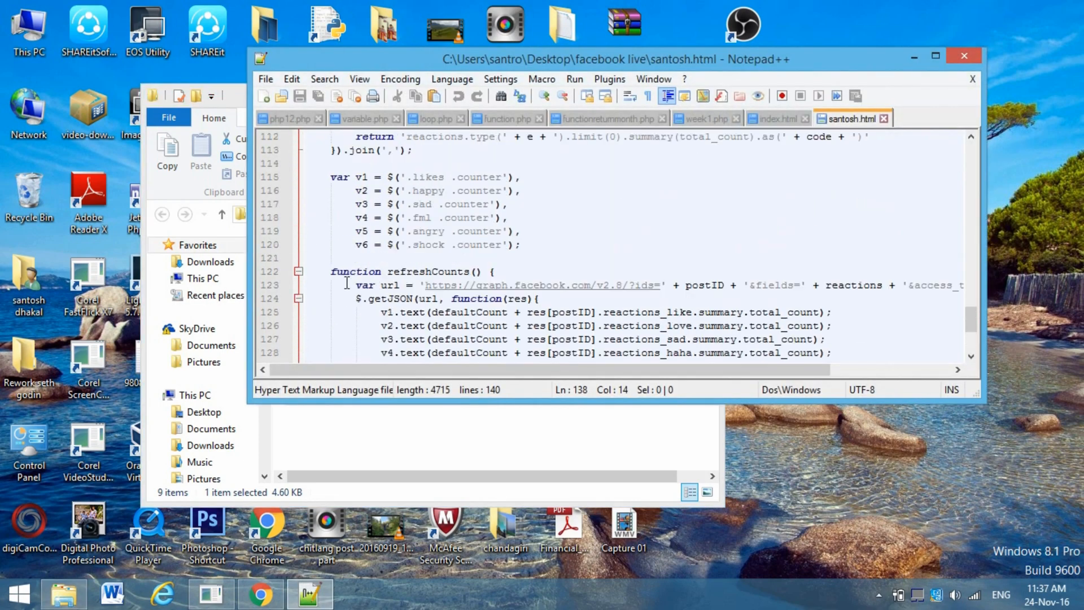
{"action": "scroll", "scroll_direction": "up", "scroll_amount": 3}
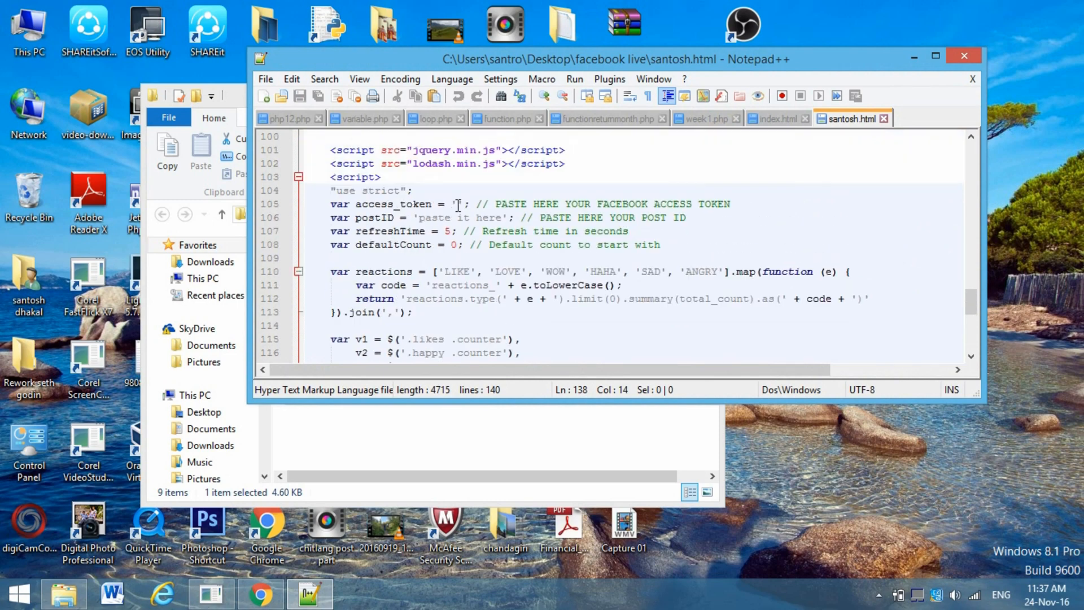
{"action": "left_click", "coordinate": [490, 203]}
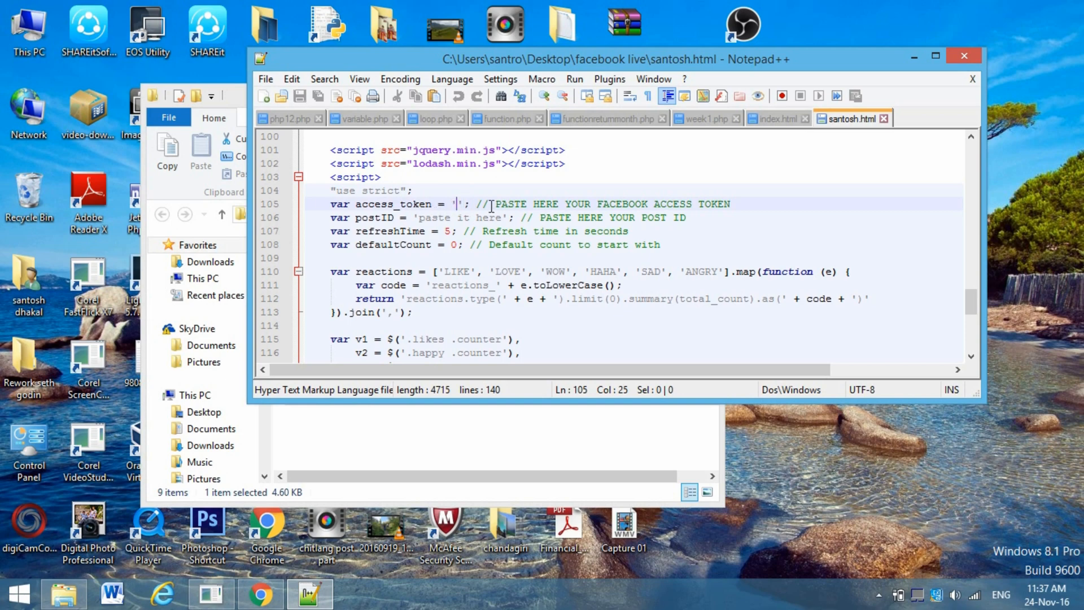
{"action": "mouse_move", "coordinate": [461, 218]}
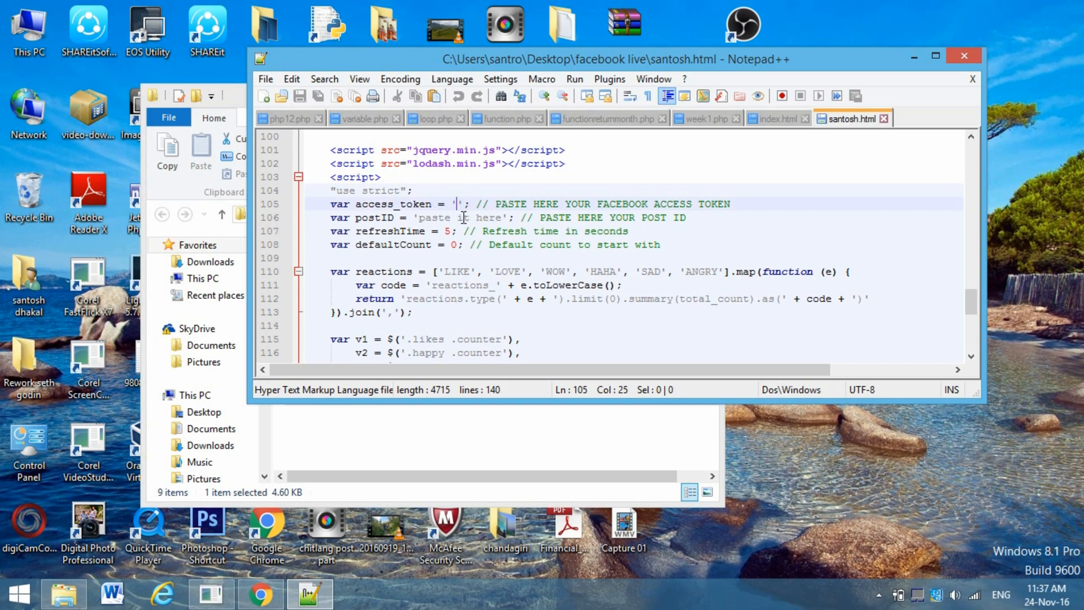
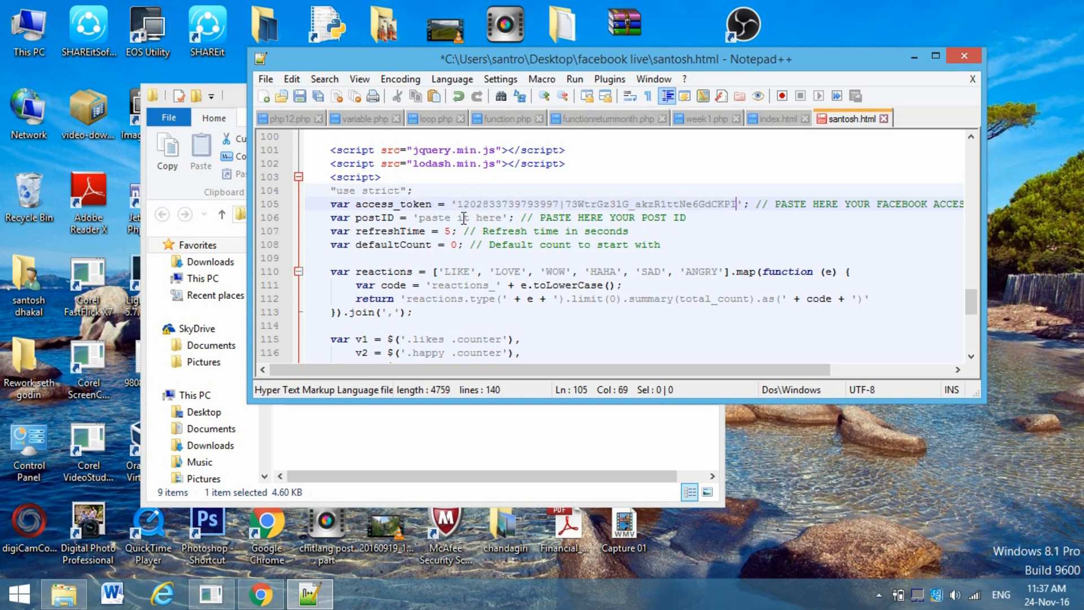
Save santosh.html and minimize Notepad++
{"action": "left_click", "coordinate": [265, 79]}
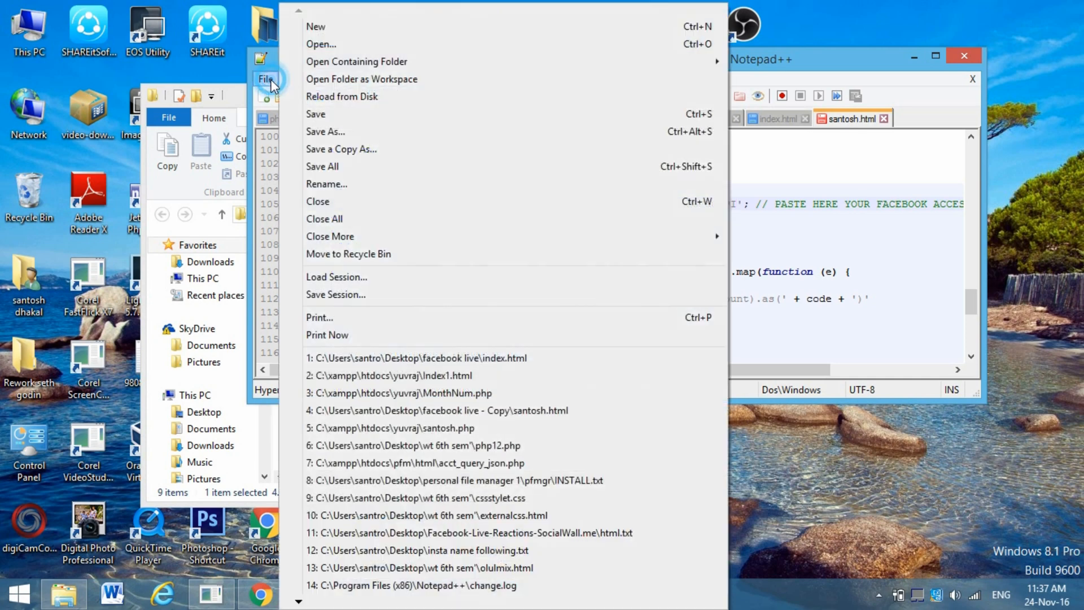
{"action": "left_click", "coordinate": [325, 132]}
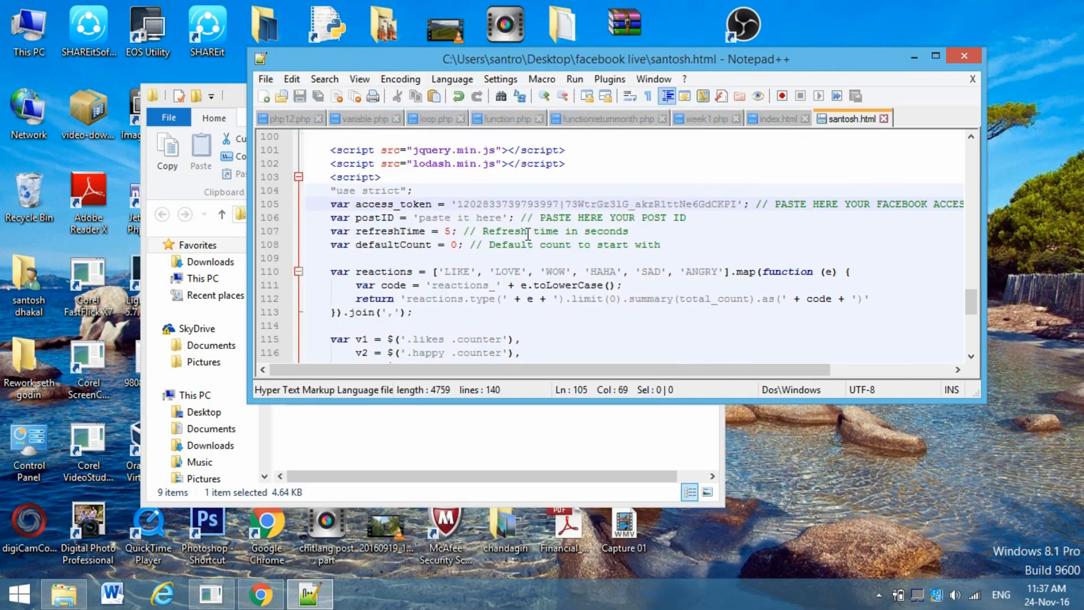
{"action": "mouse_move", "coordinate": [570, 222]}
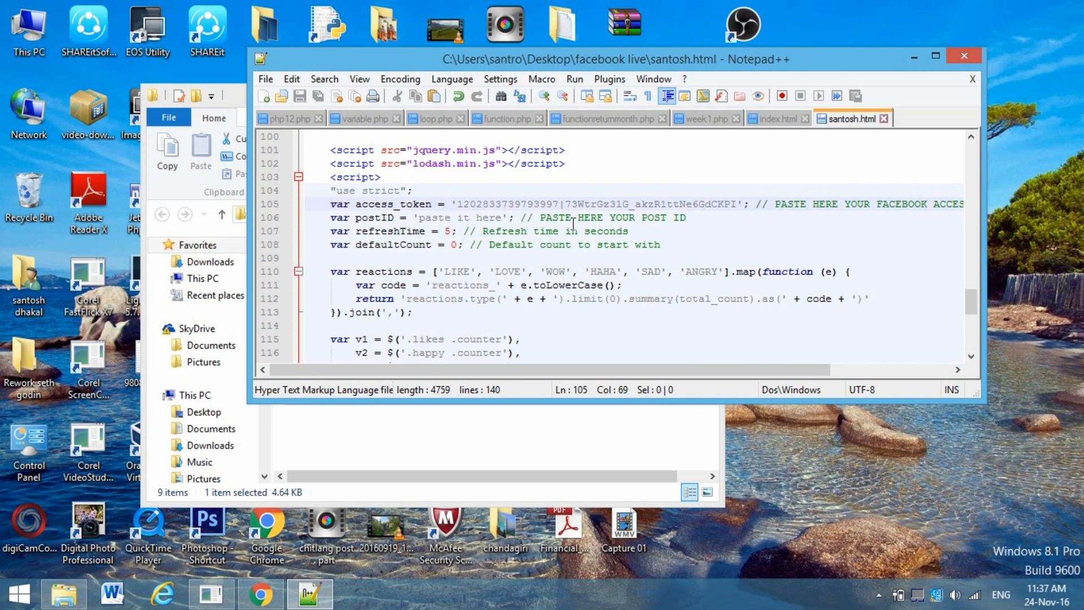
{"action": "mouse_move", "coordinate": [913, 56]}
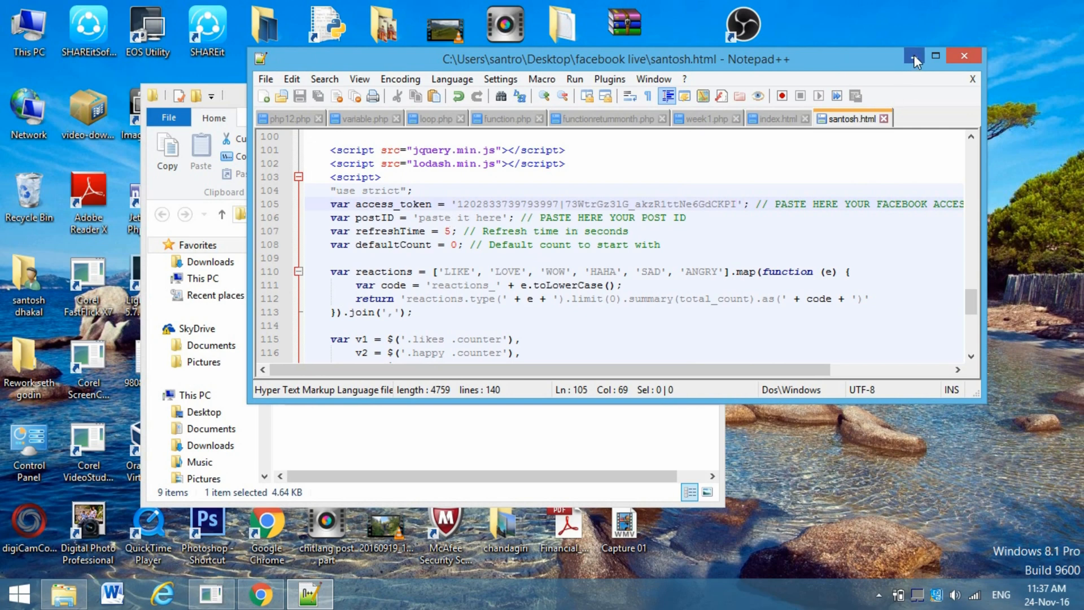
{"action": "left_click", "coordinate": [913, 57]}
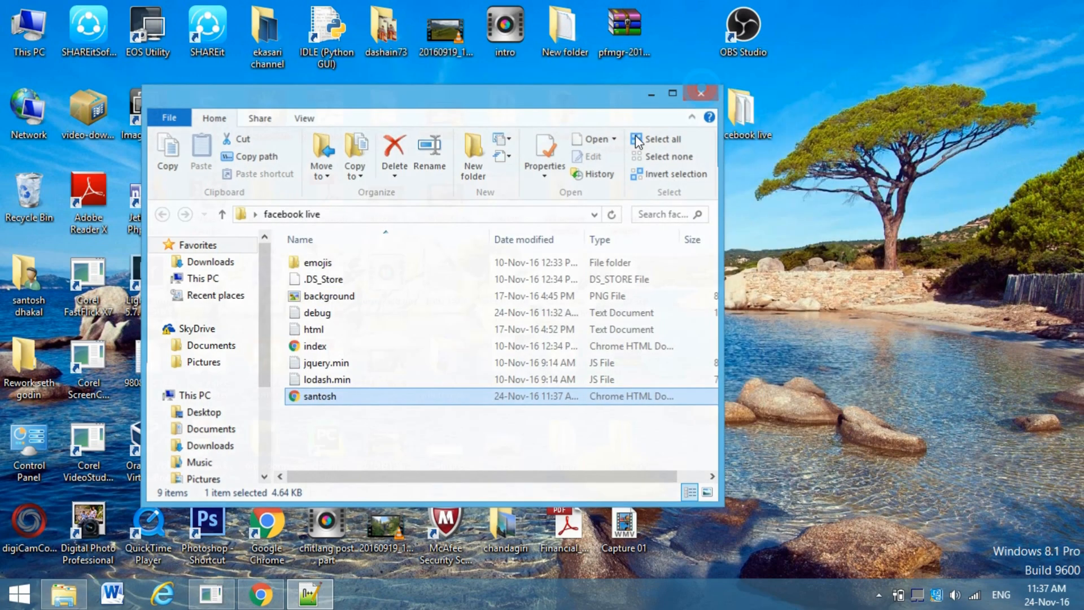
Close the Access Token Tool tab and open the Tech Innovative Club Video Library
{"action": "left_click", "coordinate": [259, 592]}
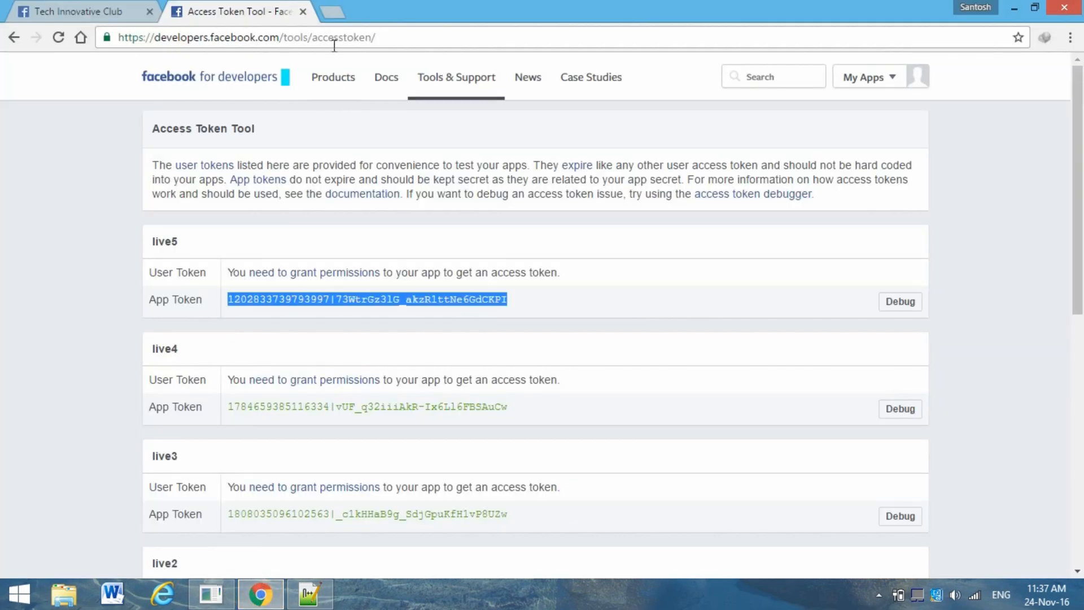
{"action": "left_click", "coordinate": [83, 12]}
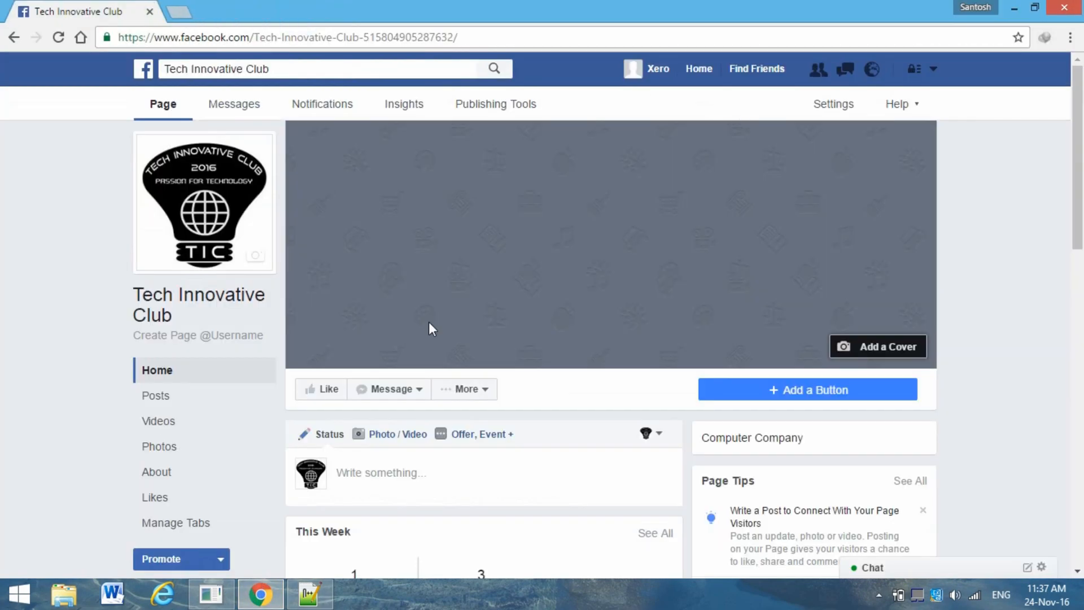
{"action": "mouse_move", "coordinate": [315, 196]}
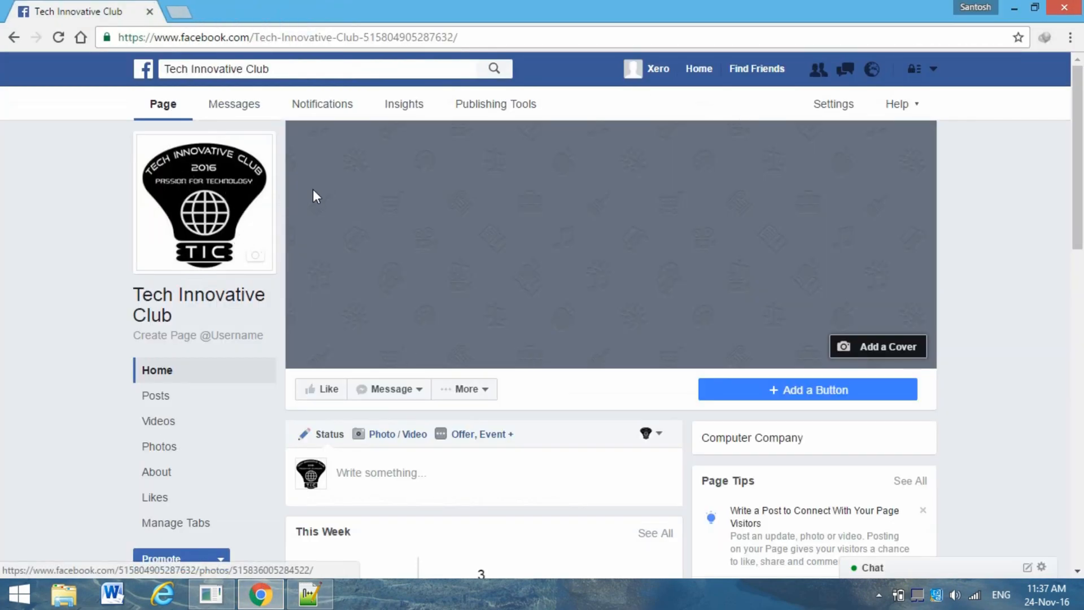
{"action": "left_click", "coordinate": [495, 104]}
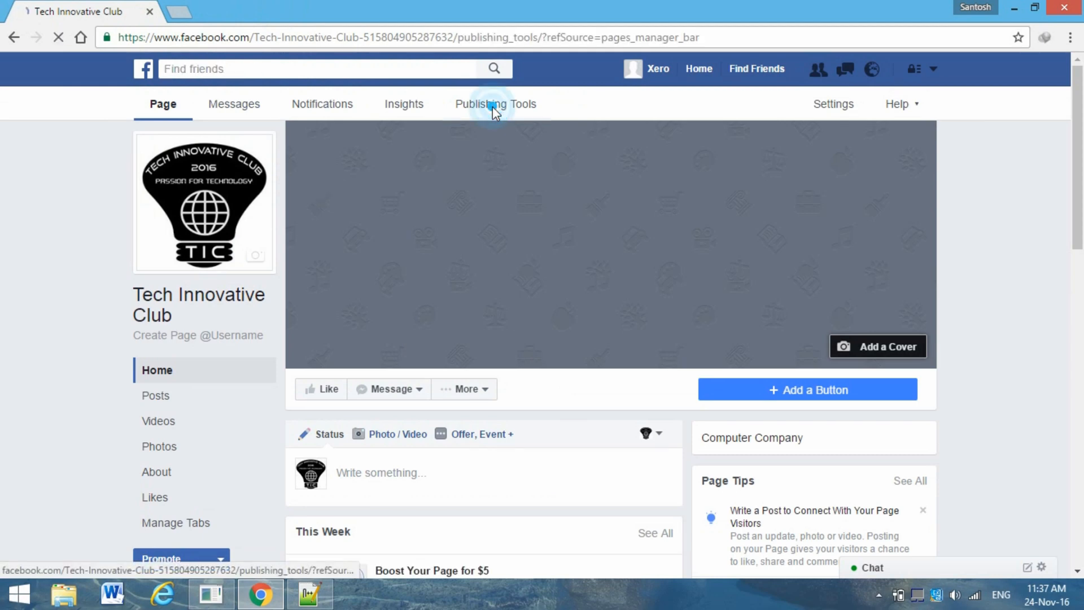
{"action": "left_click", "coordinate": [495, 104]}
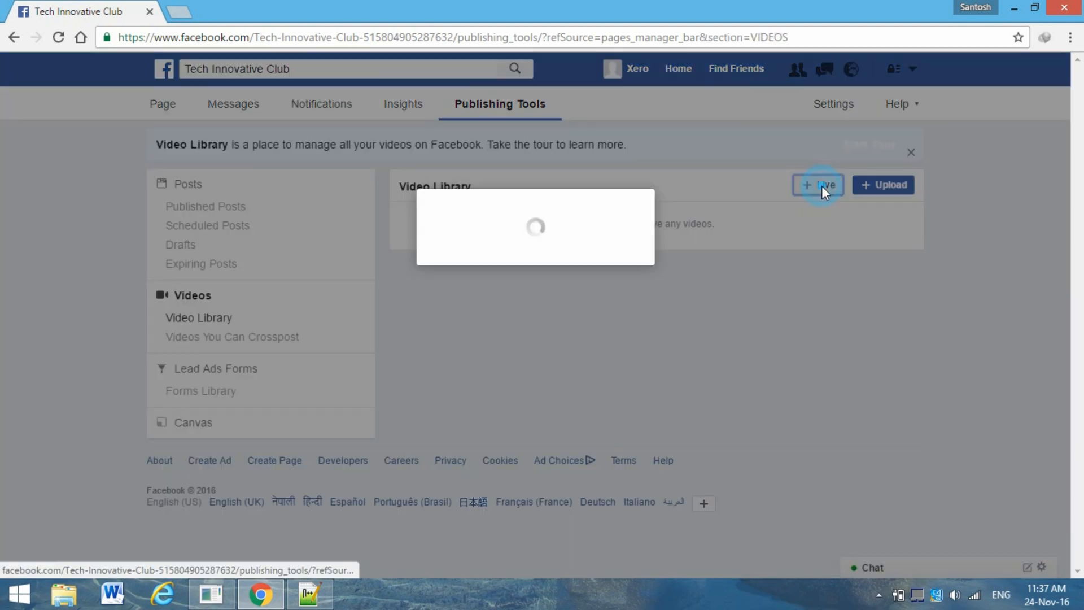
Start a new live video and copy its stream key
{"action": "left_click", "coordinate": [816, 184]}
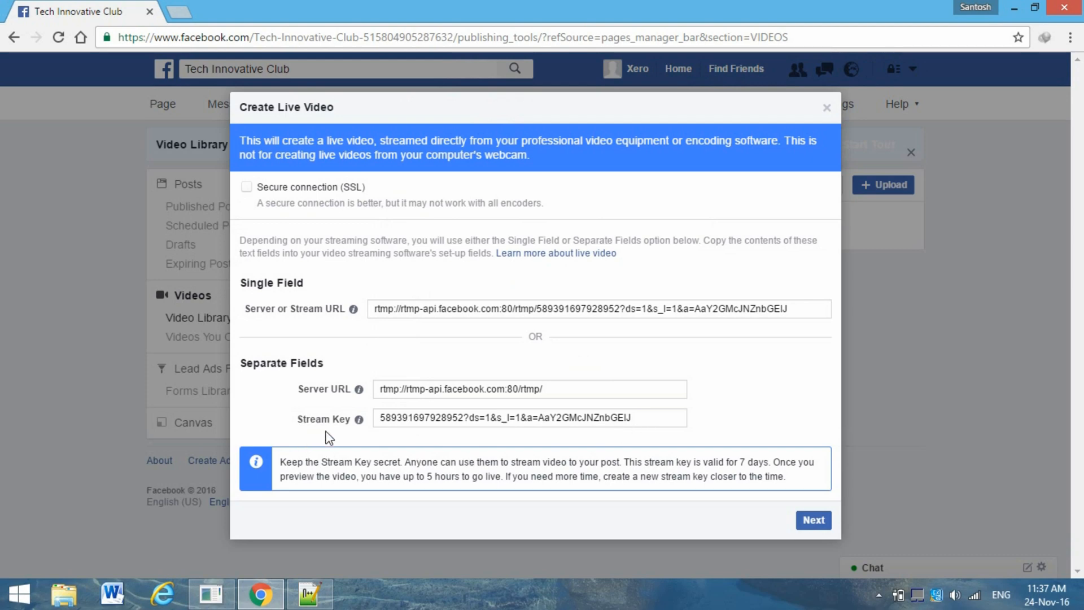
{"action": "triple_click", "coordinate": [529, 417]}
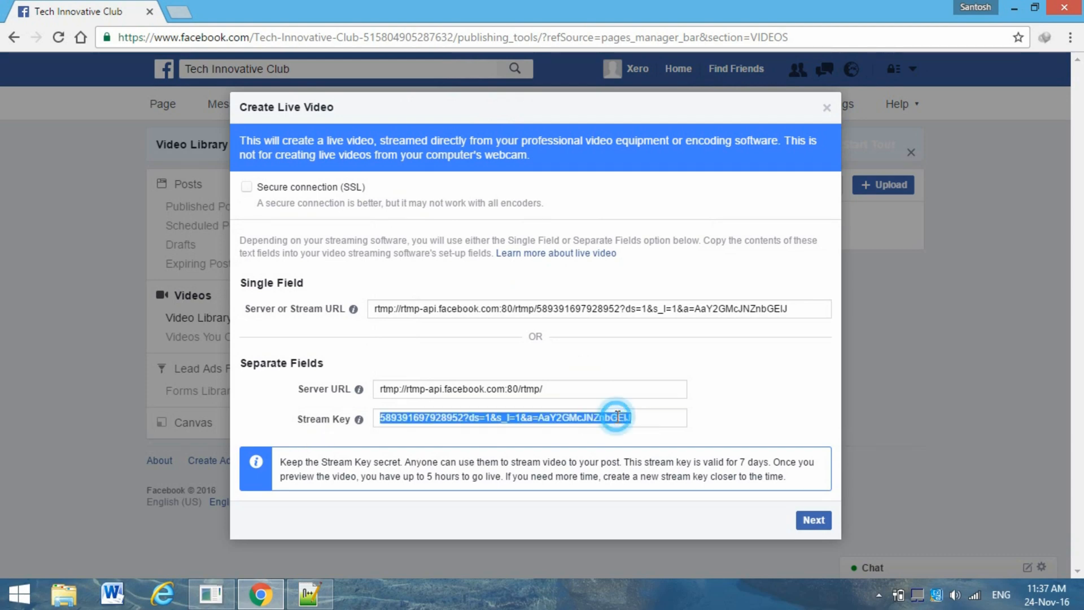
{"action": "right_click", "coordinate": [616, 417]}
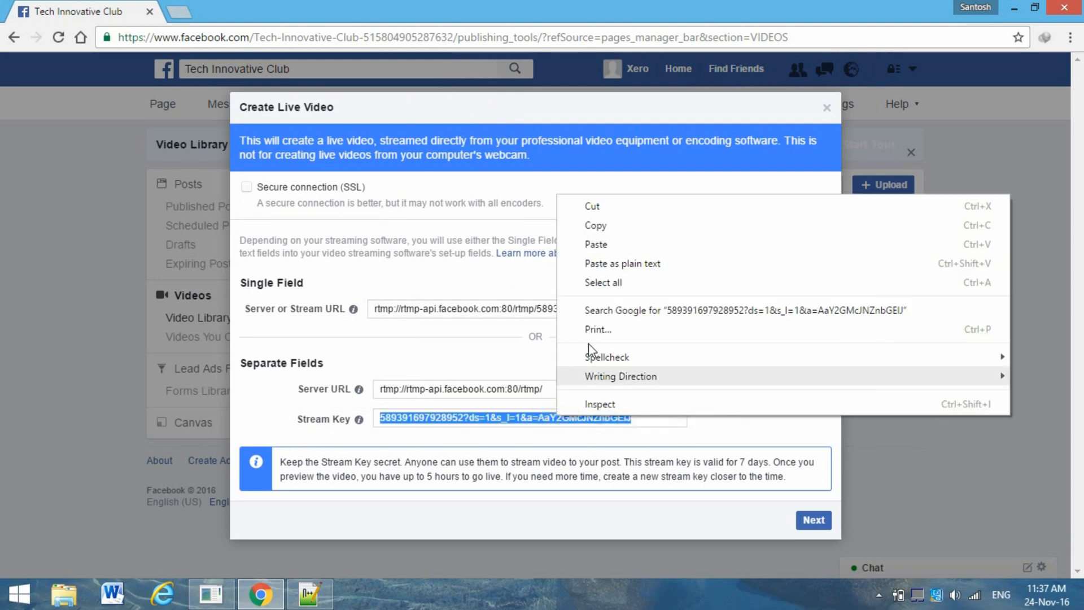
{"action": "left_click", "coordinate": [553, 430]}
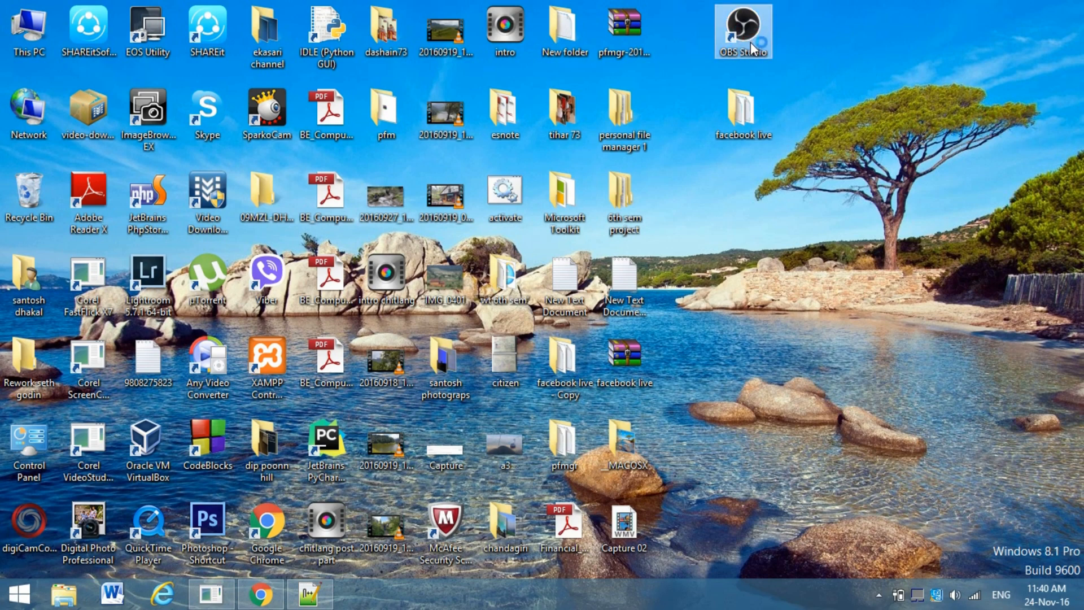
{"action": "mouse_move", "coordinate": [742, 35]}
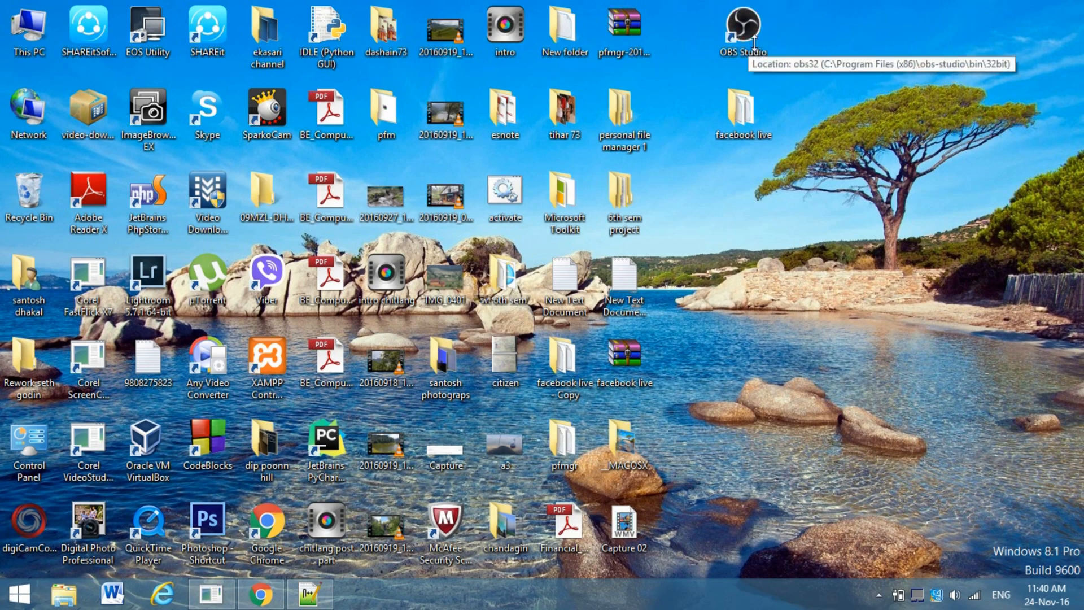
Launch OBS Studio and set the Stream service to Facebook Live with the copied key
{"action": "double_click", "coordinate": [742, 28]}
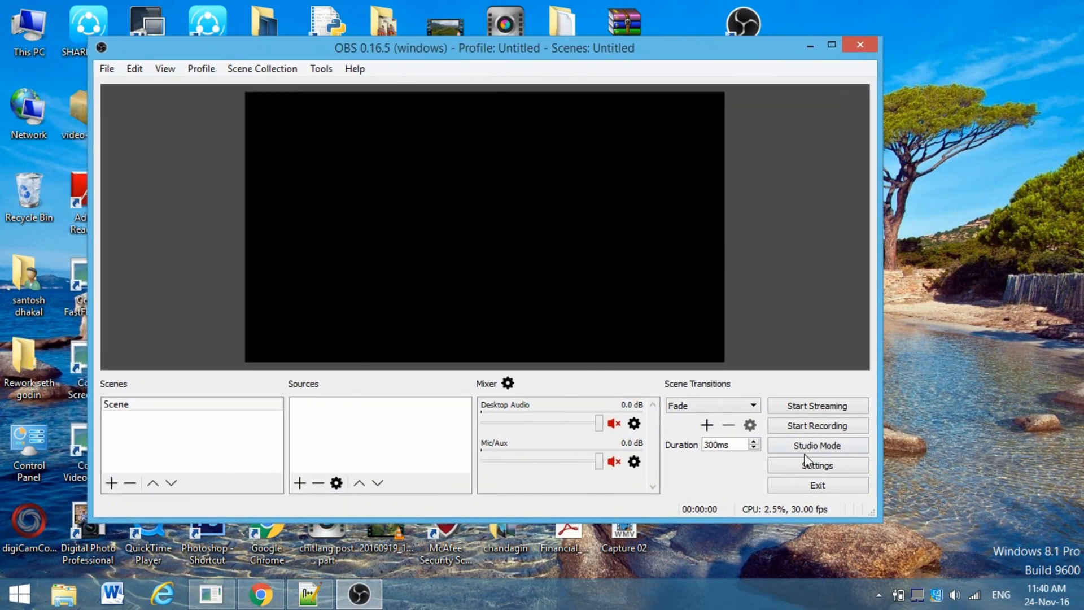
{"action": "left_click", "coordinate": [816, 465]}
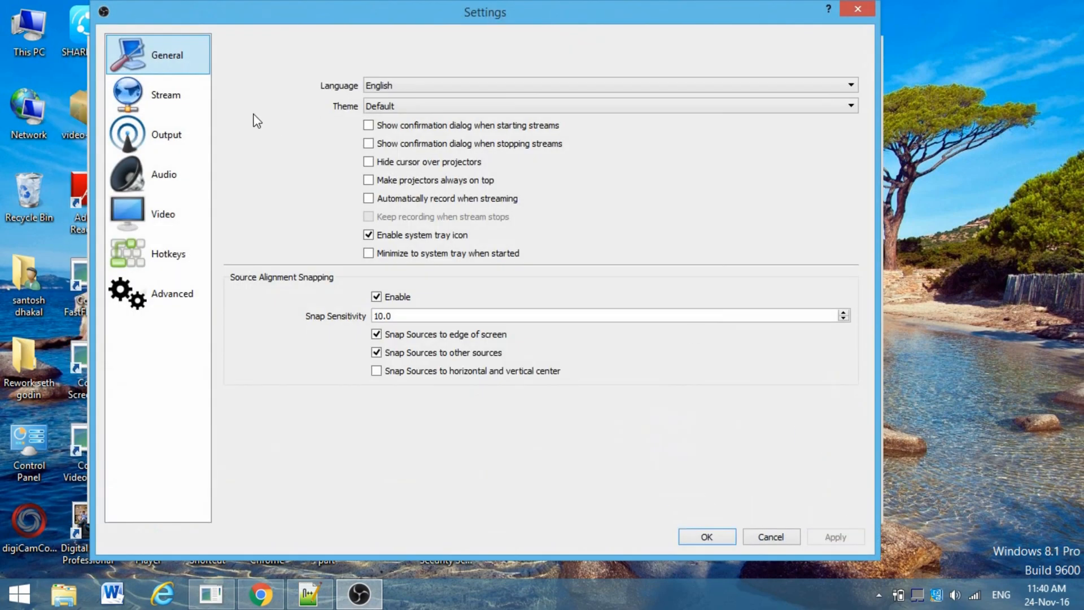
{"action": "left_click", "coordinate": [165, 95]}
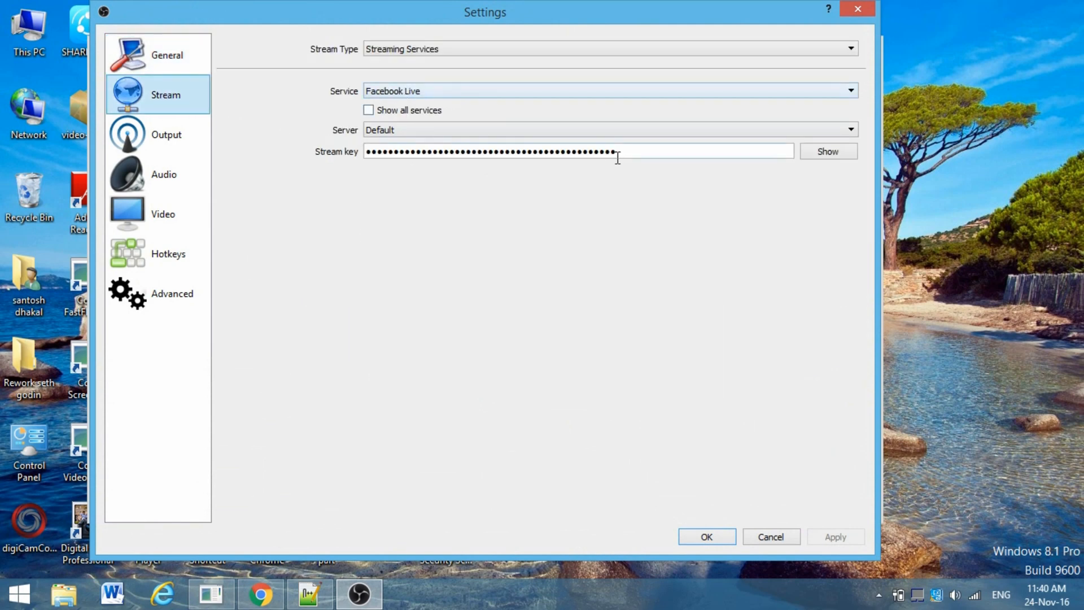
{"action": "key", "text": "ctrl+a"}
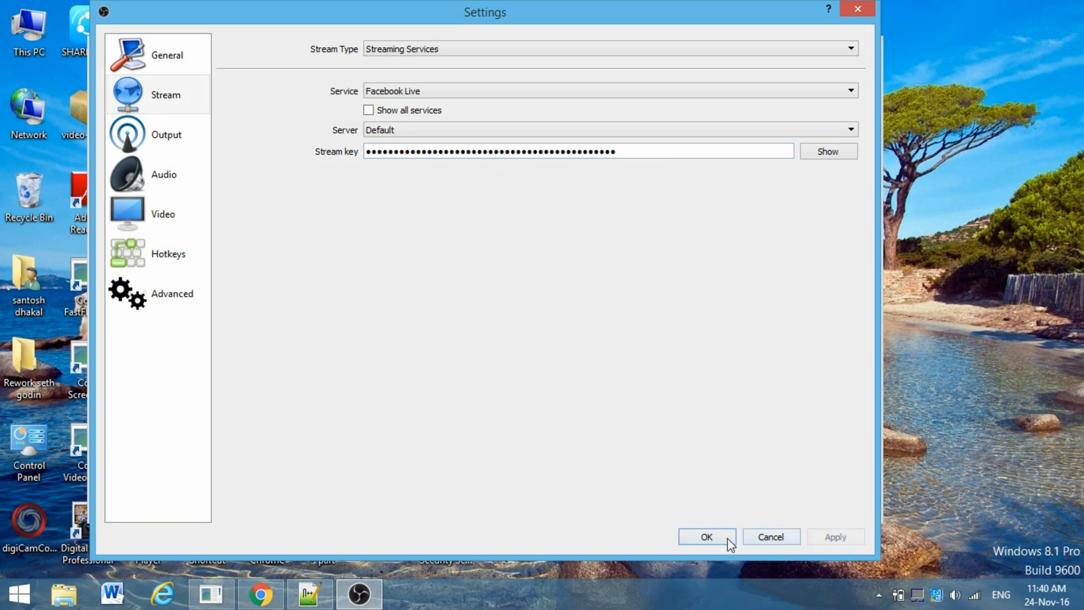
{"action": "left_click", "coordinate": [705, 536]}
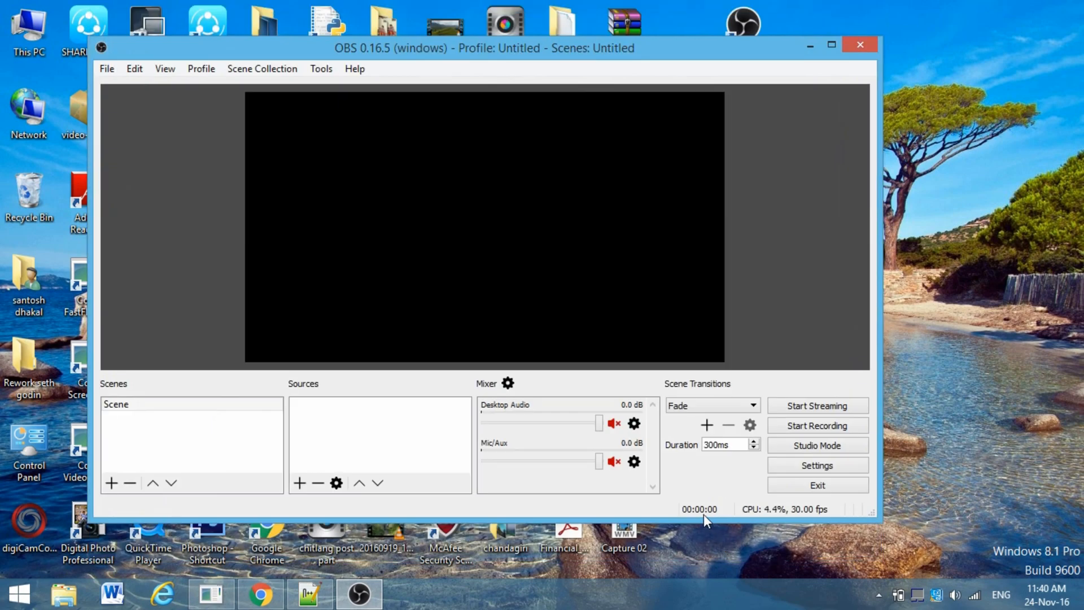
{"action": "mouse_move", "coordinate": [316, 481]}
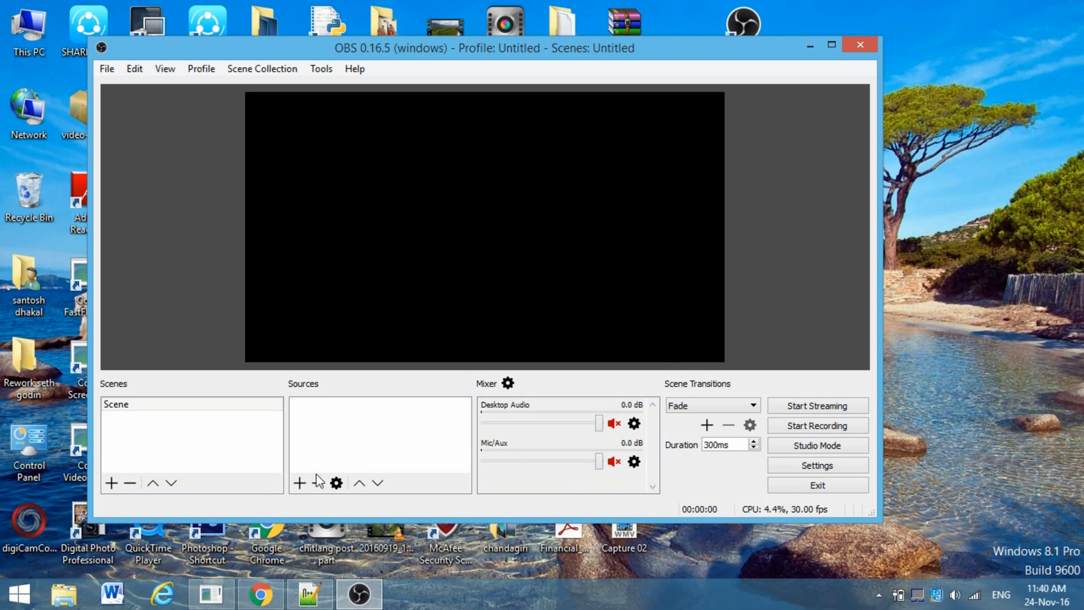
Add a Browser source loading the local file Desktop > facebook live > santosh.html
{"action": "left_click", "coordinate": [299, 483]}
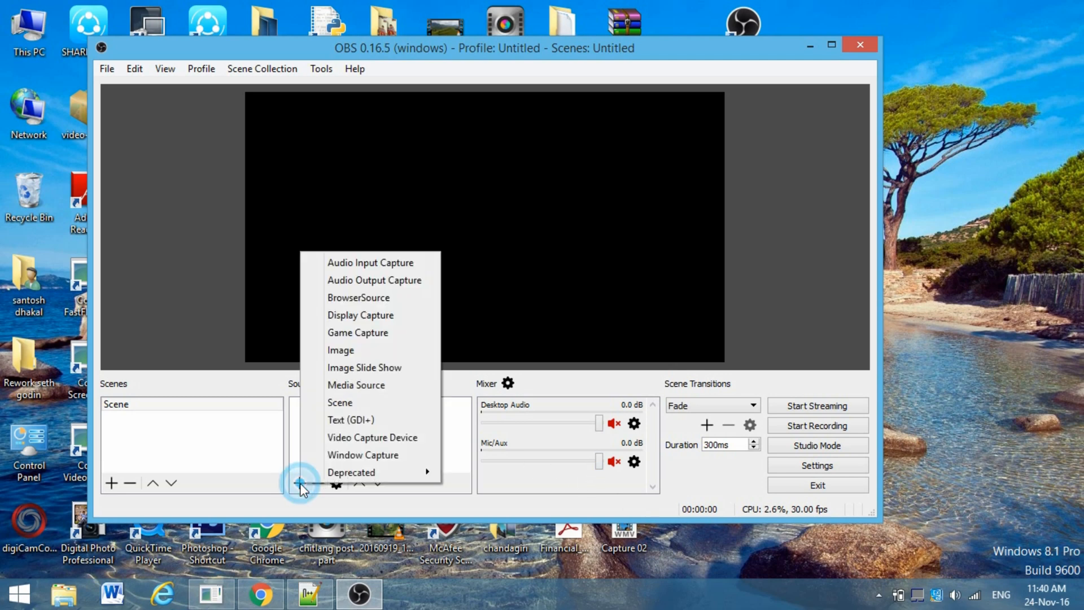
{"action": "mouse_move", "coordinate": [369, 298]}
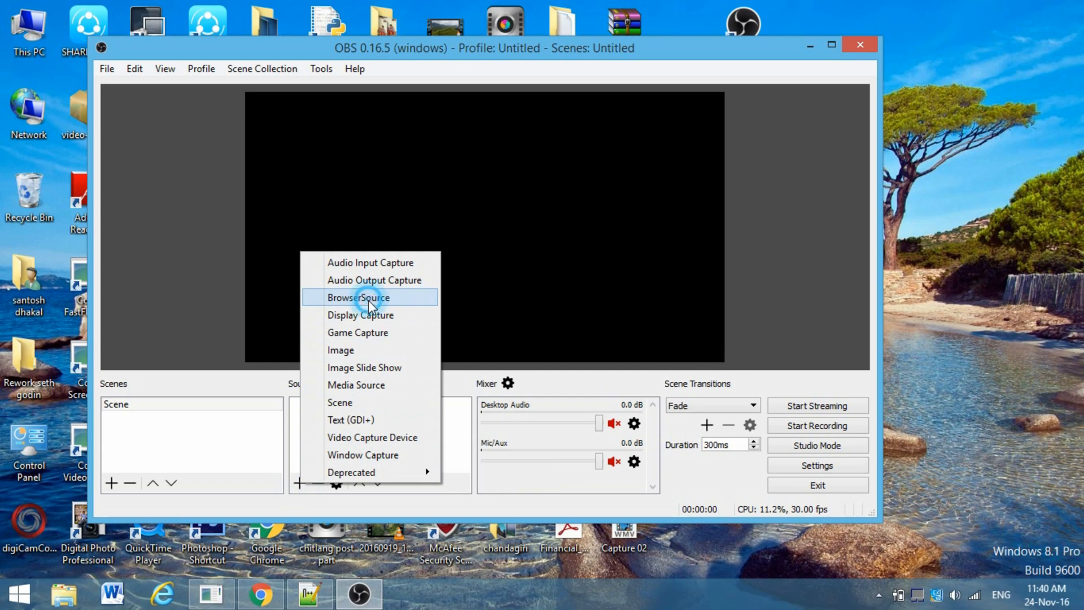
{"action": "left_click", "coordinate": [358, 298]}
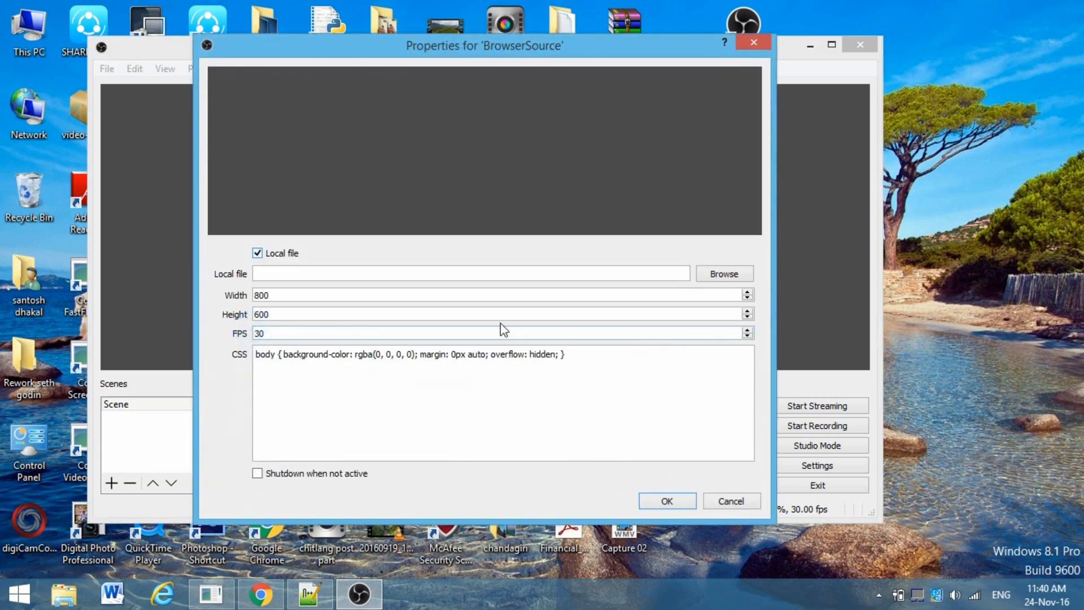
{"action": "left_click", "coordinate": [723, 273]}
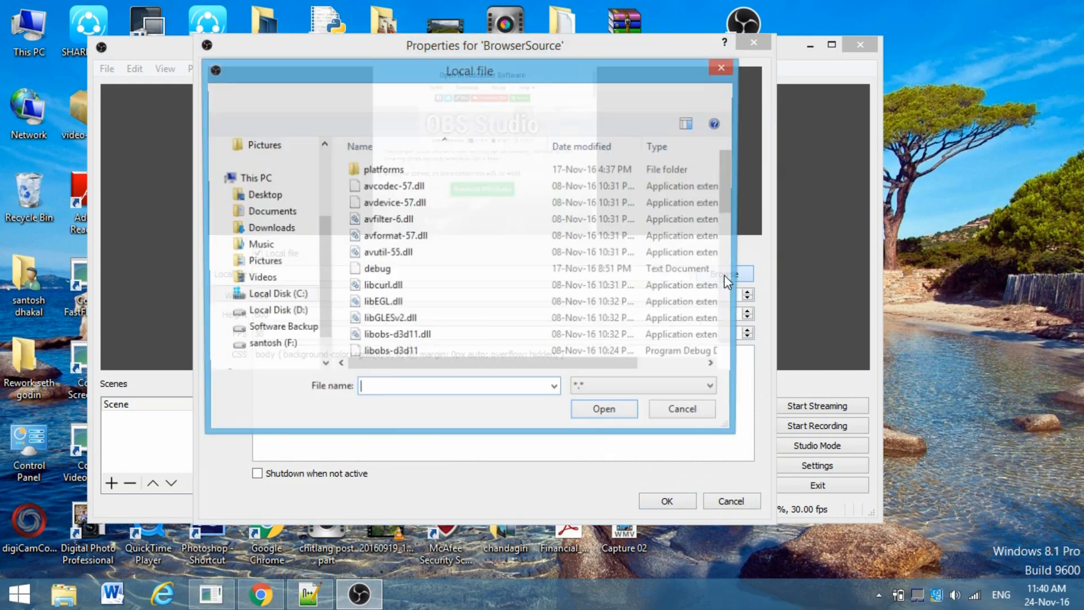
{"action": "left_click", "coordinate": [376, 269]}
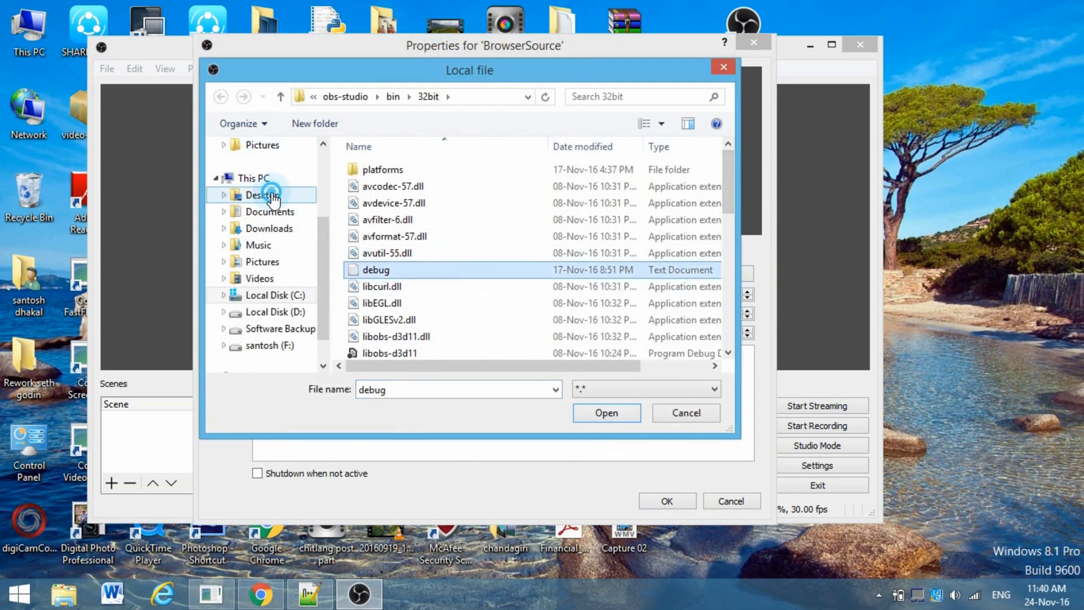
{"action": "left_click", "coordinate": [262, 195]}
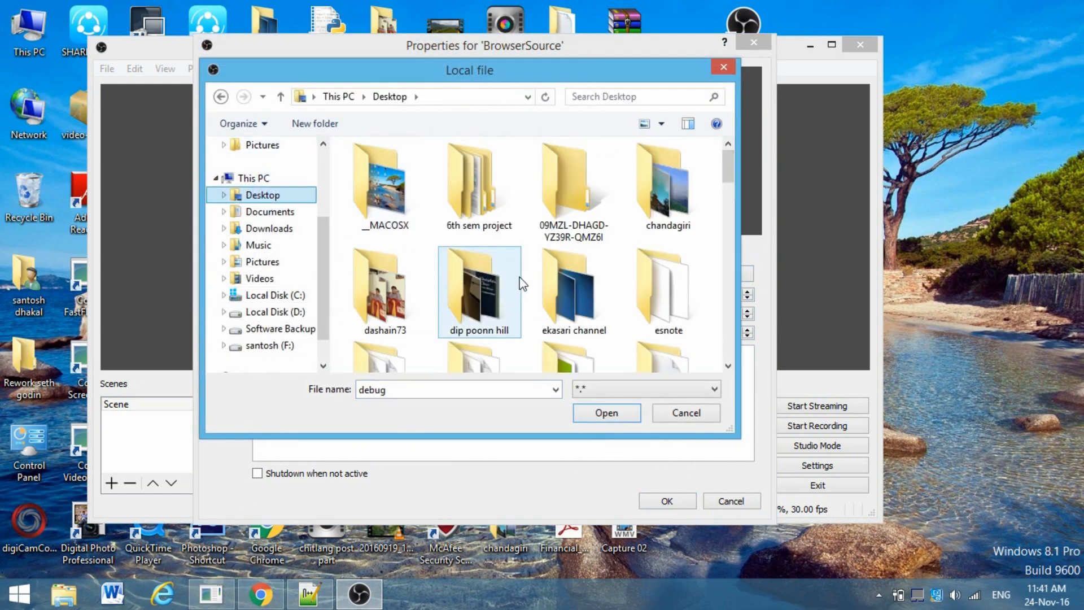
{"action": "mouse_move", "coordinate": [573, 290]}
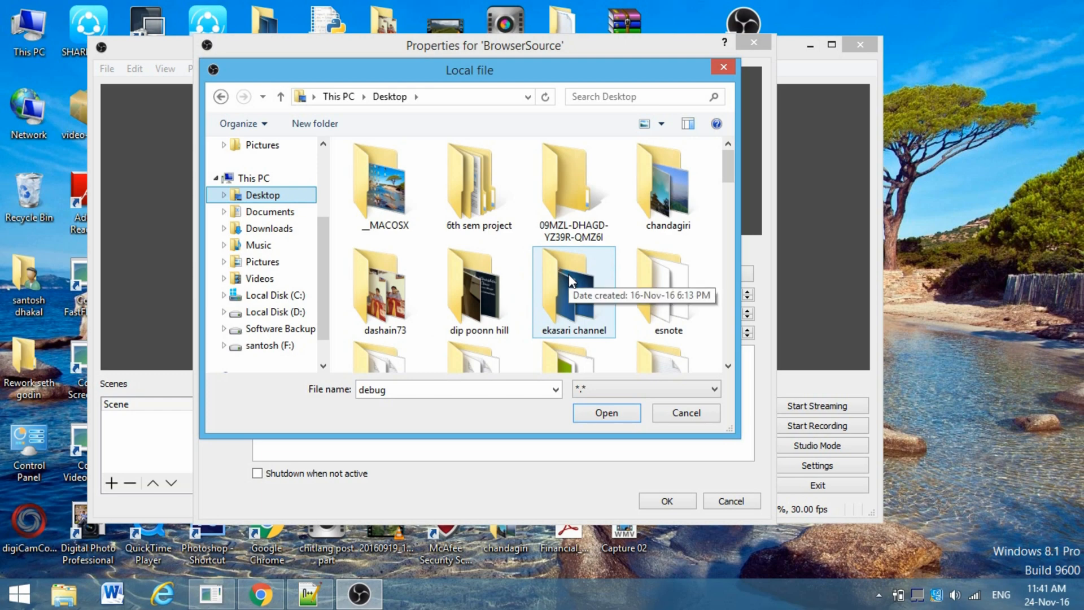
{"action": "scroll", "scroll_direction": "down", "scroll_amount": 3}
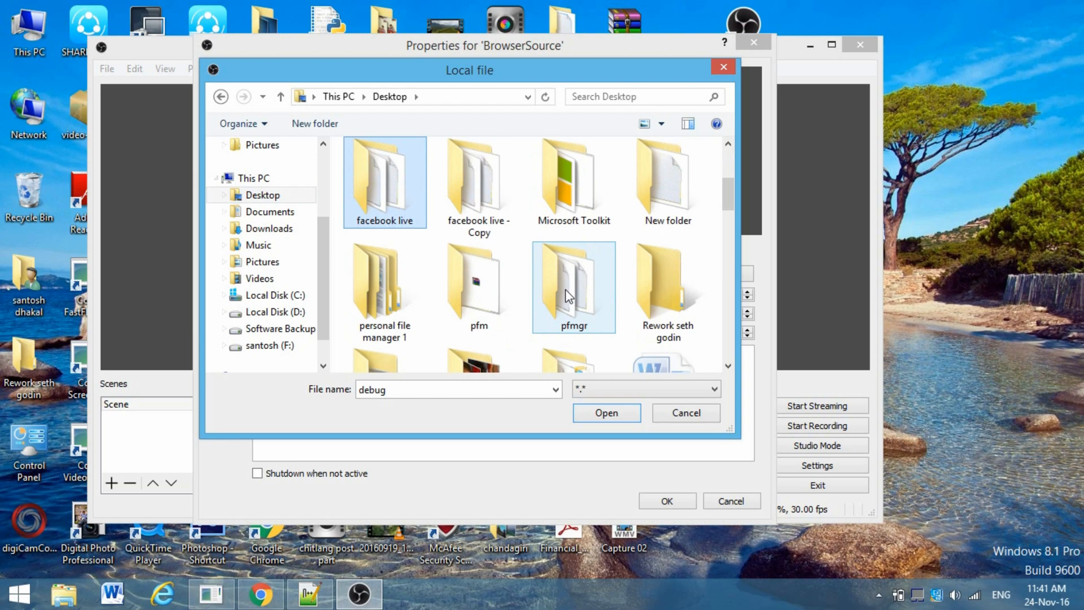
{"action": "double_click", "coordinate": [384, 173]}
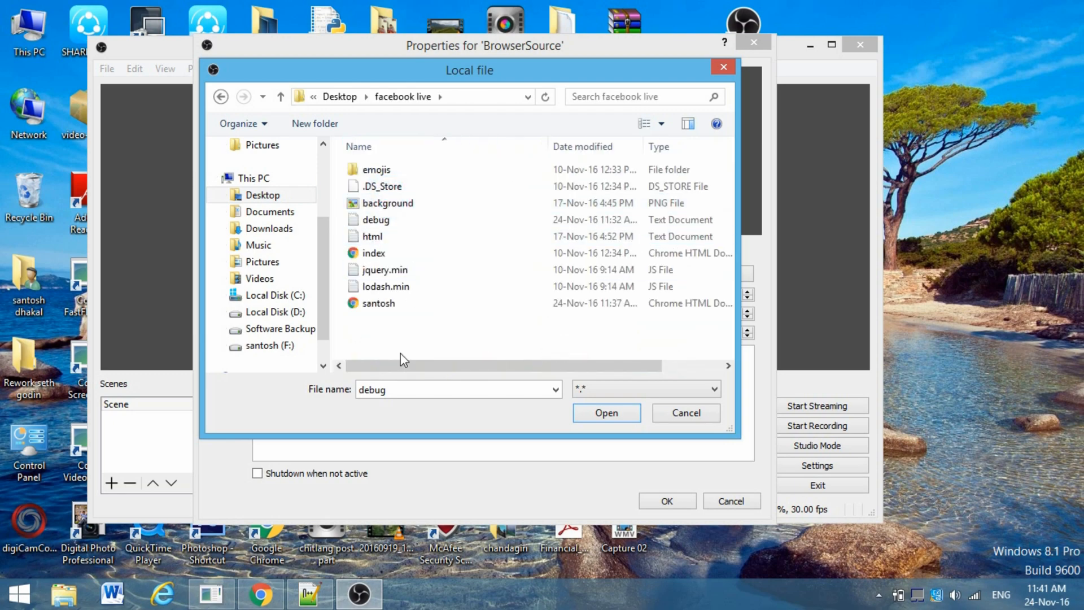
{"action": "left_click", "coordinate": [378, 303]}
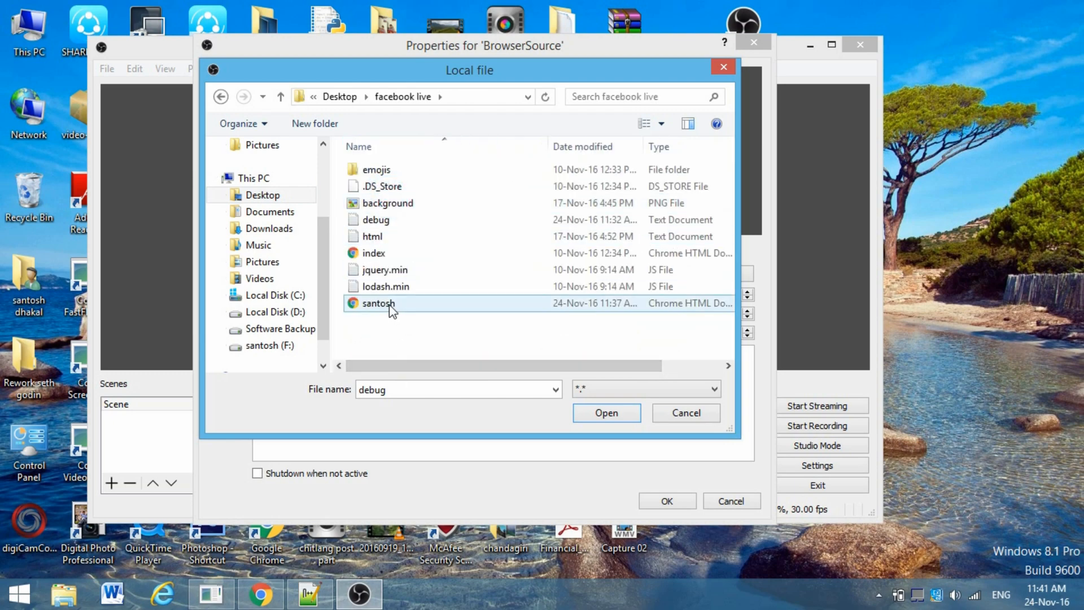
{"action": "mouse_move", "coordinate": [387, 308]}
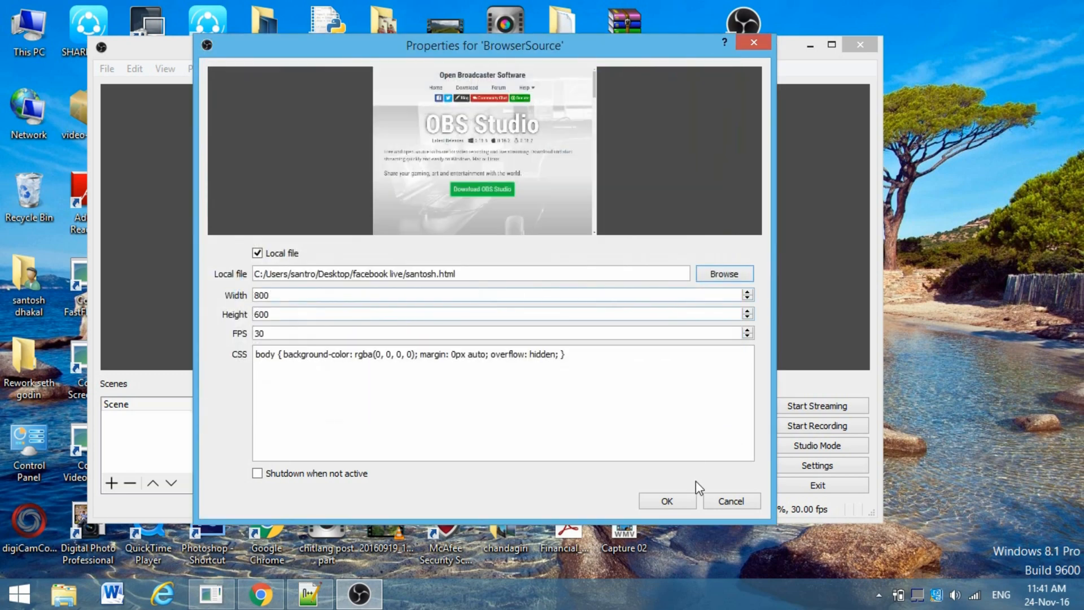
{"action": "left_click", "coordinate": [666, 500]}
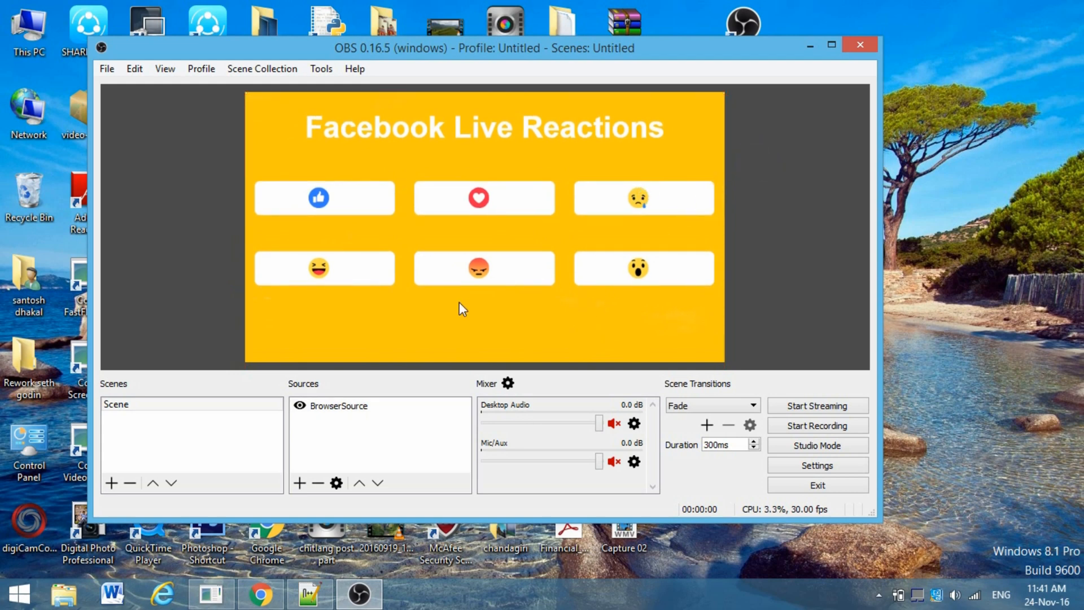
{"action": "mouse_move", "coordinate": [373, 252]}
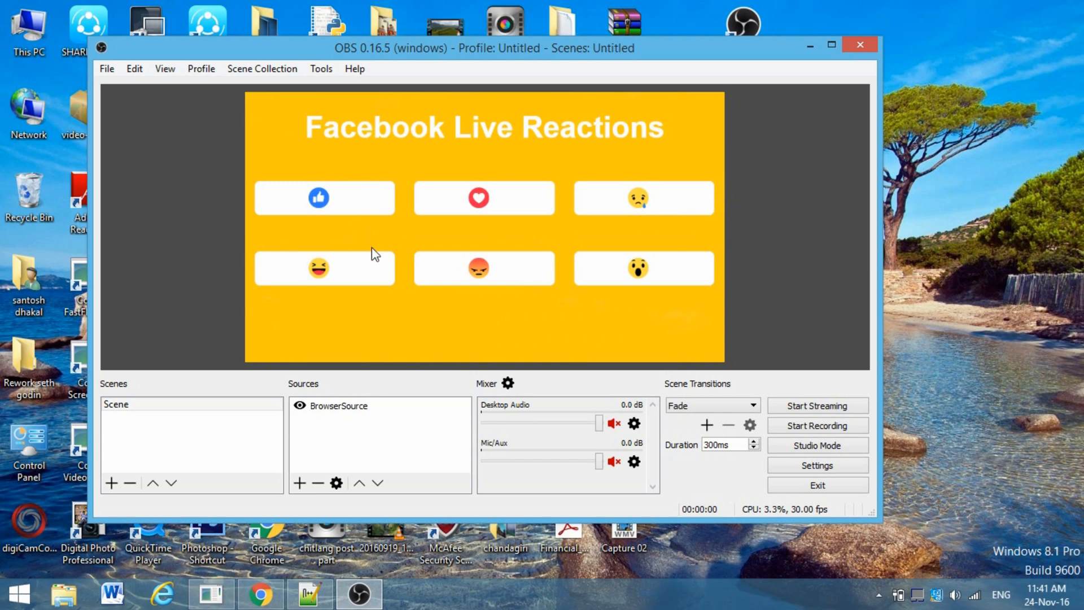
{"action": "mouse_move", "coordinate": [311, 230]}
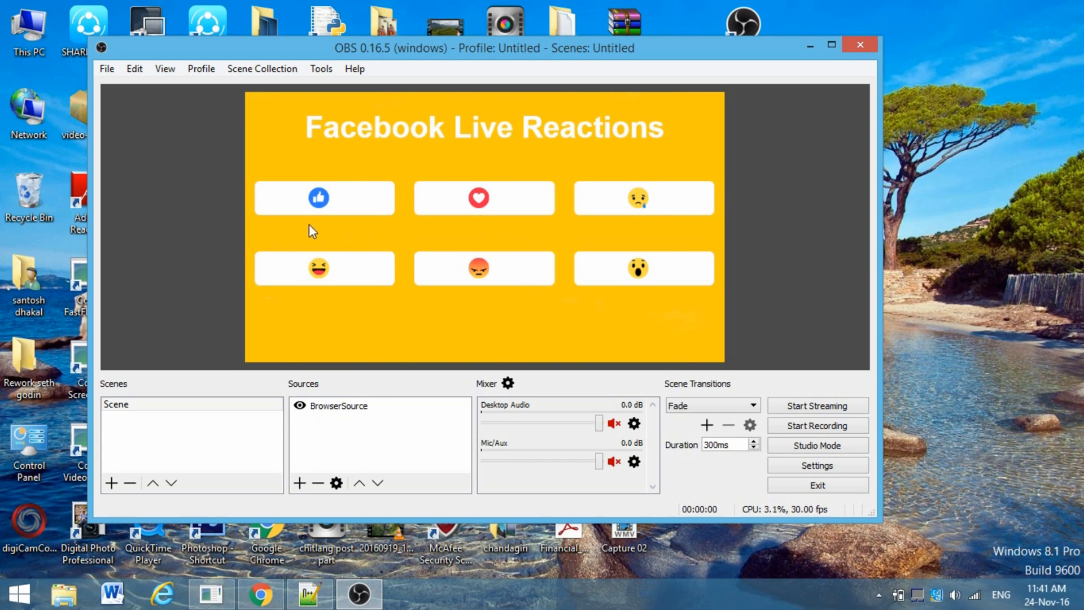
{"action": "mouse_move", "coordinate": [352, 222]}
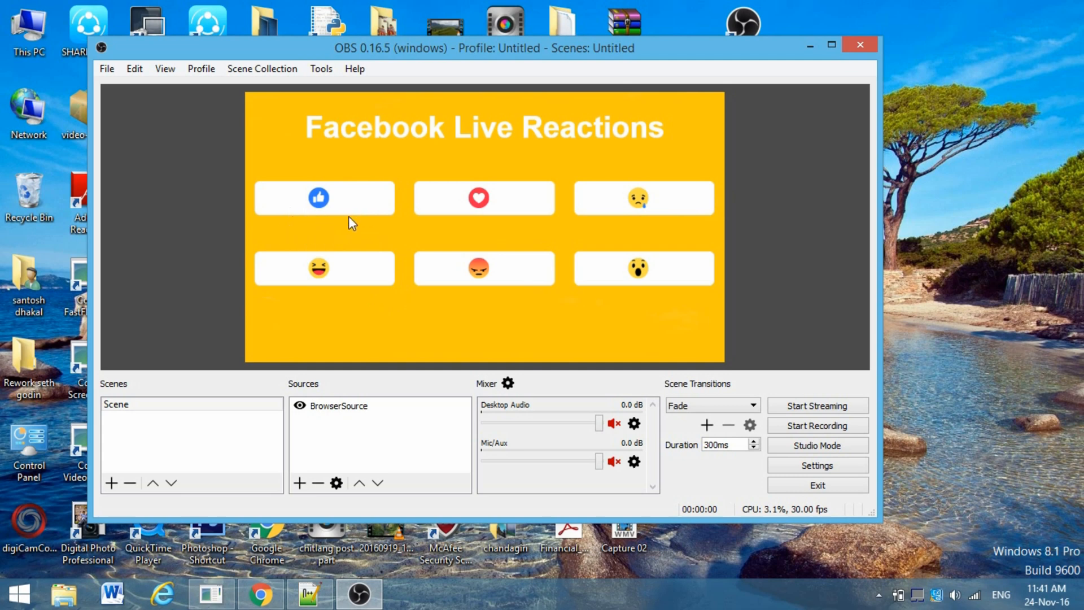
{"action": "mouse_move", "coordinate": [655, 298]}
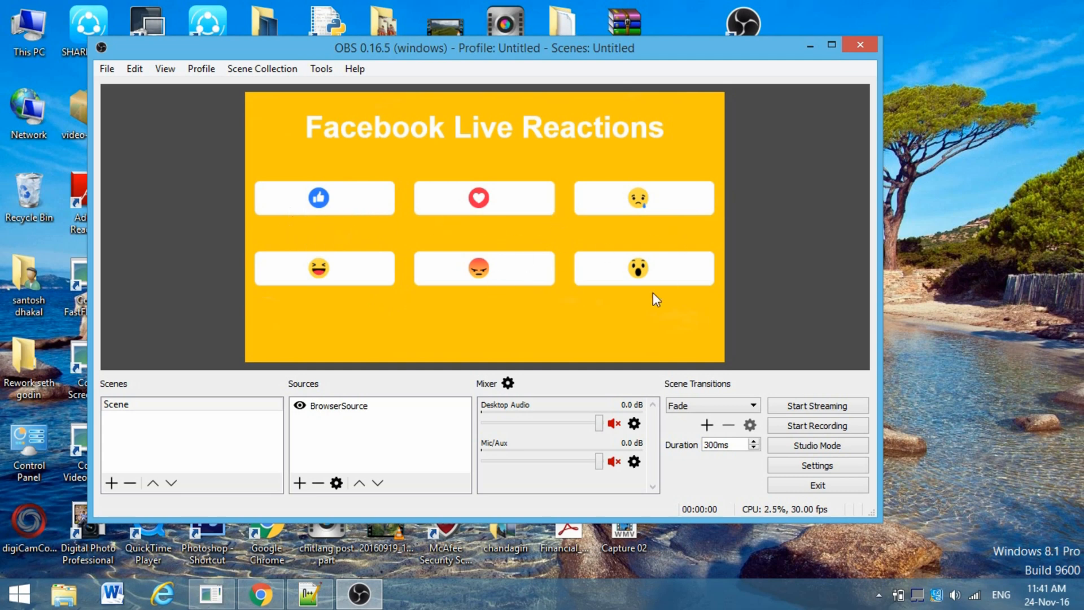
{"action": "mouse_move", "coordinate": [458, 311]}
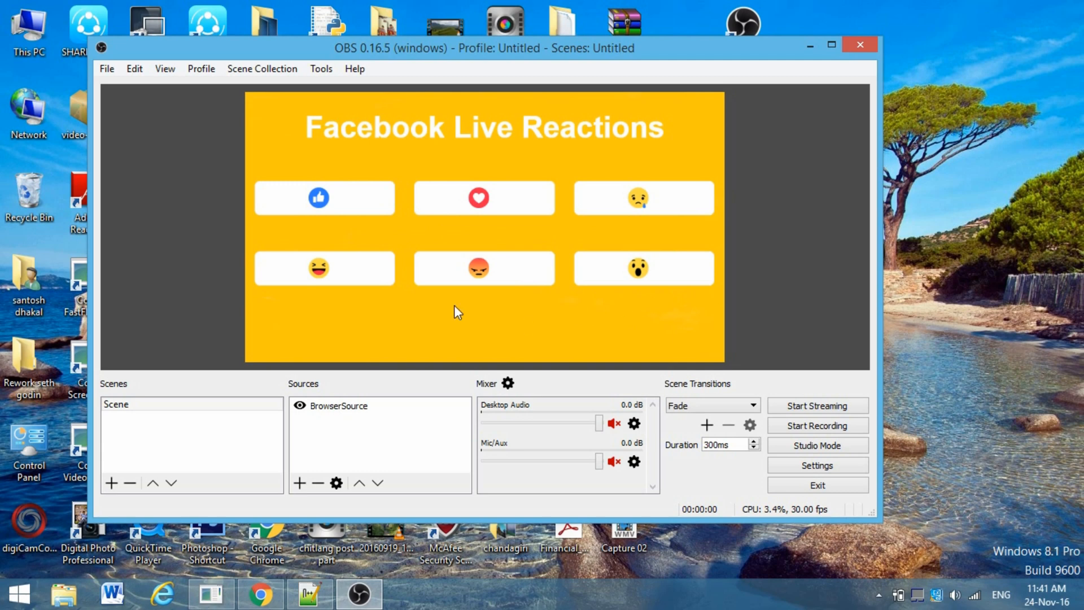
{"action": "mouse_move", "coordinate": [253, 325]}
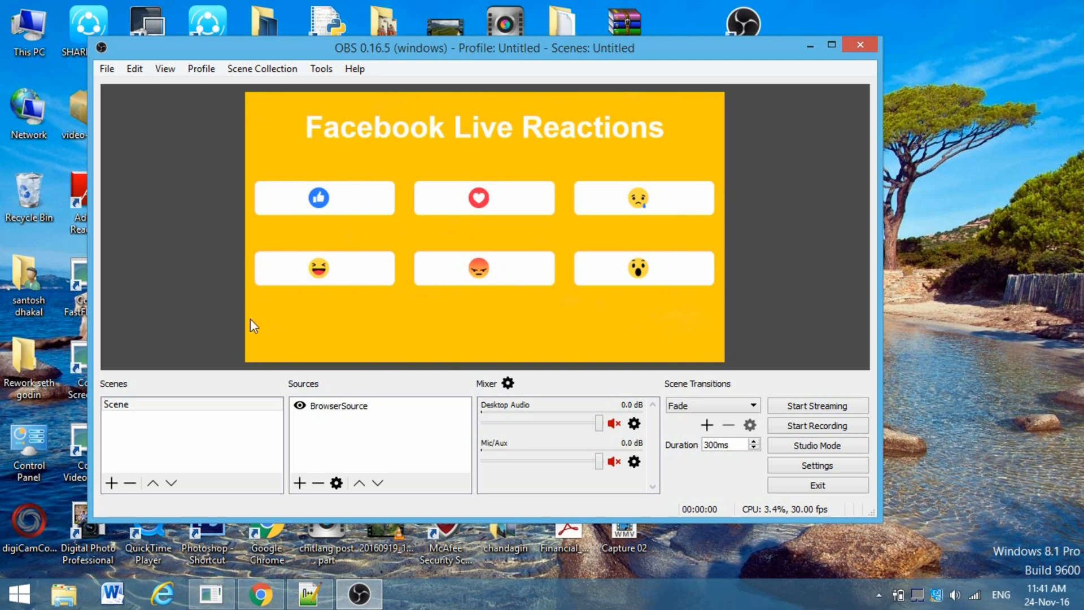
{"action": "mouse_move", "coordinate": [456, 463]}
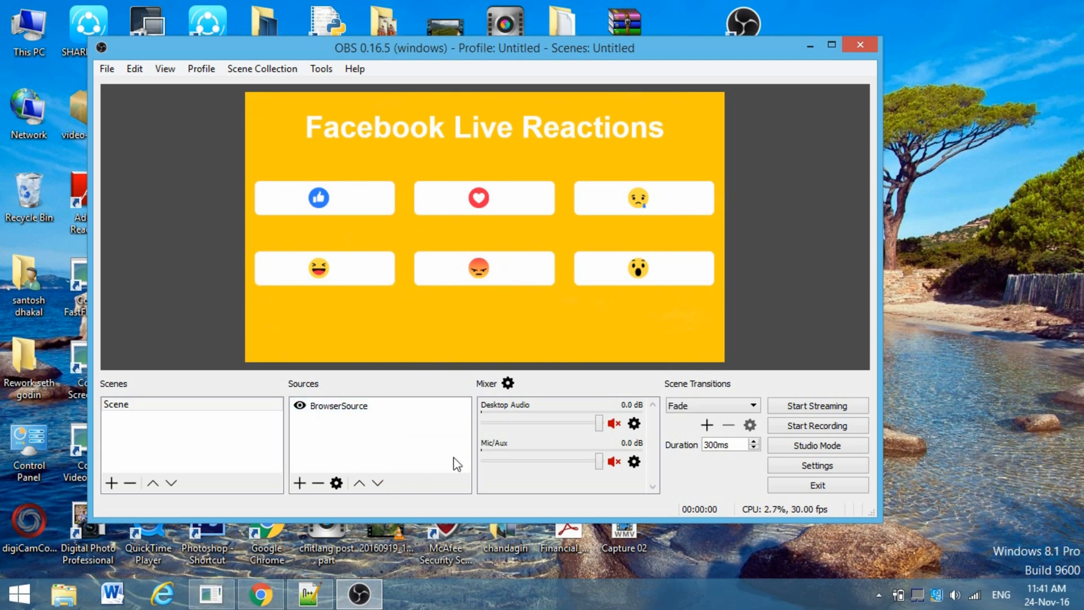
{"action": "mouse_move", "coordinate": [447, 461]}
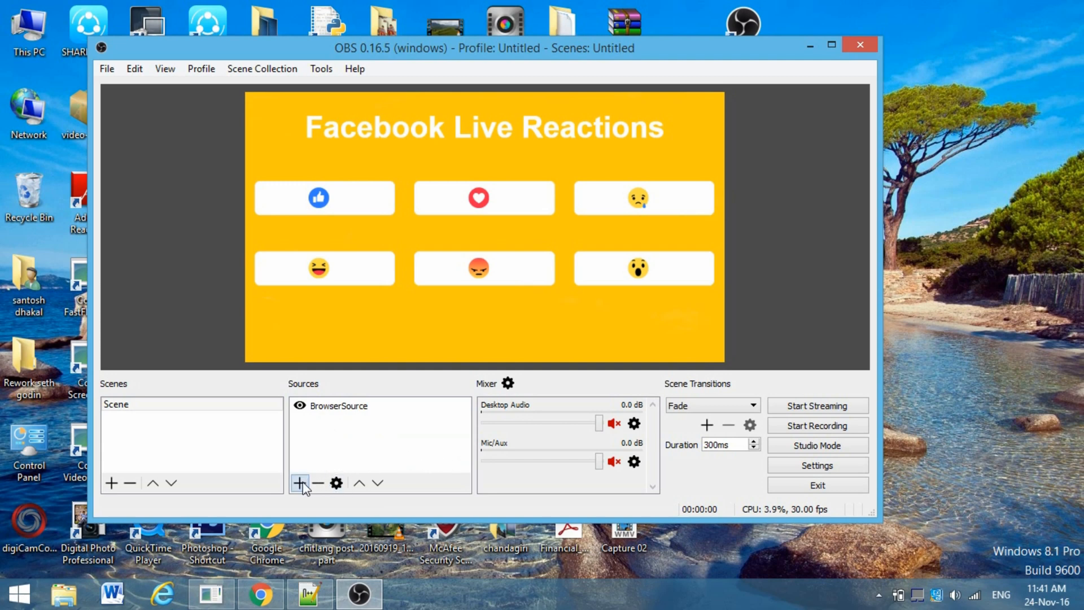
Add a Text (GDI+) source reading 'A' and drag it beneath the like emoji
{"action": "left_click", "coordinate": [300, 483]}
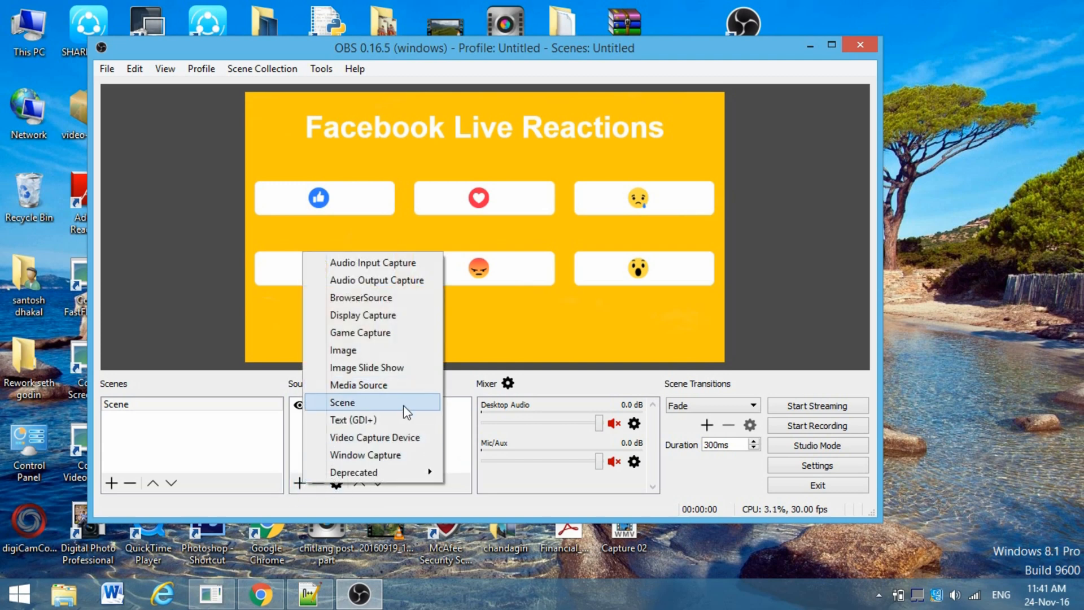
{"action": "left_click", "coordinate": [353, 420]}
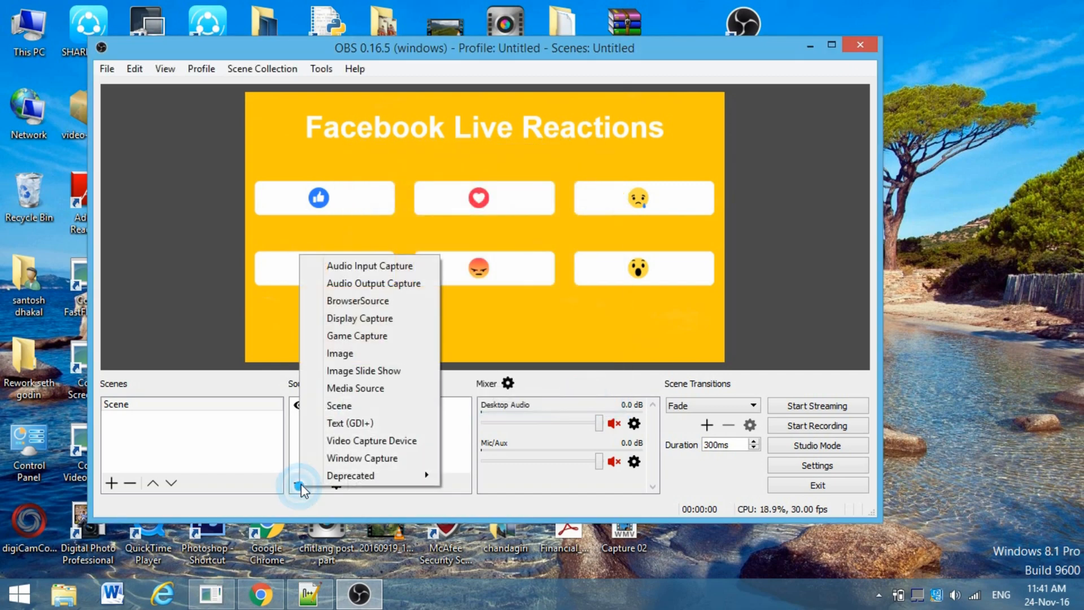
{"action": "mouse_move", "coordinate": [358, 428]}
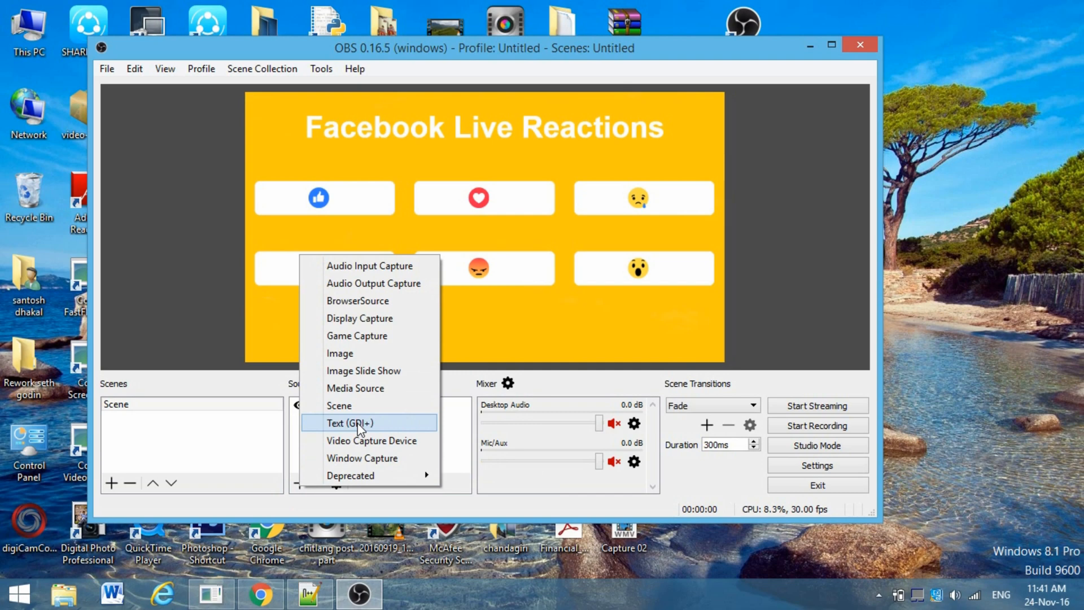
{"action": "left_click", "coordinate": [349, 422]}
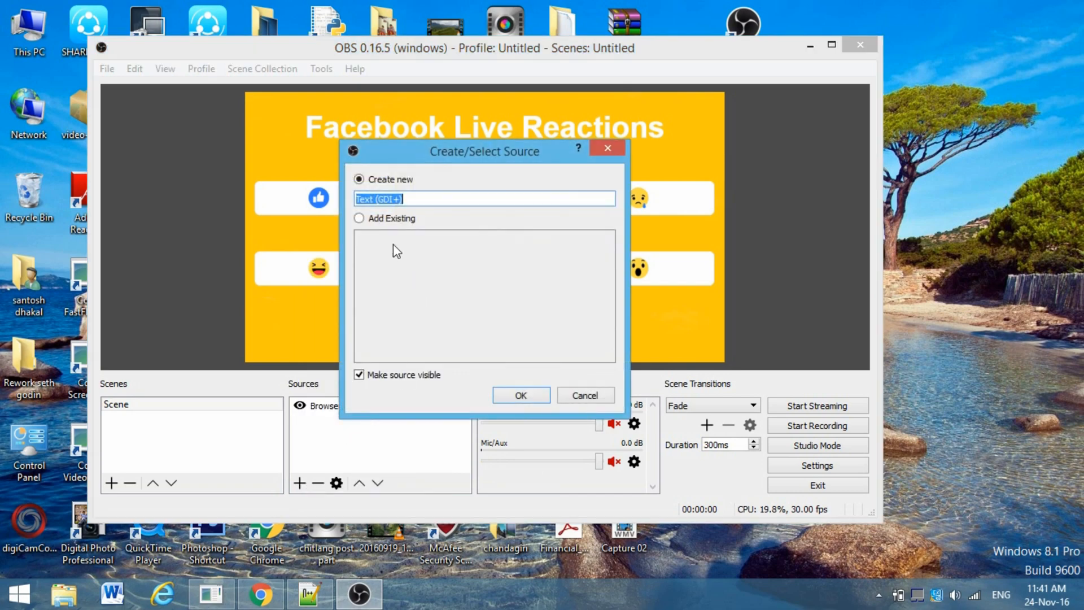
{"action": "left_click", "coordinate": [520, 394]}
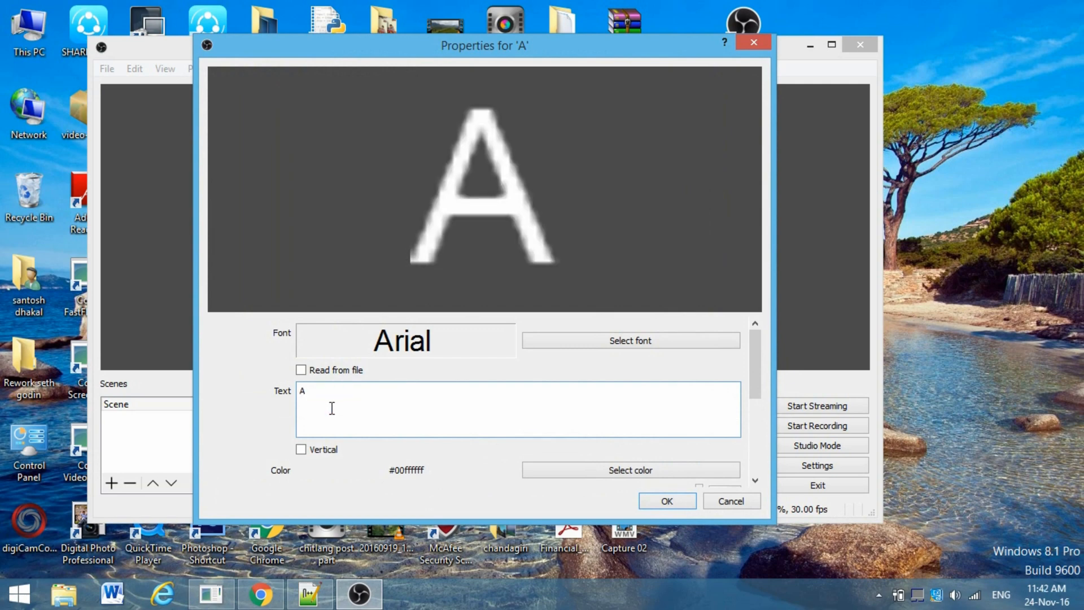
{"action": "left_click", "coordinate": [665, 501]}
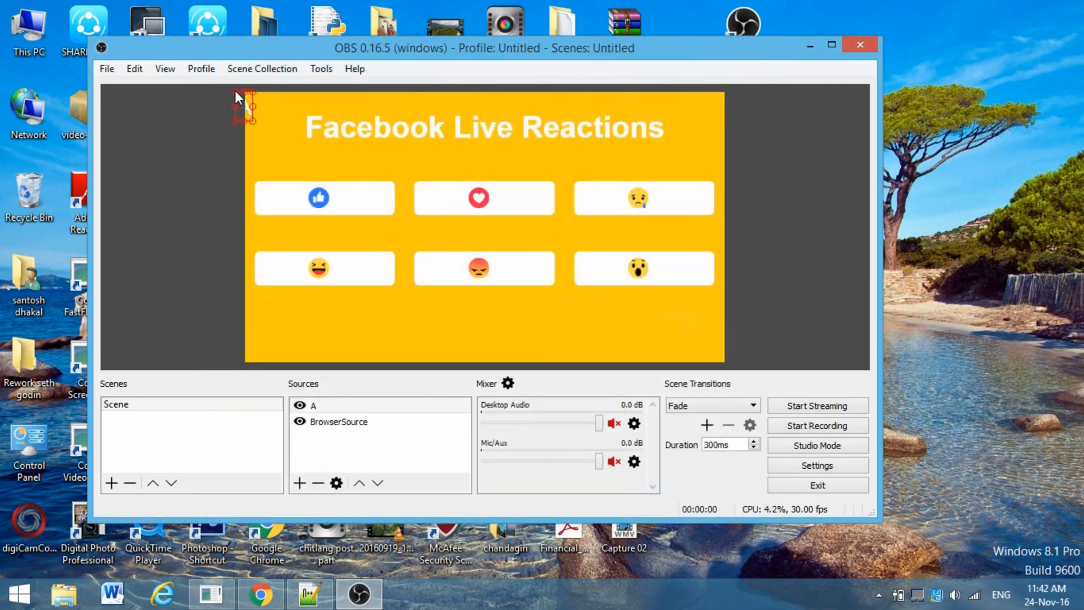
{"action": "left_click_drag", "start_coordinate": [243, 107], "coordinate": [319, 221]}
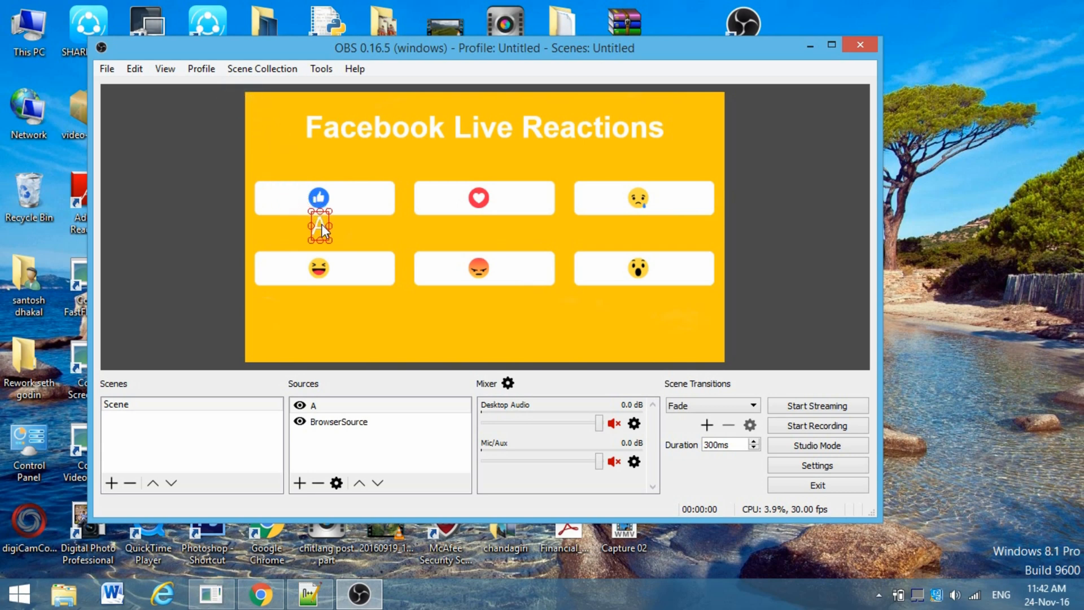
{"action": "left_click", "coordinate": [339, 421]}
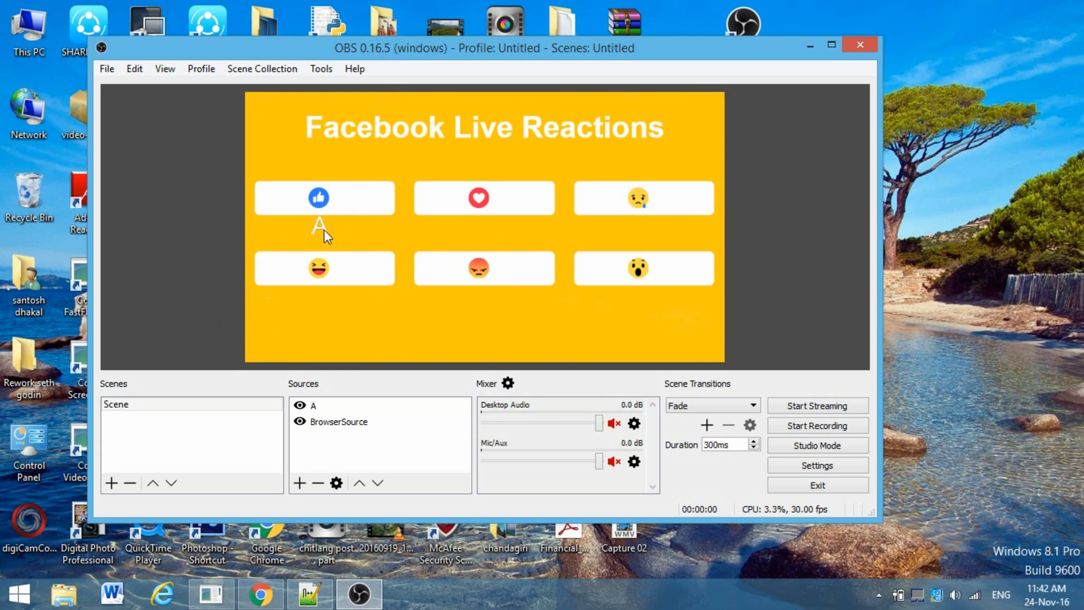
{"action": "mouse_move", "coordinate": [329, 255]}
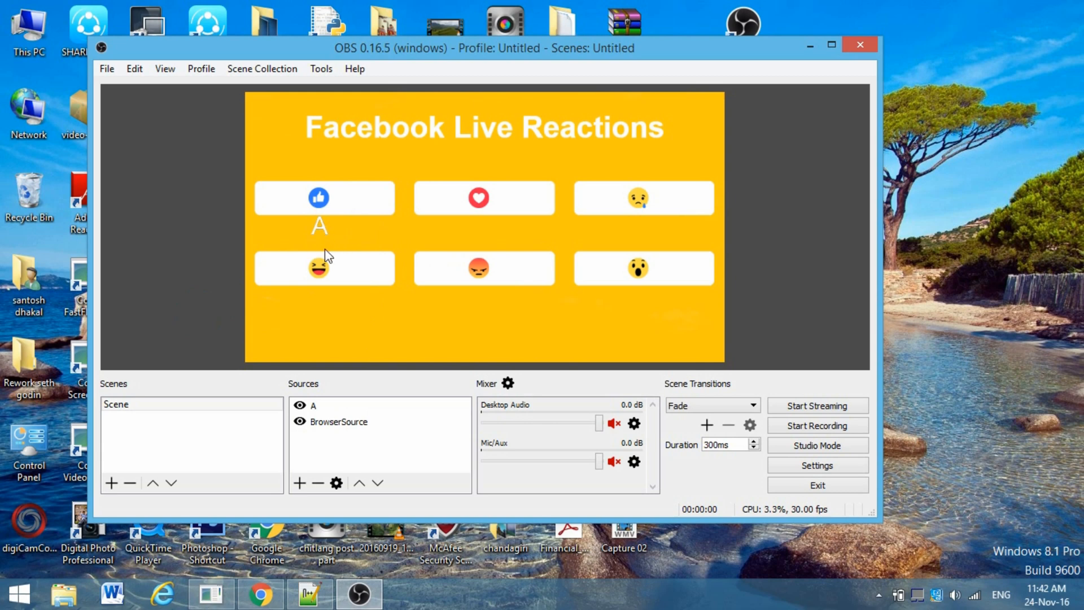
{"action": "mouse_move", "coordinate": [319, 237]}
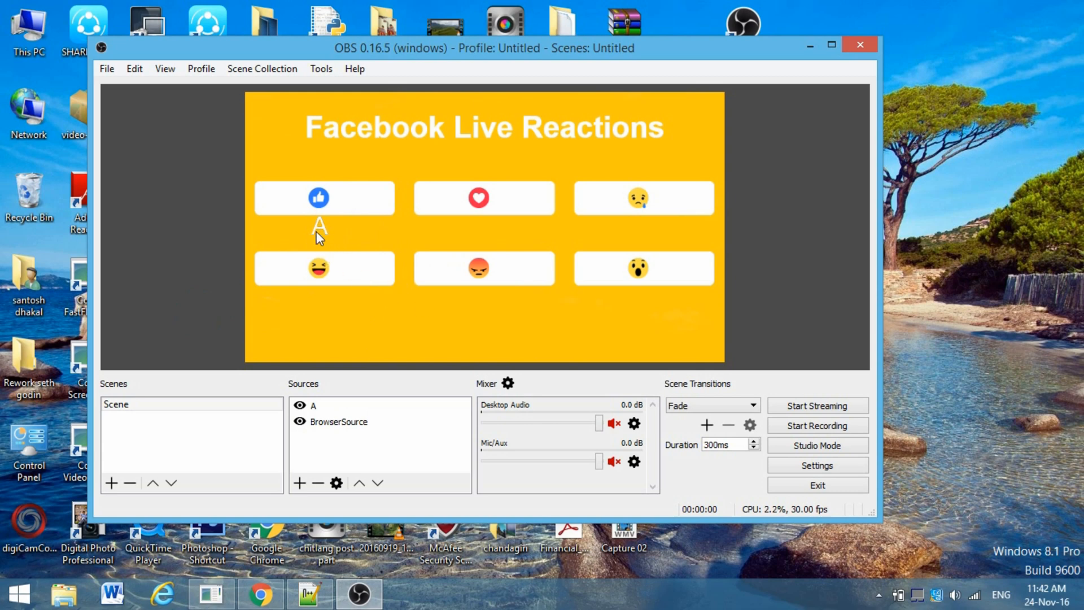
{"action": "mouse_move", "coordinate": [541, 243]}
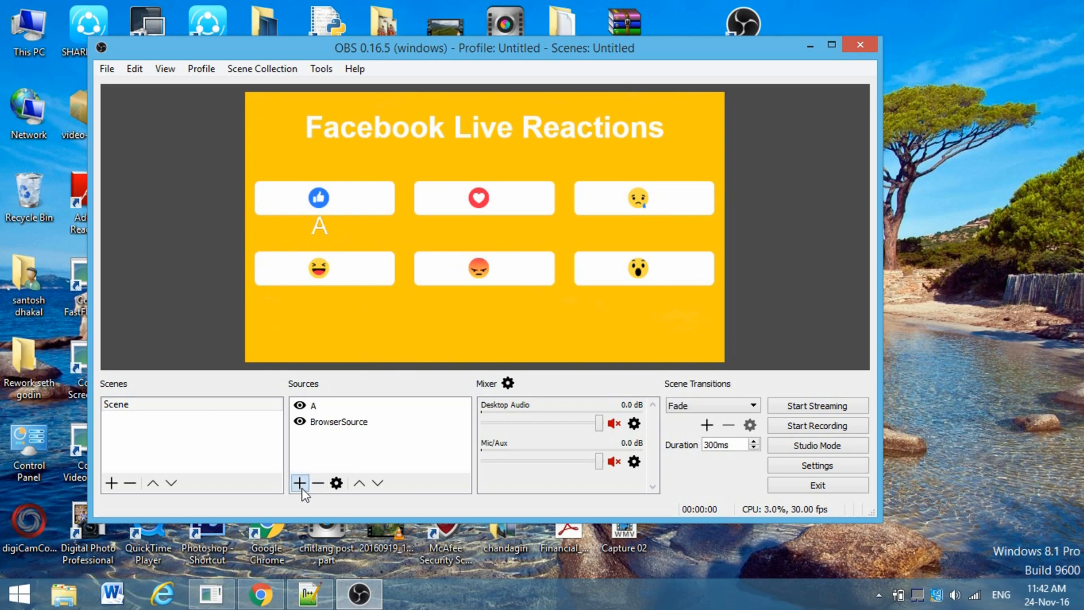
Create text sources D, E and F and place them beneath the second emoji row
{"action": "left_click", "coordinate": [300, 483]}
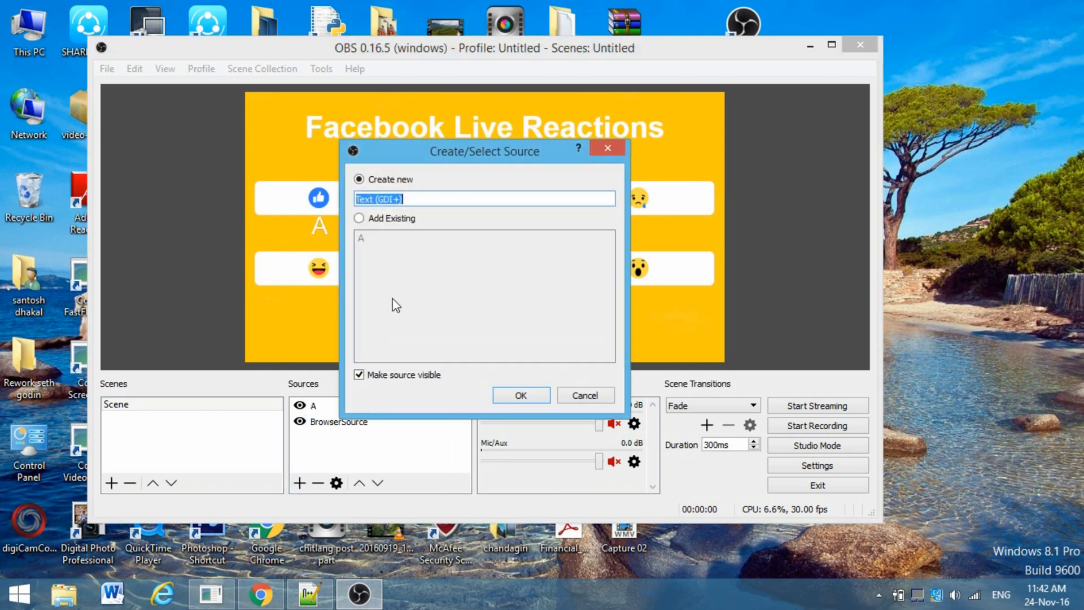
{"action": "left_click", "coordinate": [520, 395]}
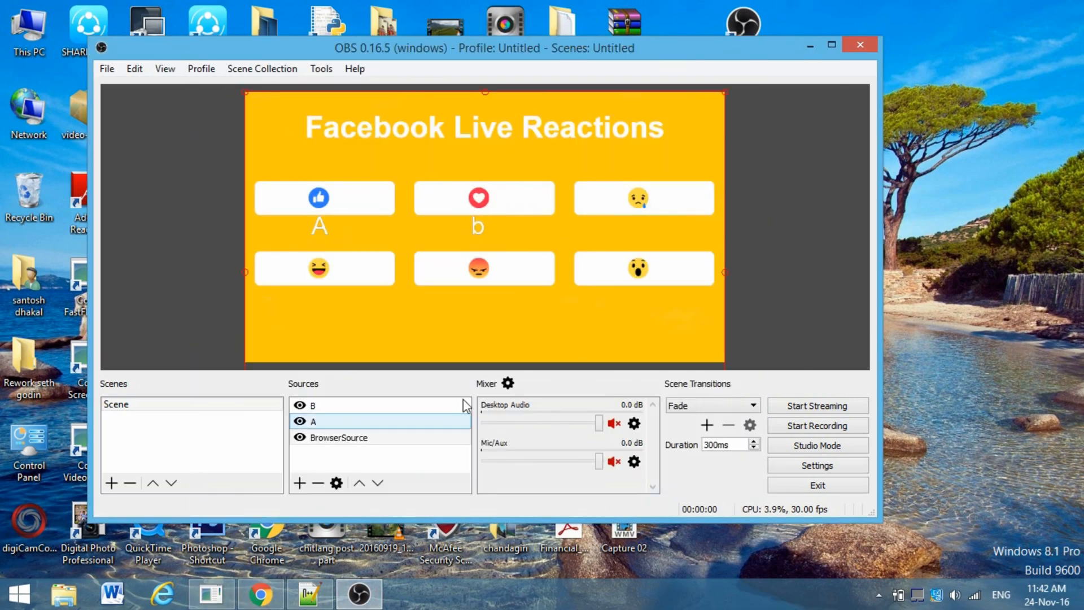
{"action": "left_click", "coordinate": [299, 483]}
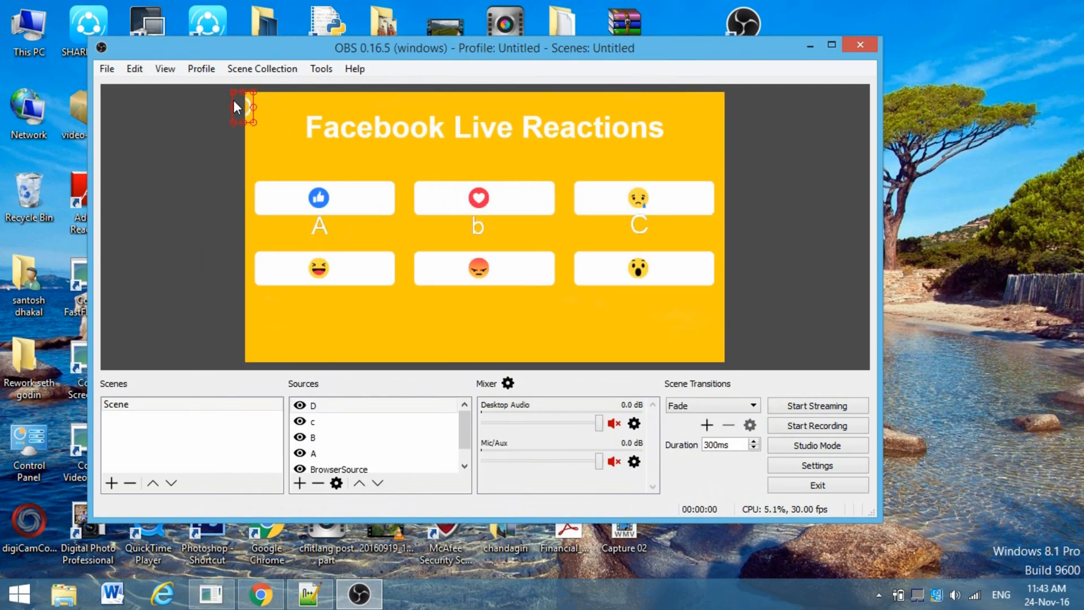
{"action": "left_click", "coordinate": [300, 483]}
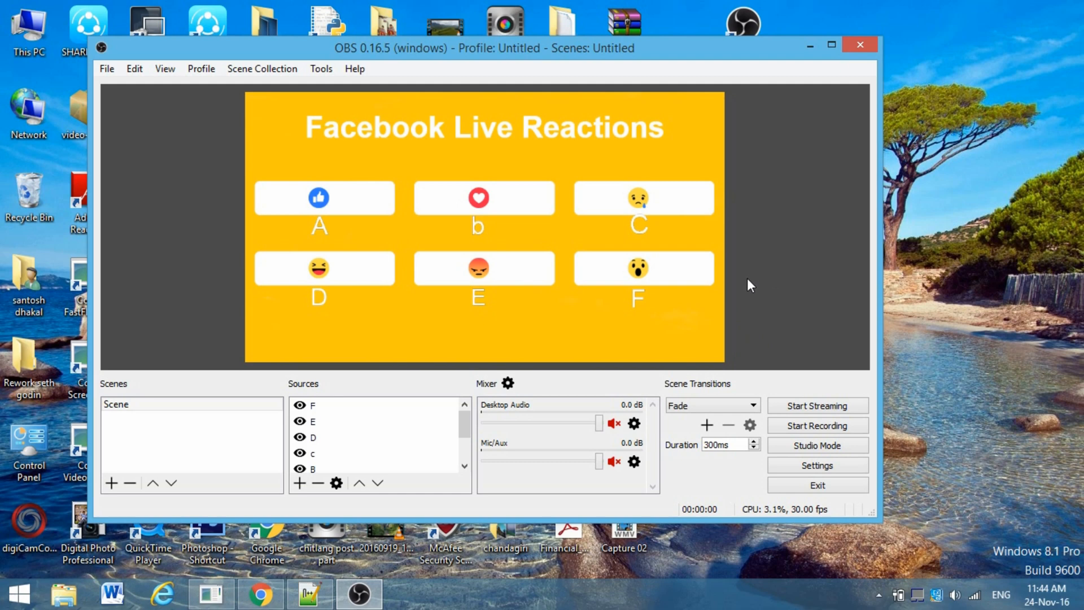
{"action": "mouse_move", "coordinate": [472, 365]}
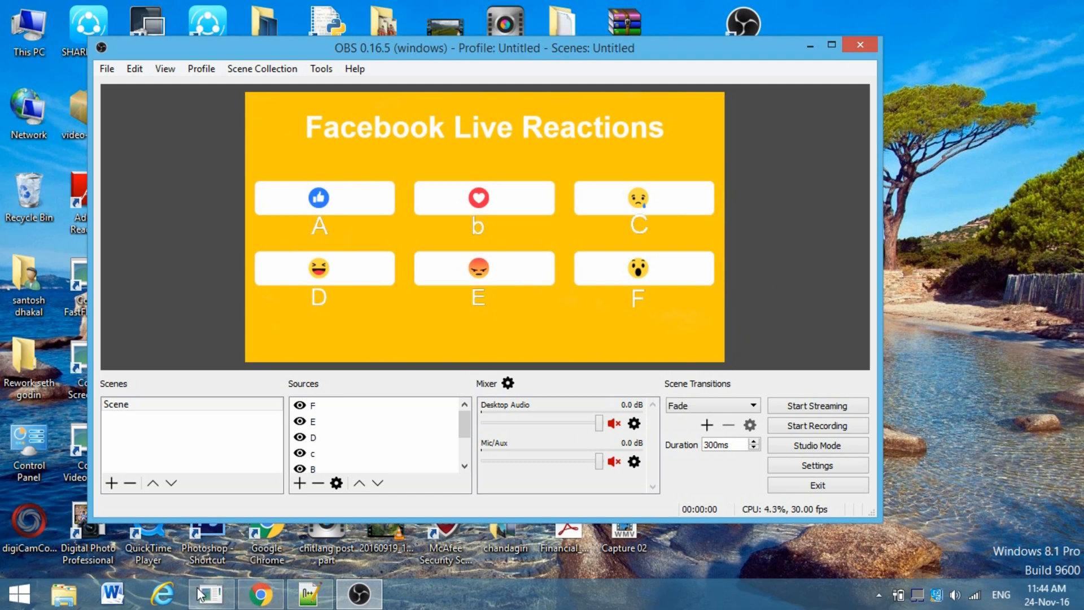
Return to Chrome and advance the Create Live Video dialog to its details form
{"action": "left_click", "coordinate": [259, 593]}
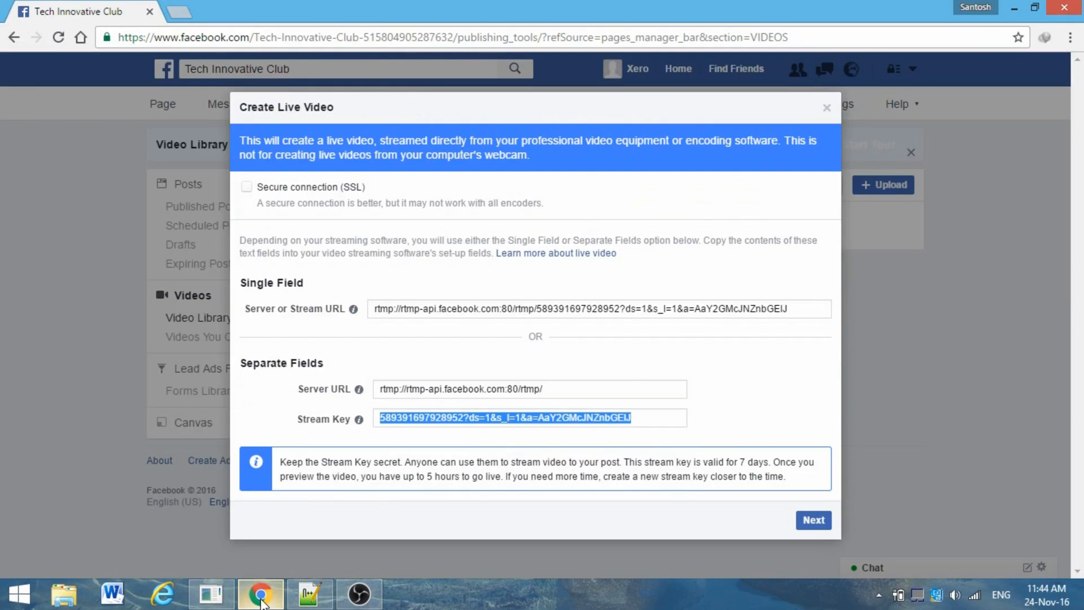
{"action": "mouse_move", "coordinate": [813, 519]}
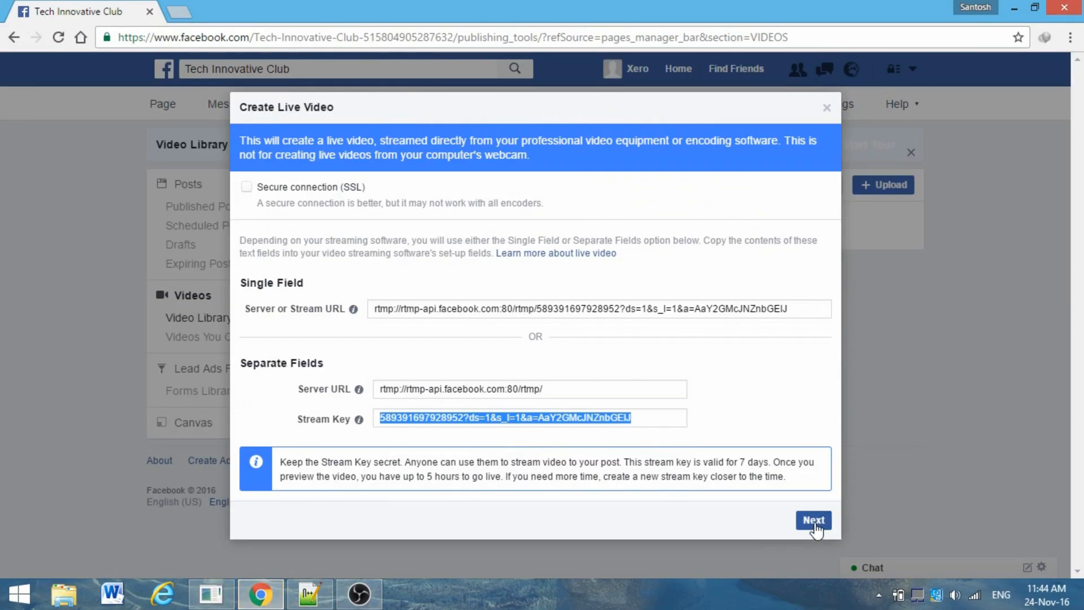
{"action": "left_click", "coordinate": [813, 519]}
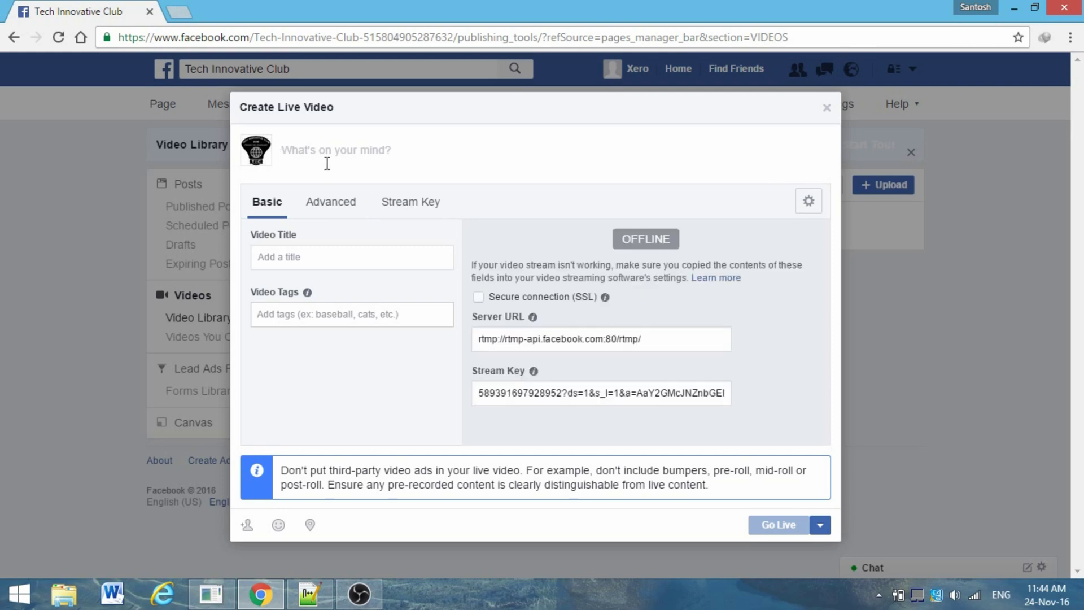
{"action": "mouse_move", "coordinate": [338, 178]}
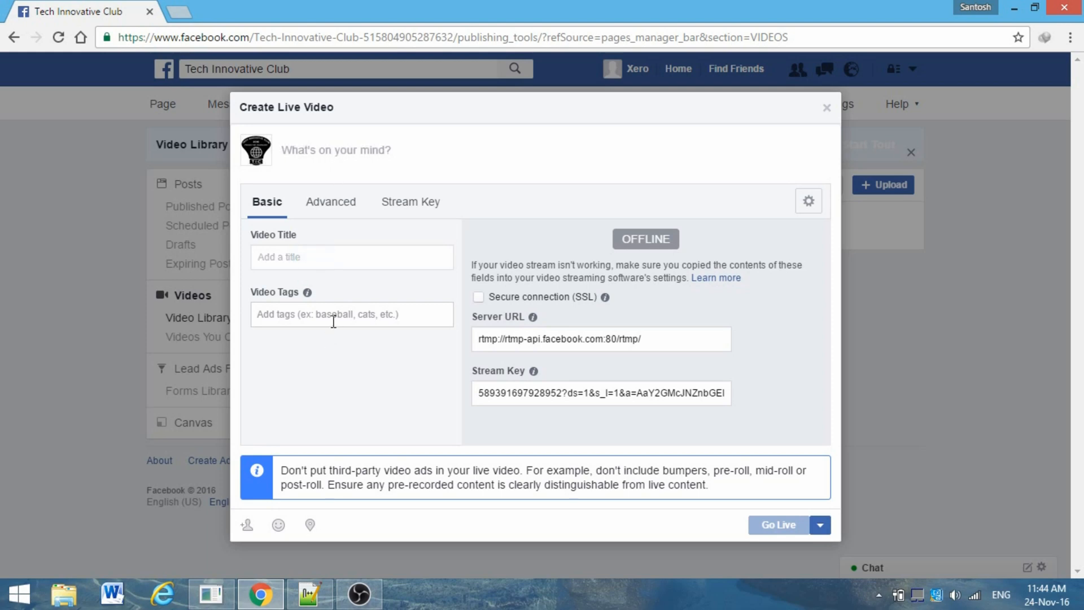
{"action": "mouse_move", "coordinate": [523, 403]}
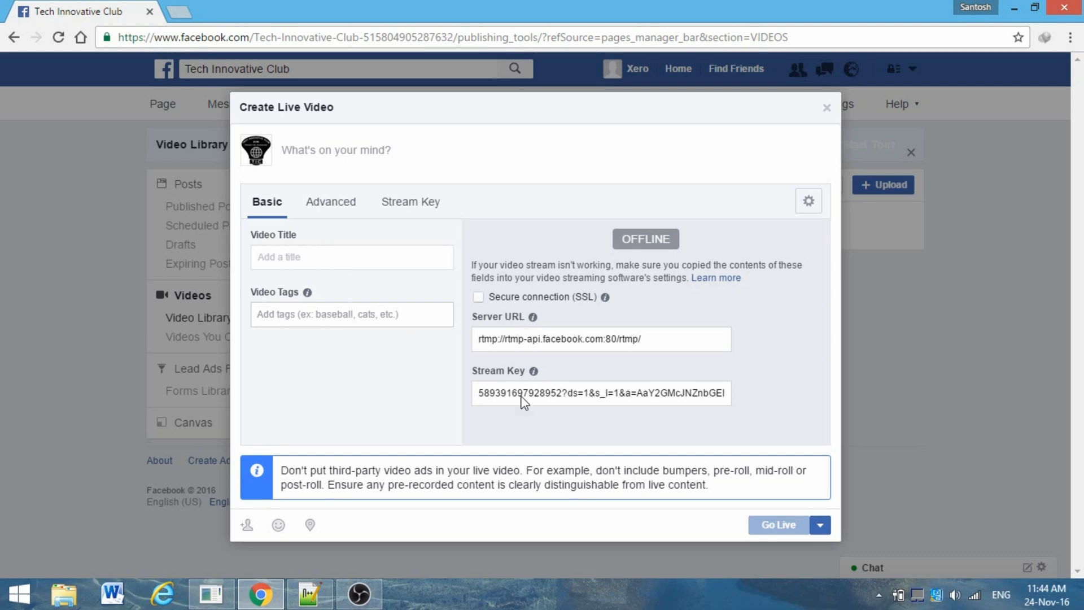
Start streaming the reactions poll from OBS, then return to Facebook
{"action": "left_click", "coordinate": [357, 593]}
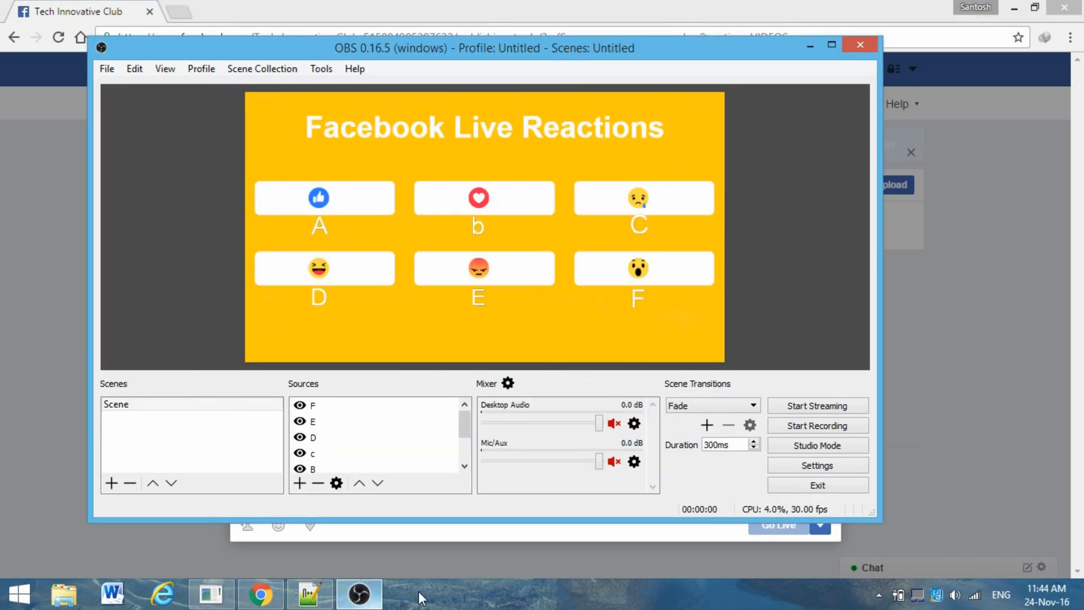
{"action": "left_click", "coordinate": [816, 406]}
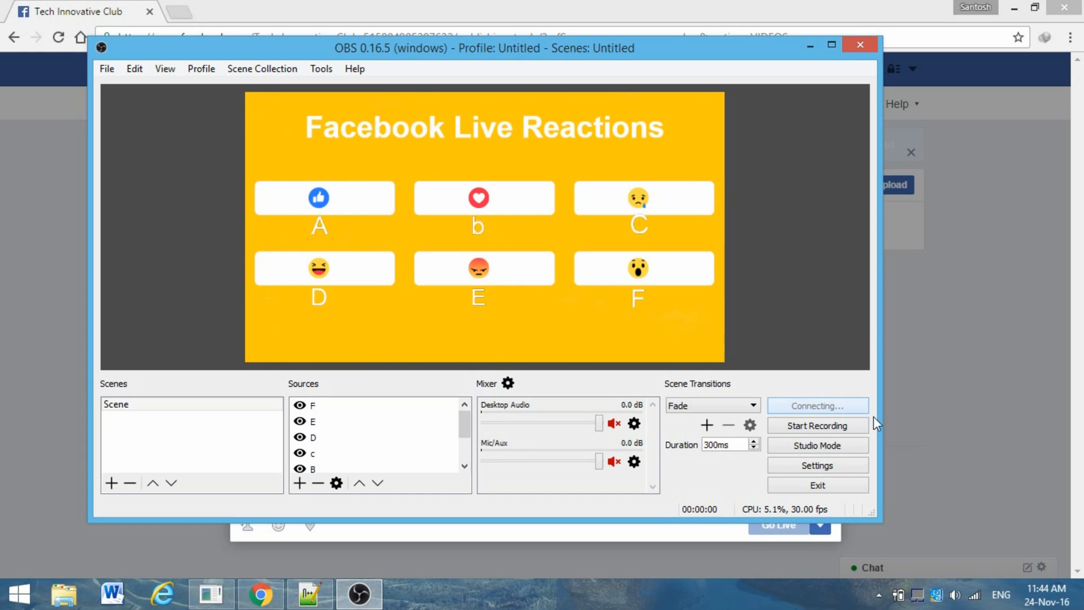
{"action": "left_click", "coordinate": [817, 406]}
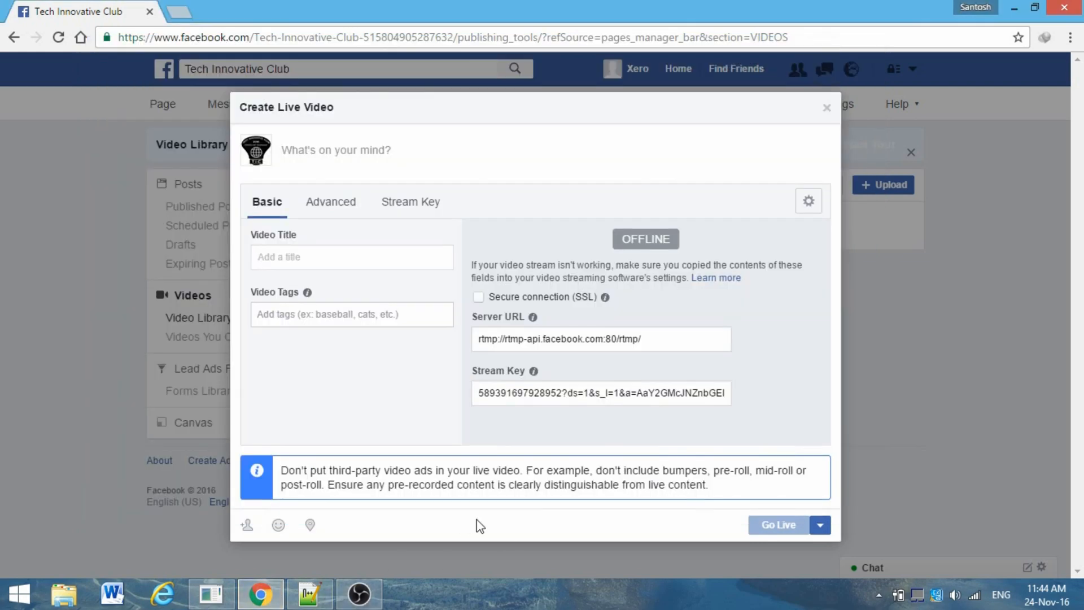
{"action": "mouse_move", "coordinate": [606, 490]}
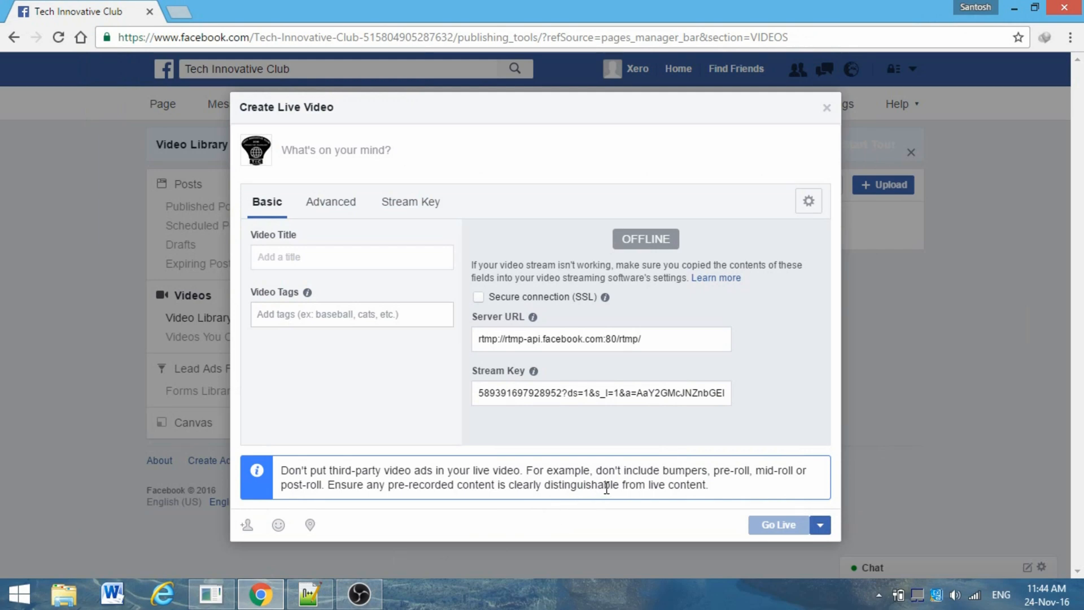
Go Live on Facebook once the incoming poll stream preview appears
{"action": "left_click", "coordinate": [777, 525]}
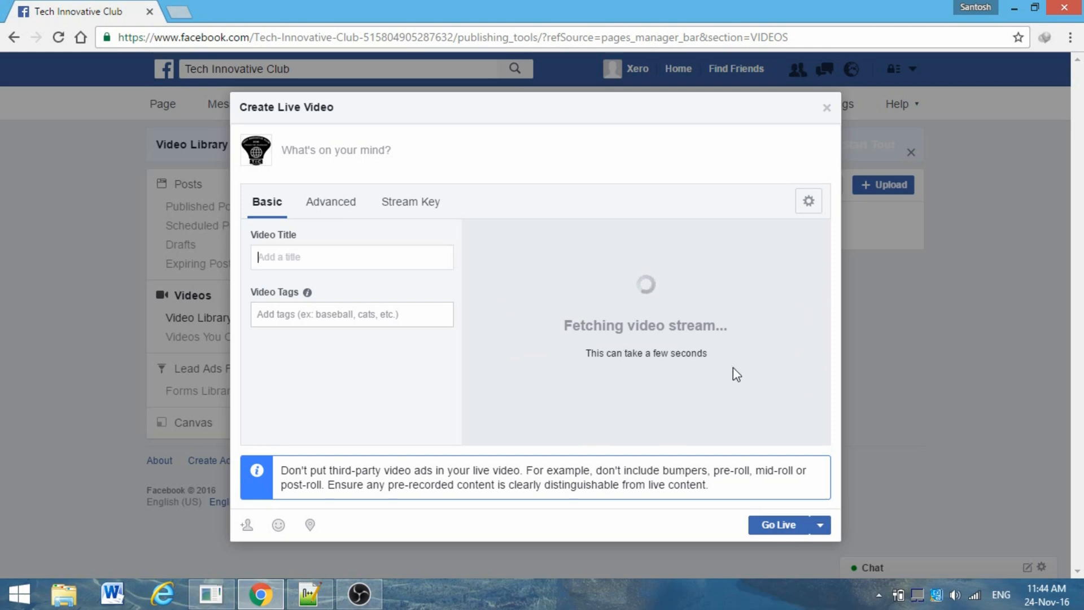
{"action": "mouse_move", "coordinate": [702, 306]}
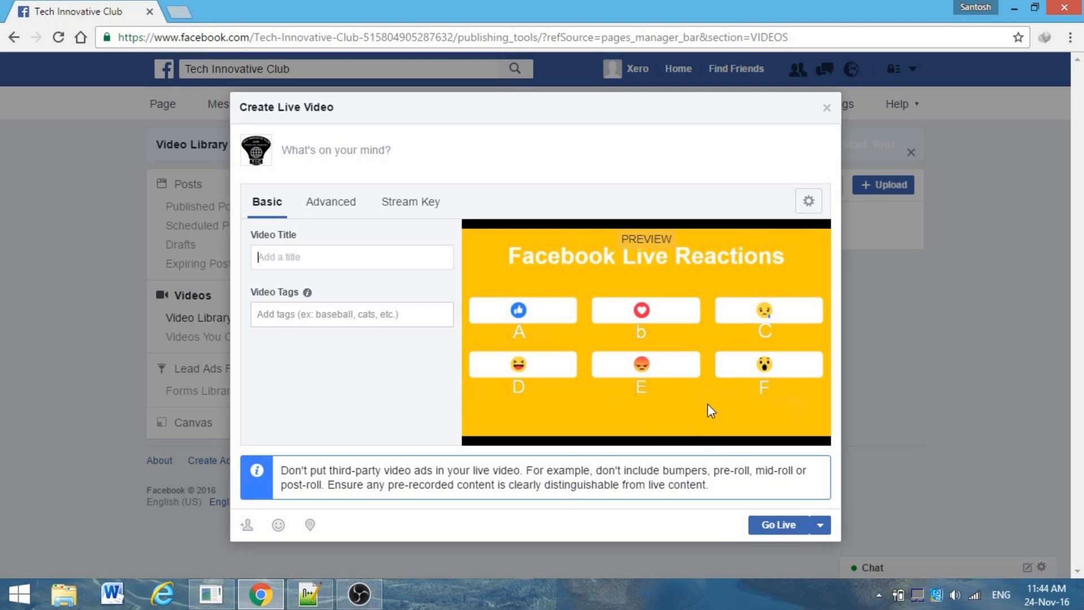
{"action": "mouse_move", "coordinate": [782, 443]}
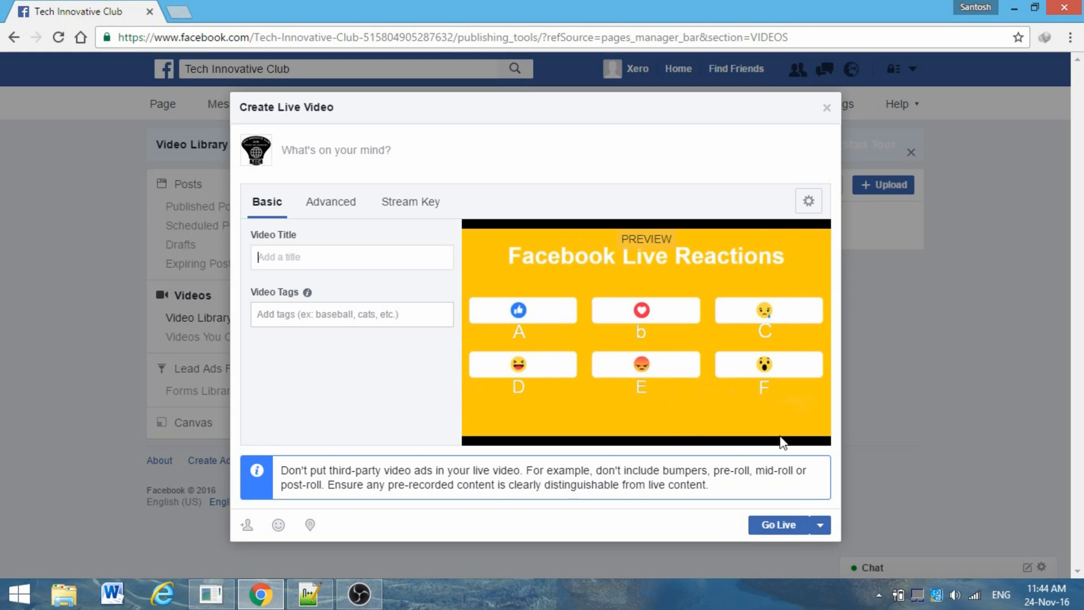
{"action": "mouse_move", "coordinate": [772, 539]}
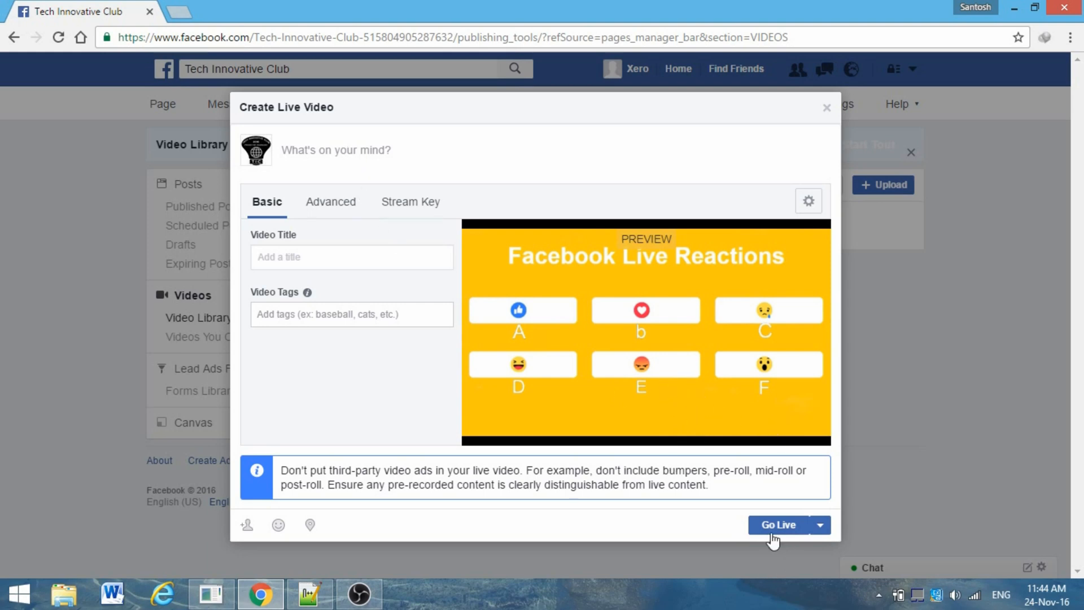
{"action": "left_click", "coordinate": [776, 524]}
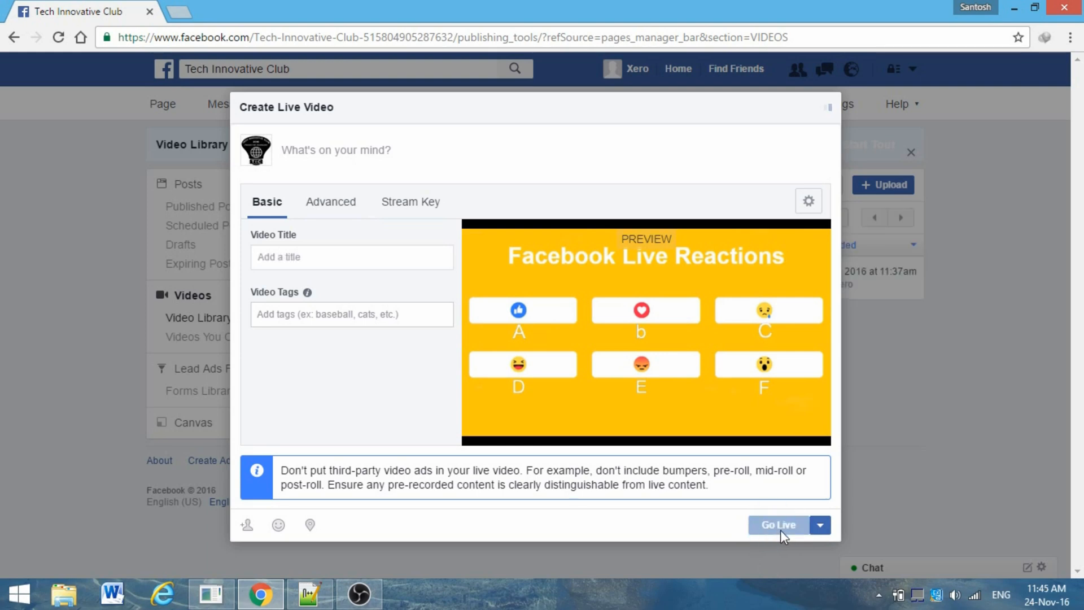
{"action": "mouse_move", "coordinate": [799, 516]}
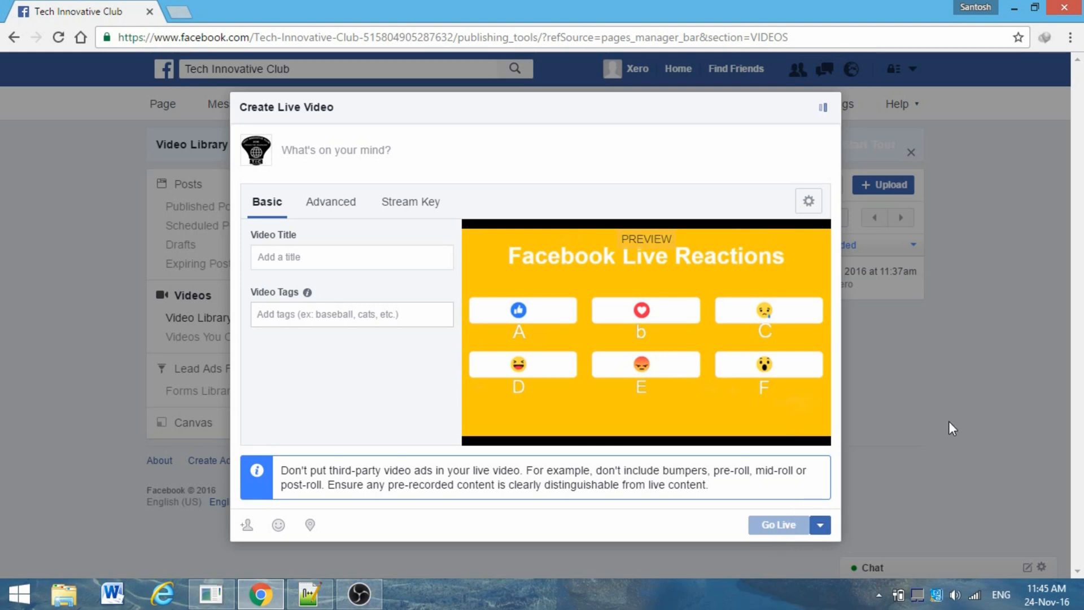
{"action": "mouse_move", "coordinate": [929, 428]}
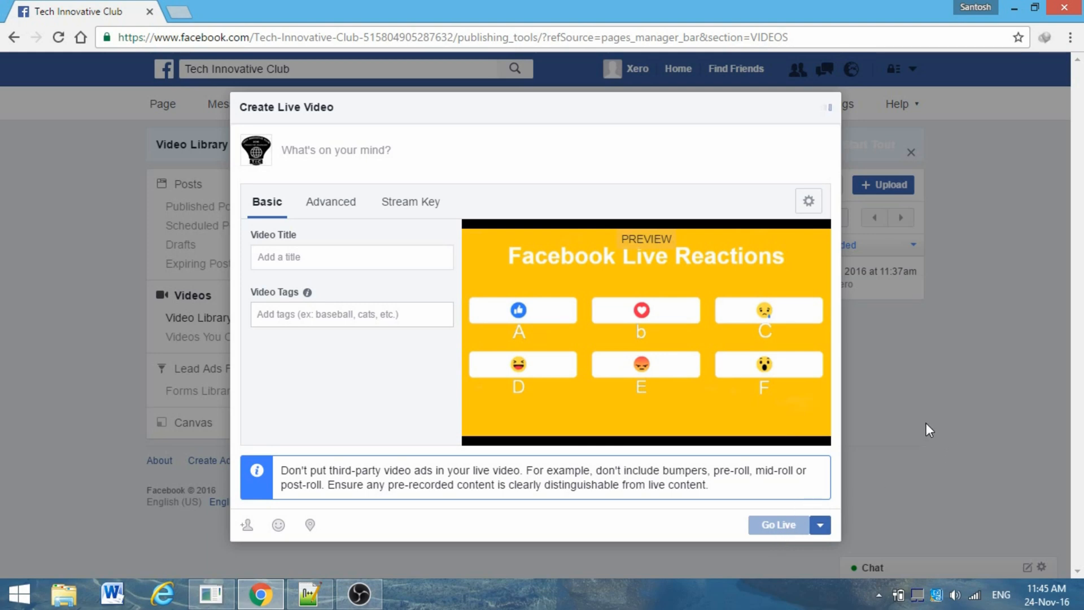
{"action": "mouse_move", "coordinate": [924, 394]}
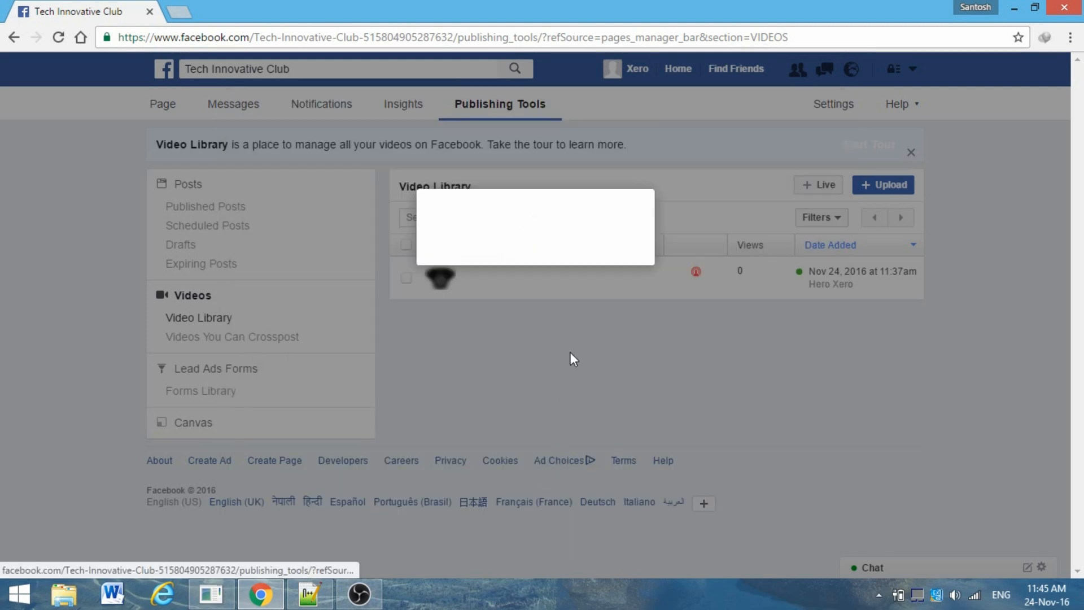
Open the live video's details from Video Library and show its video URL
{"action": "left_click", "coordinate": [440, 277]}
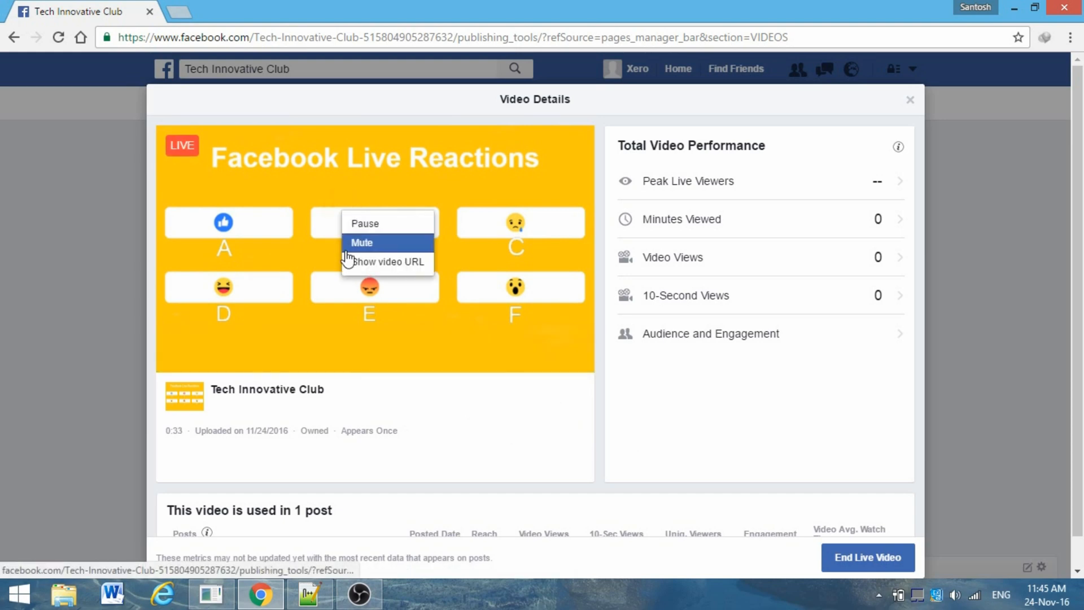
{"action": "mouse_move", "coordinate": [387, 261]}
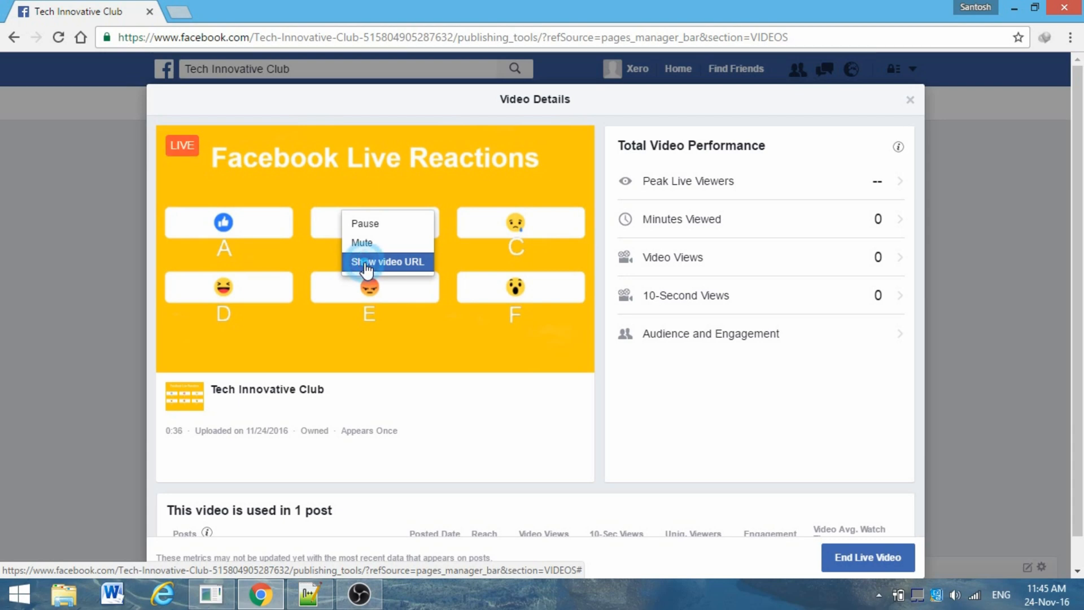
{"action": "left_click", "coordinate": [387, 262]}
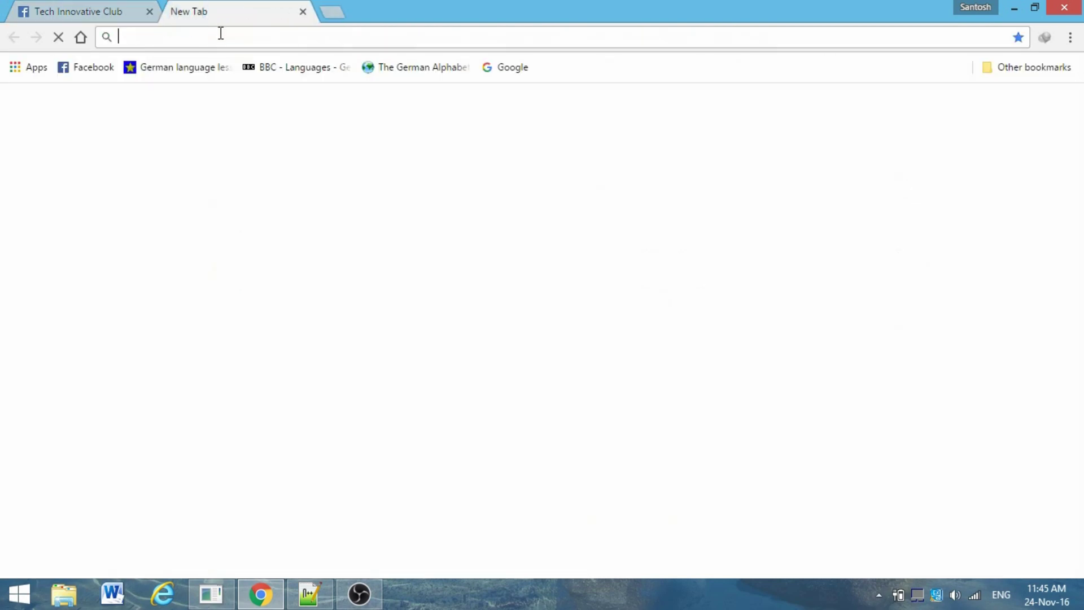
{"action": "type", "text": "https://www.facebook.com/515804905287632/videos/589391691262286/"}
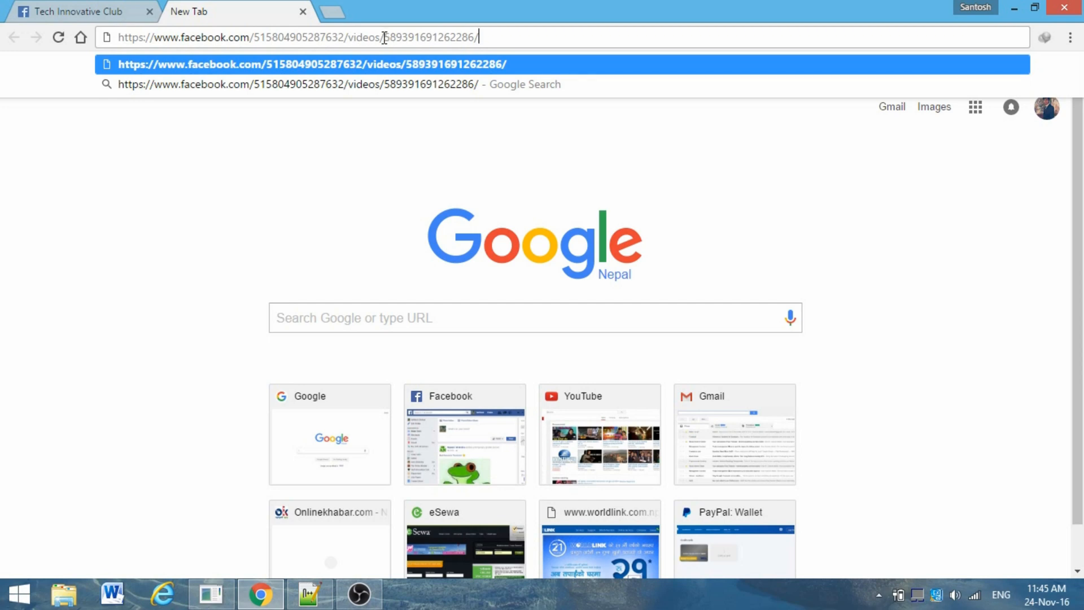
{"action": "double_click", "coordinate": [429, 37]}
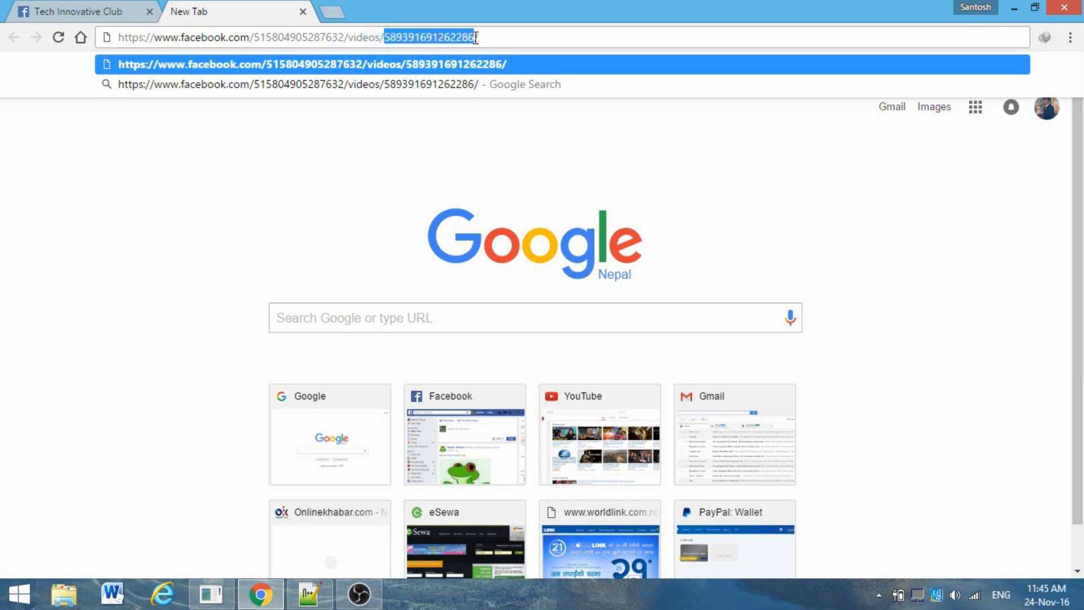
{"action": "mouse_move", "coordinate": [488, 135]}
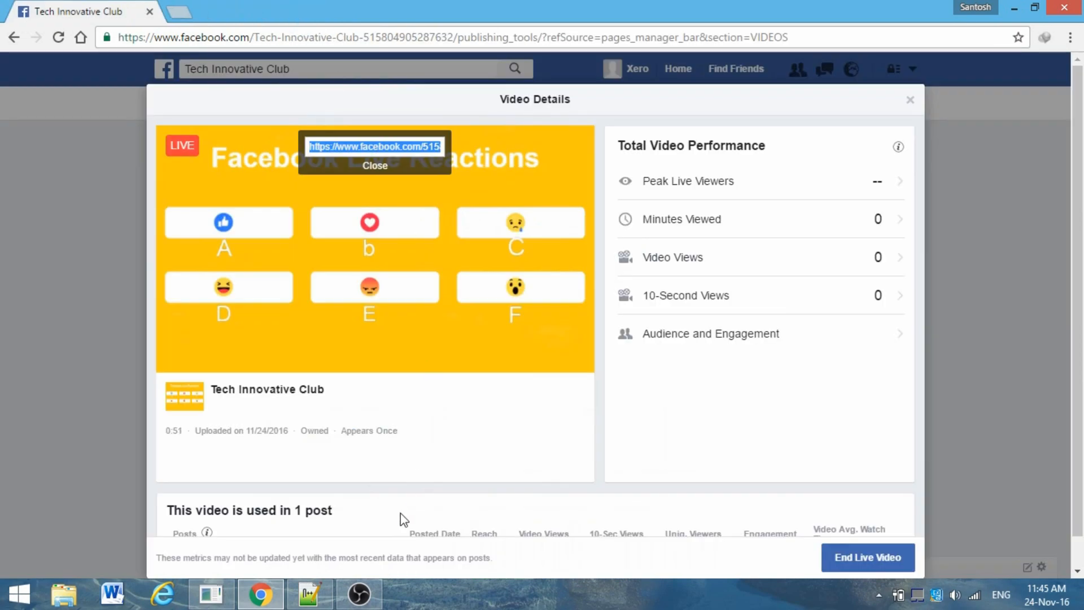
{"action": "mouse_move", "coordinate": [309, 593]}
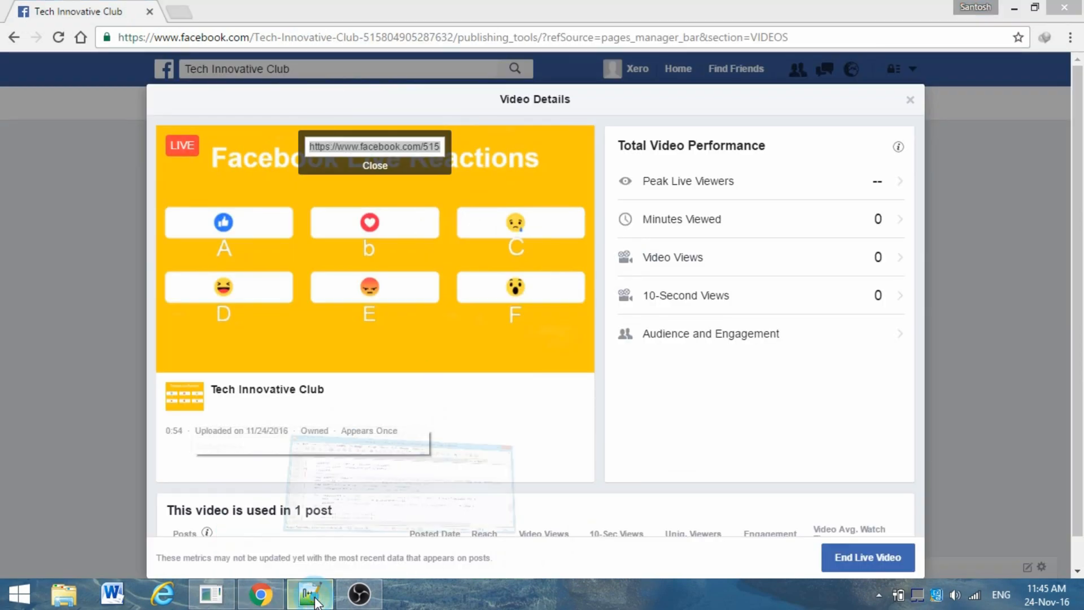
{"action": "left_click", "coordinate": [309, 593]}
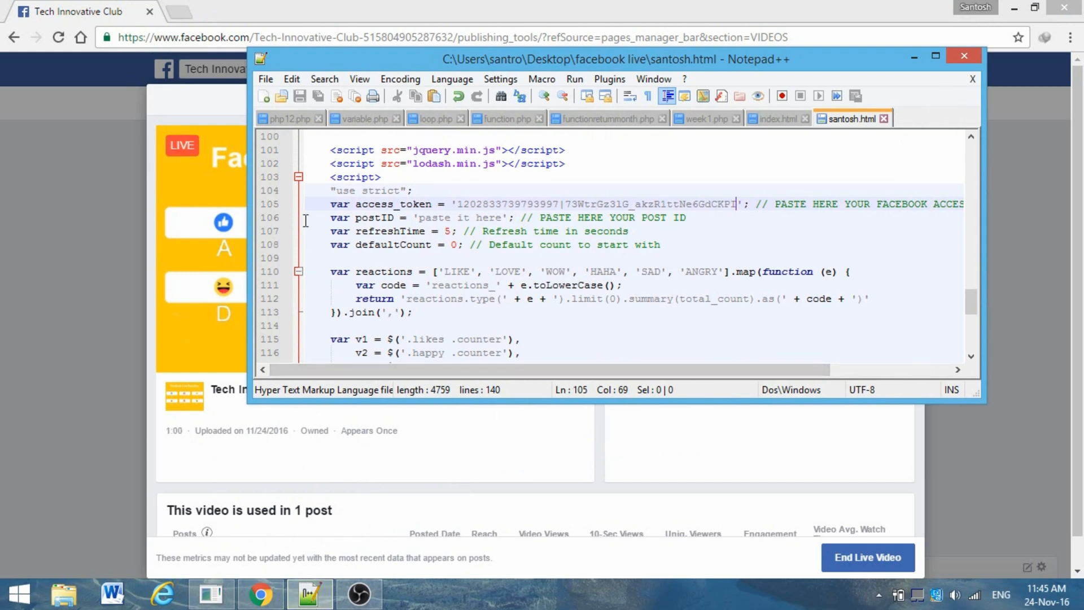
{"action": "double_click", "coordinate": [432, 216]}
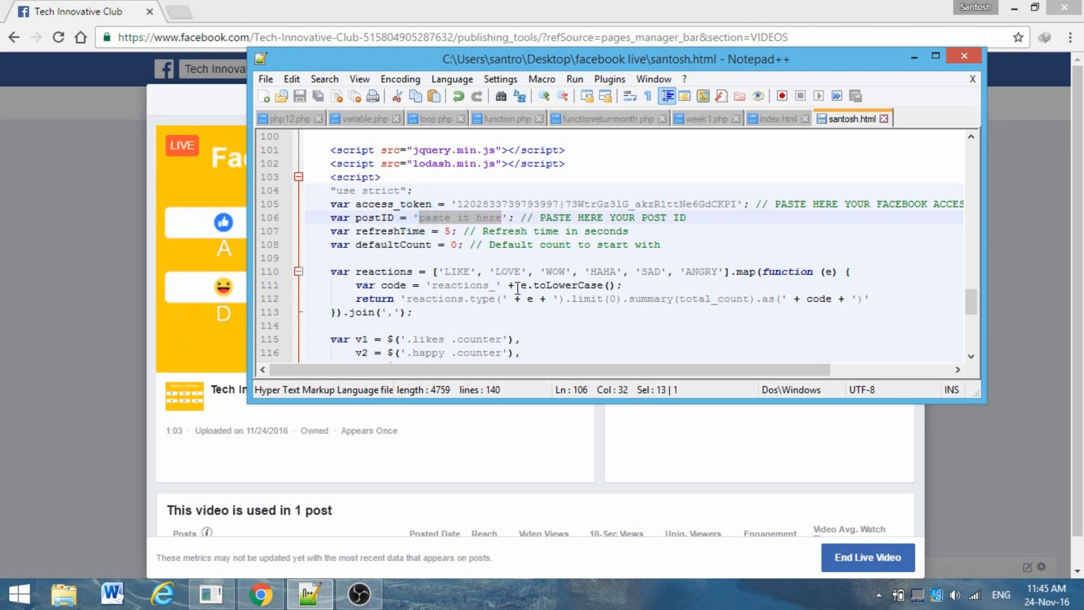
{"action": "type", "text": "589391691262286"}
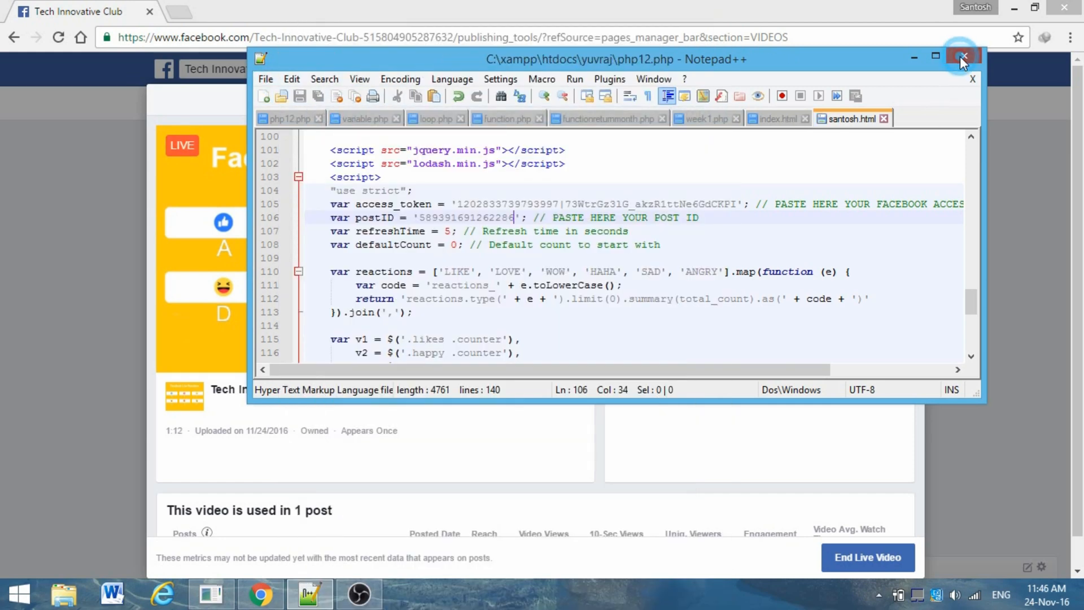
{"action": "left_click", "coordinate": [963, 57]}
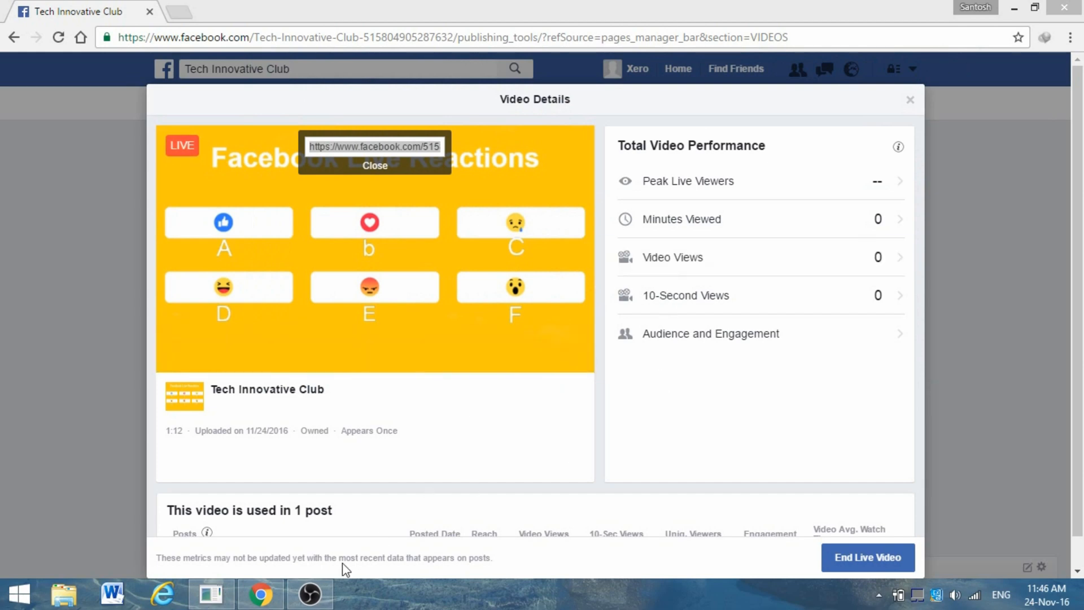
Switch to OBS and select the poll's browser source showing all counters at 0
{"action": "left_click", "coordinate": [309, 593]}
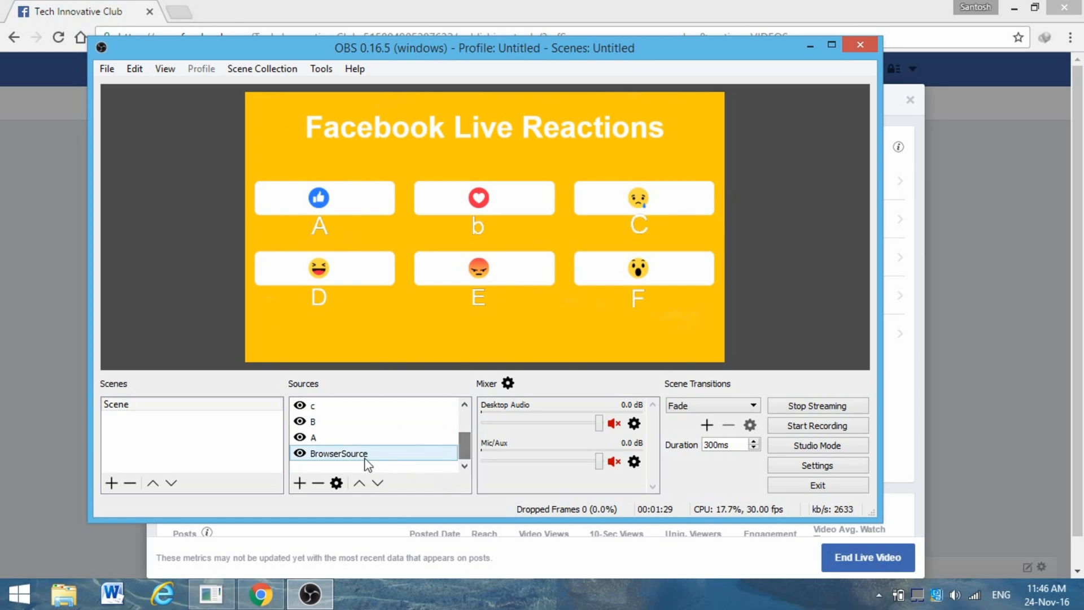
{"action": "left_click", "coordinate": [338, 453]}
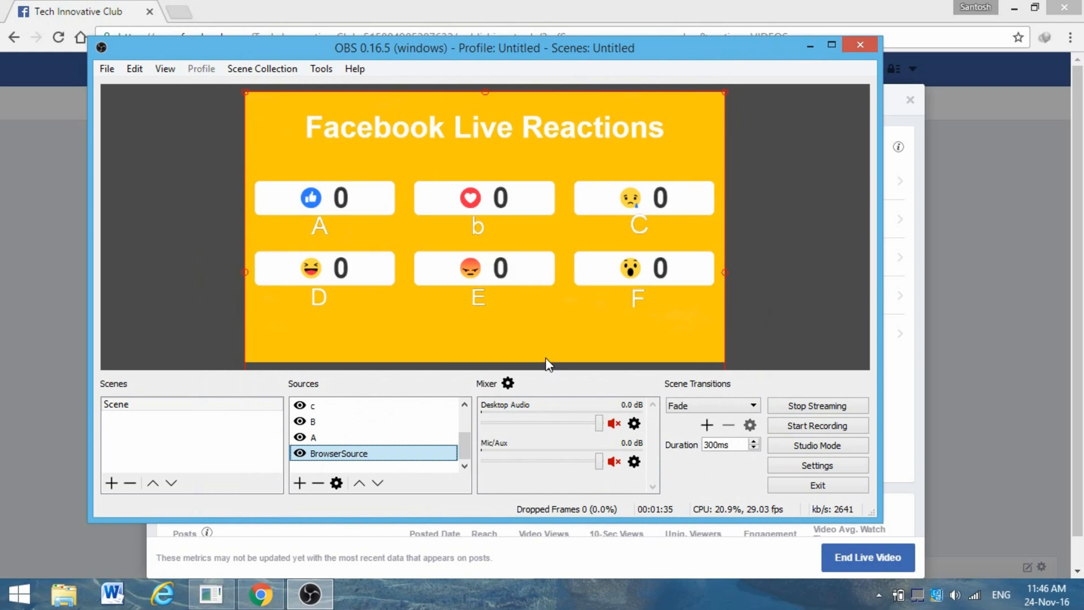
{"action": "mouse_move", "coordinate": [342, 211]}
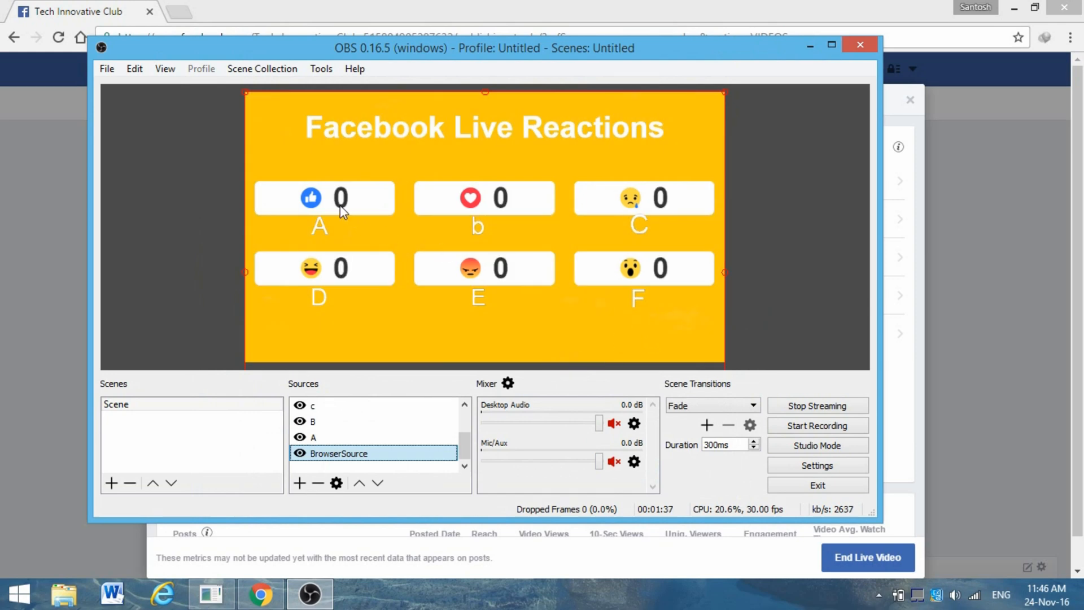
{"action": "mouse_move", "coordinate": [345, 604]}
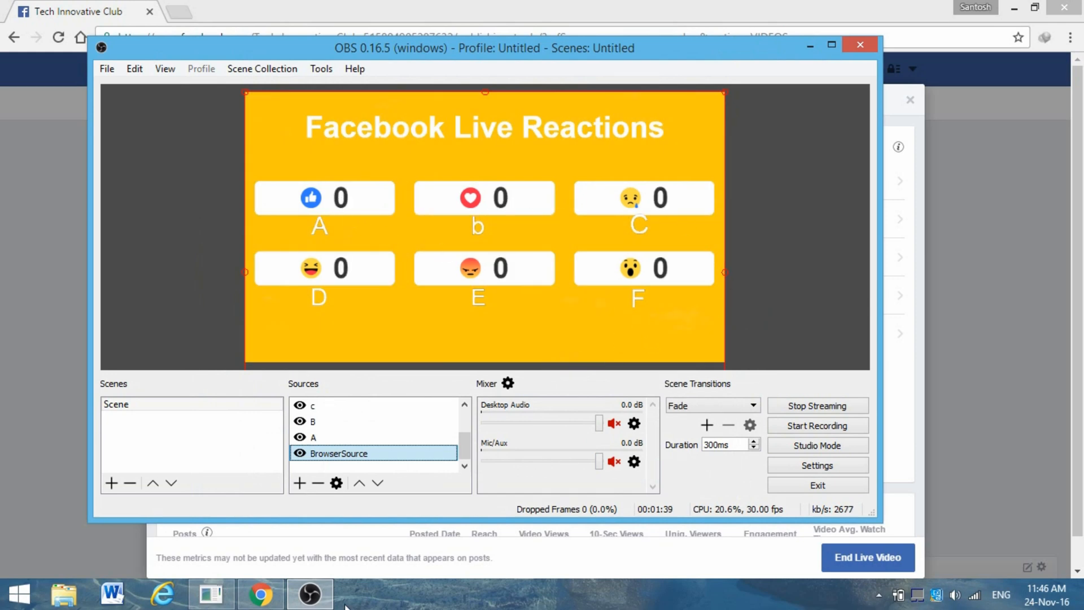
Dismiss the URL popup and show the live video's link from the player menu
{"action": "left_click", "coordinate": [259, 593]}
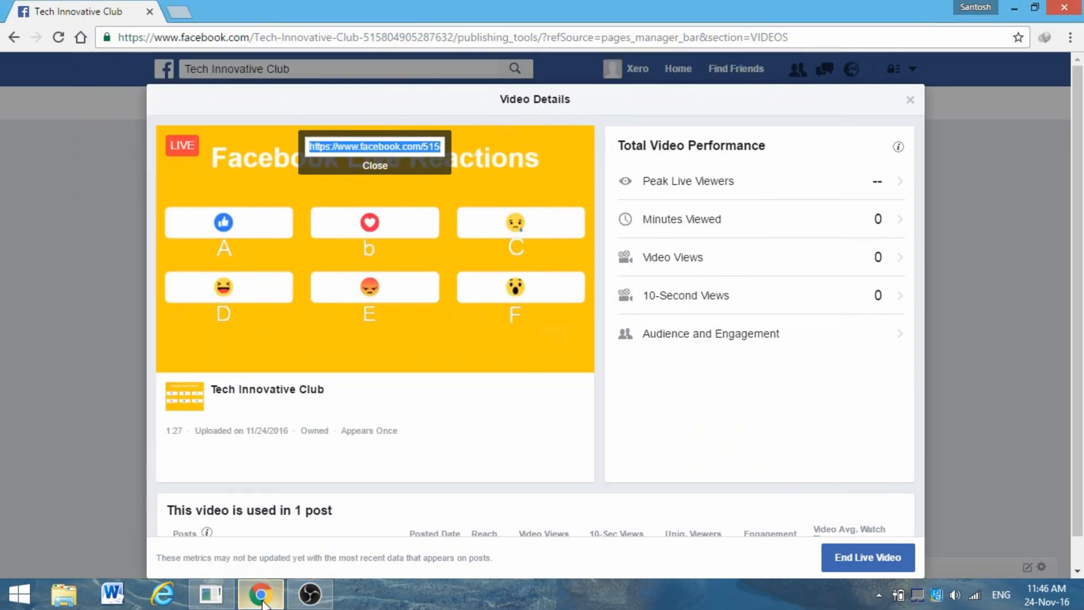
{"action": "left_click", "coordinate": [374, 165]}
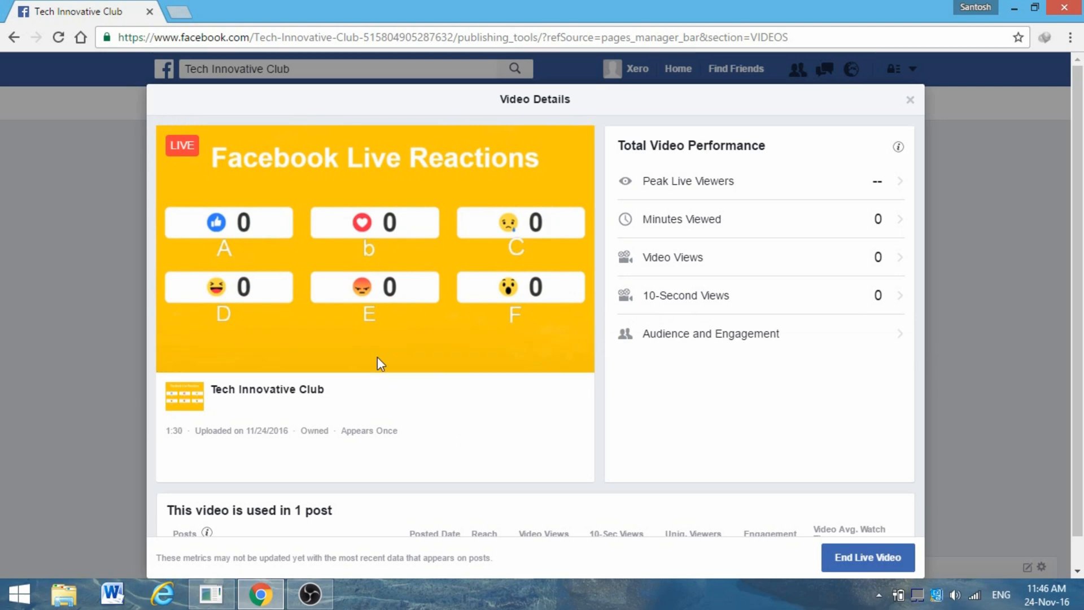
{"action": "mouse_move", "coordinate": [386, 250]}
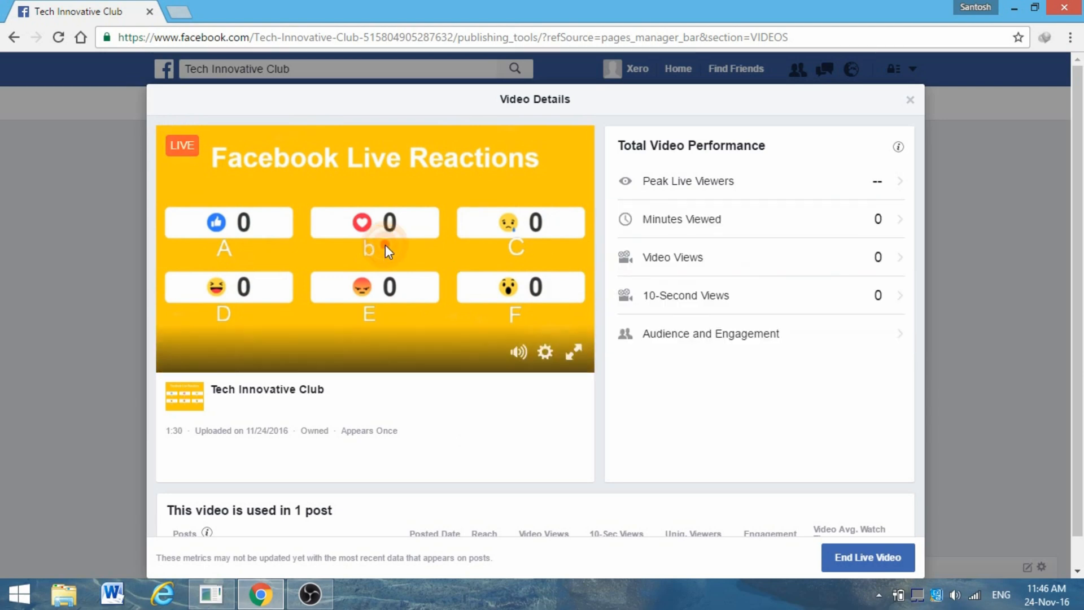
{"action": "right_click", "coordinate": [387, 249]}
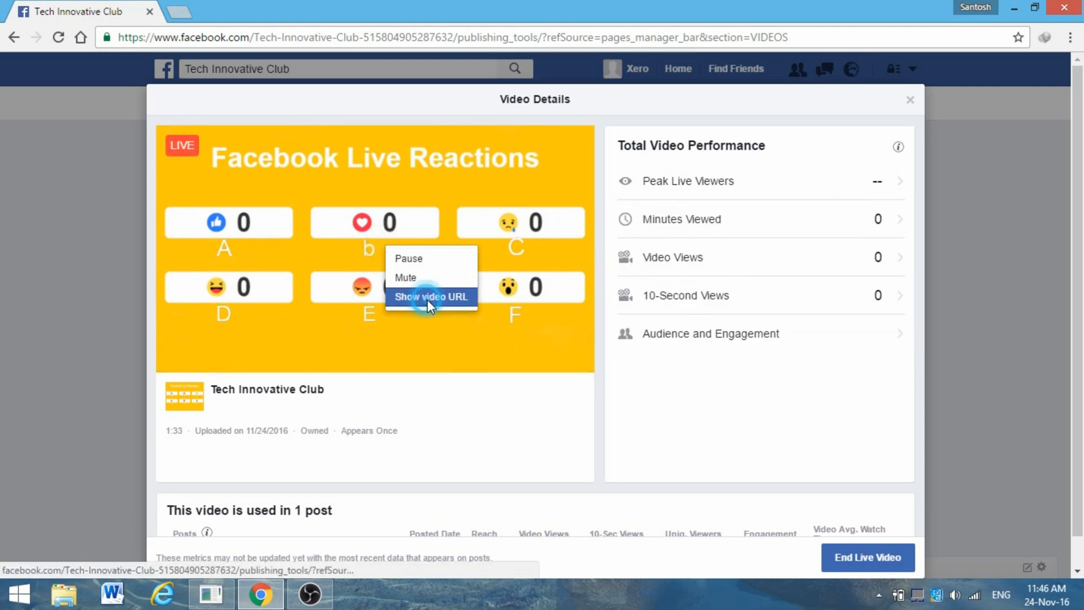
{"action": "left_click", "coordinate": [430, 295]}
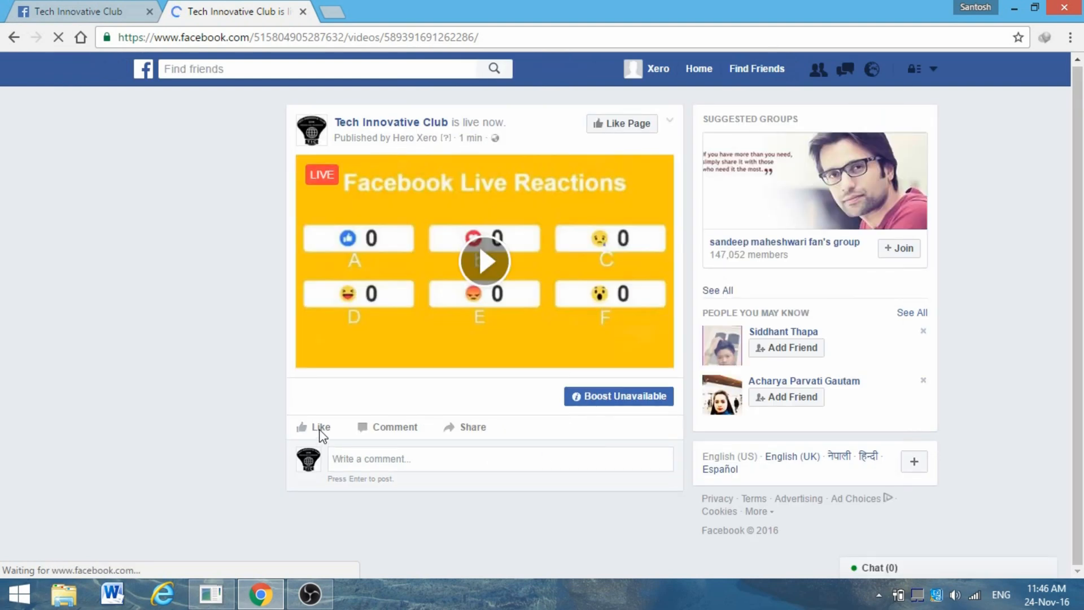
{"action": "mouse_move", "coordinate": [320, 427]}
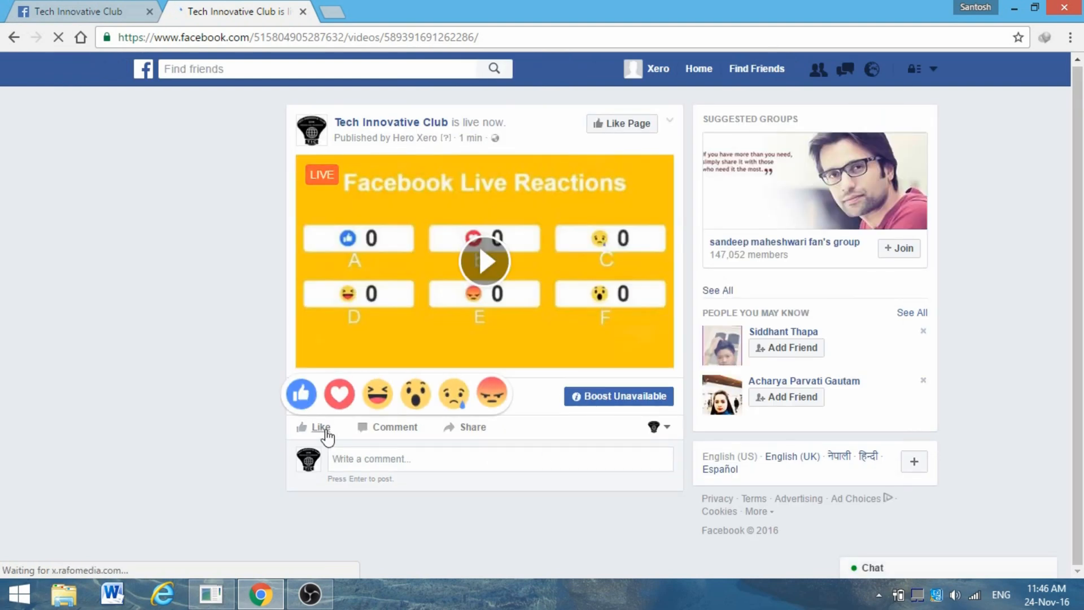
{"action": "mouse_move", "coordinate": [339, 393]}
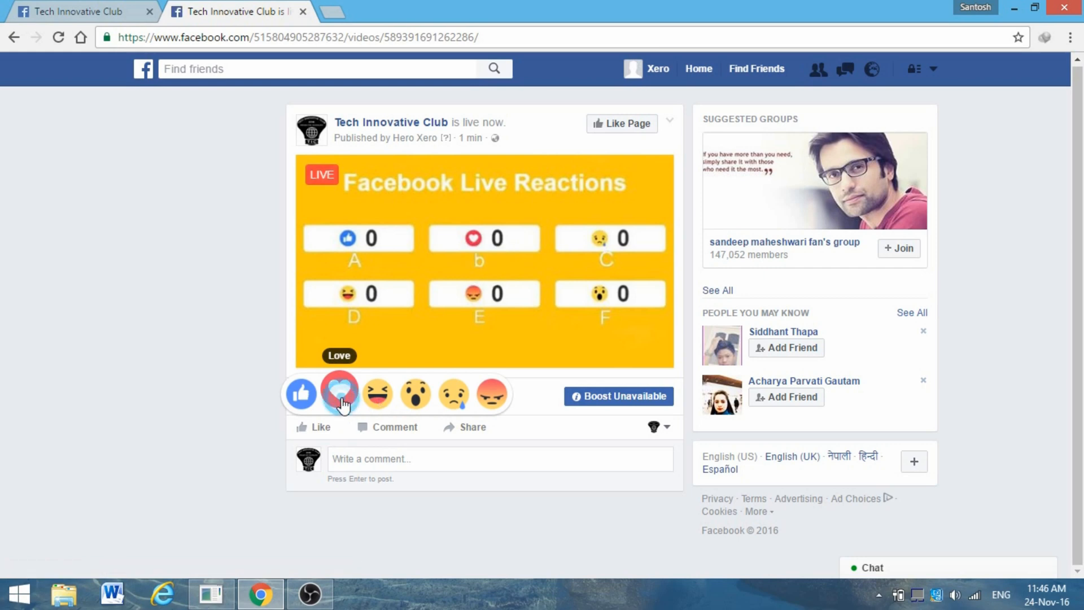
Leave a Love reaction on the live Facebook post so the heart counter reads 1
{"action": "left_click", "coordinate": [339, 394]}
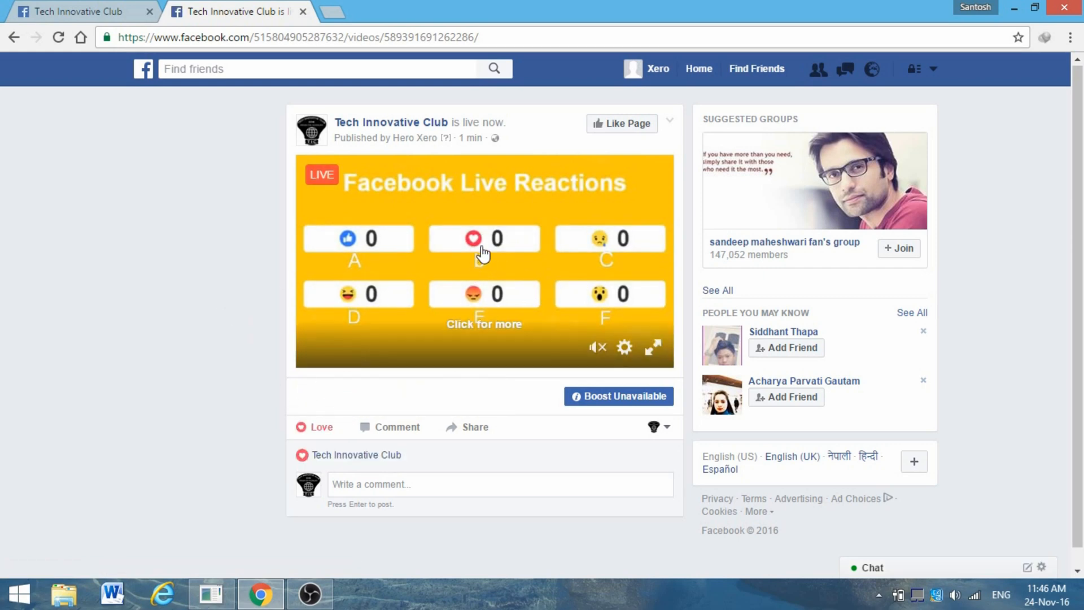
{"action": "mouse_move", "coordinate": [574, 474]}
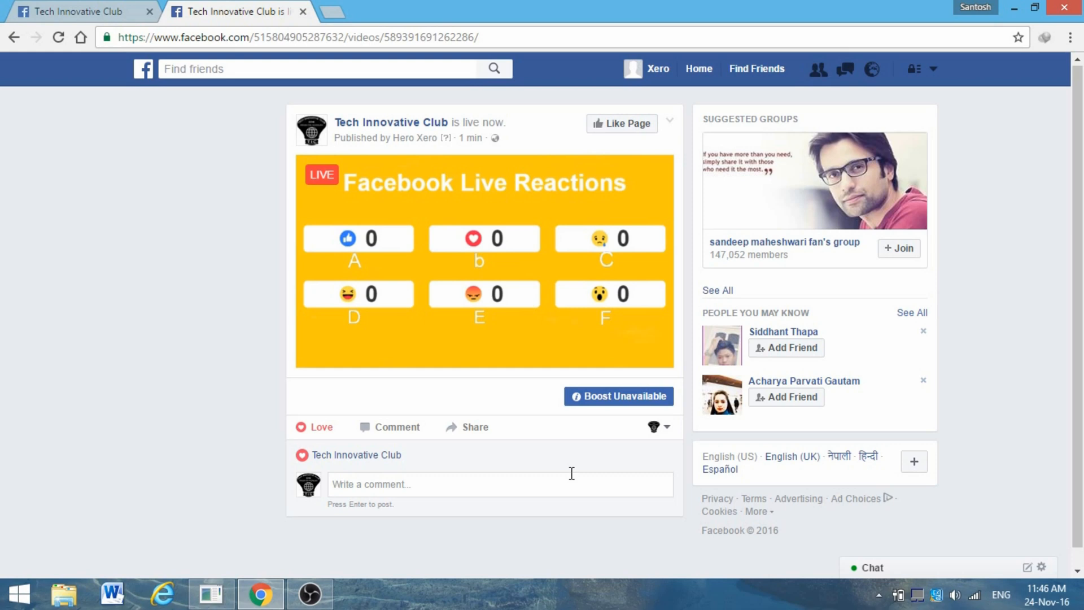
{"action": "mouse_move", "coordinate": [534, 448]}
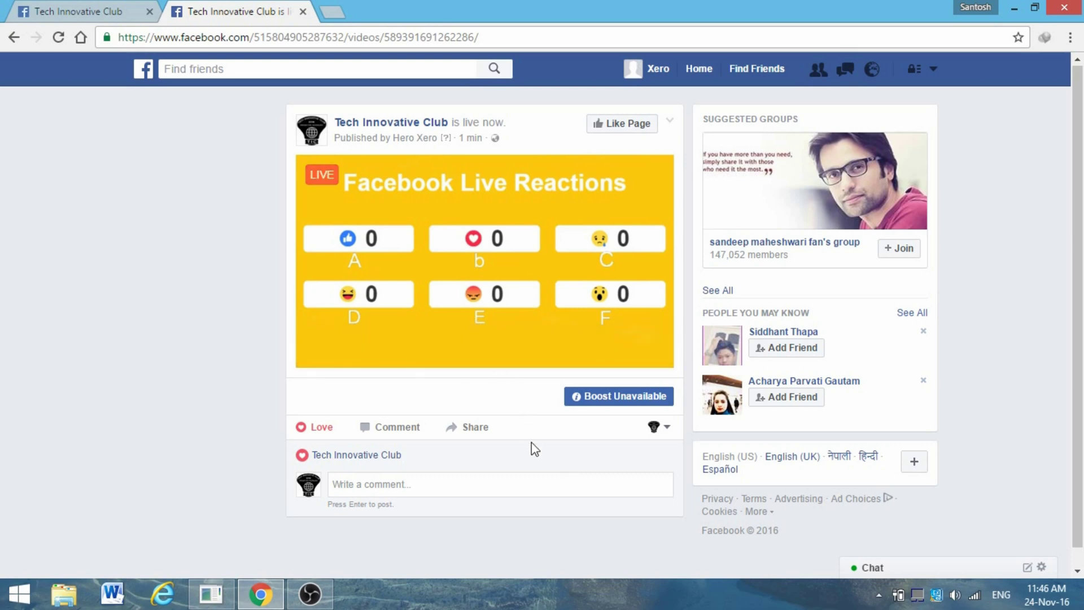
{"action": "mouse_move", "coordinate": [526, 437]}
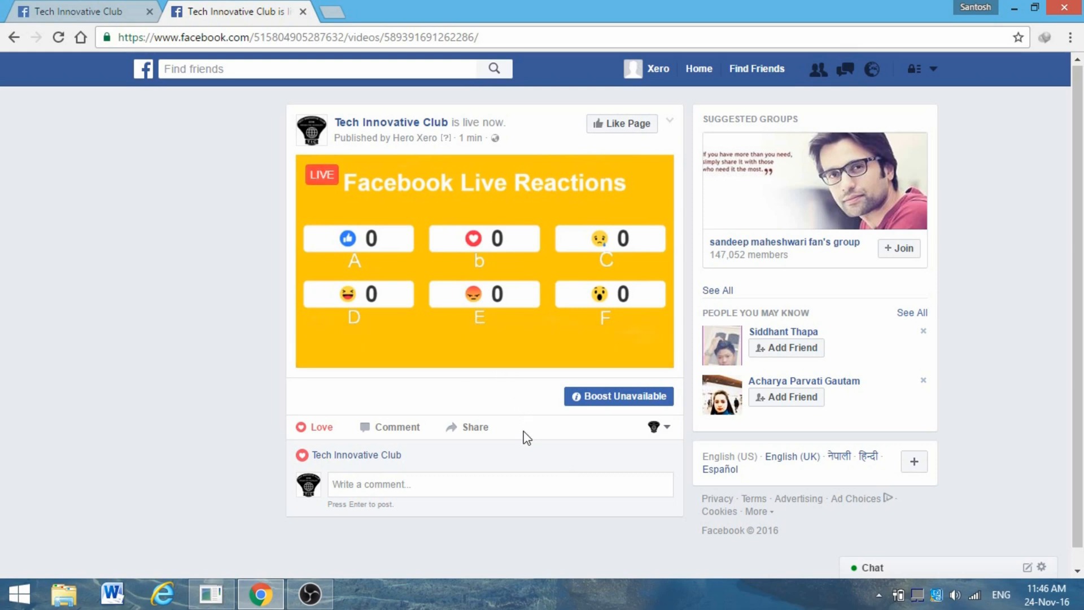
{"action": "mouse_move", "coordinate": [521, 426]}
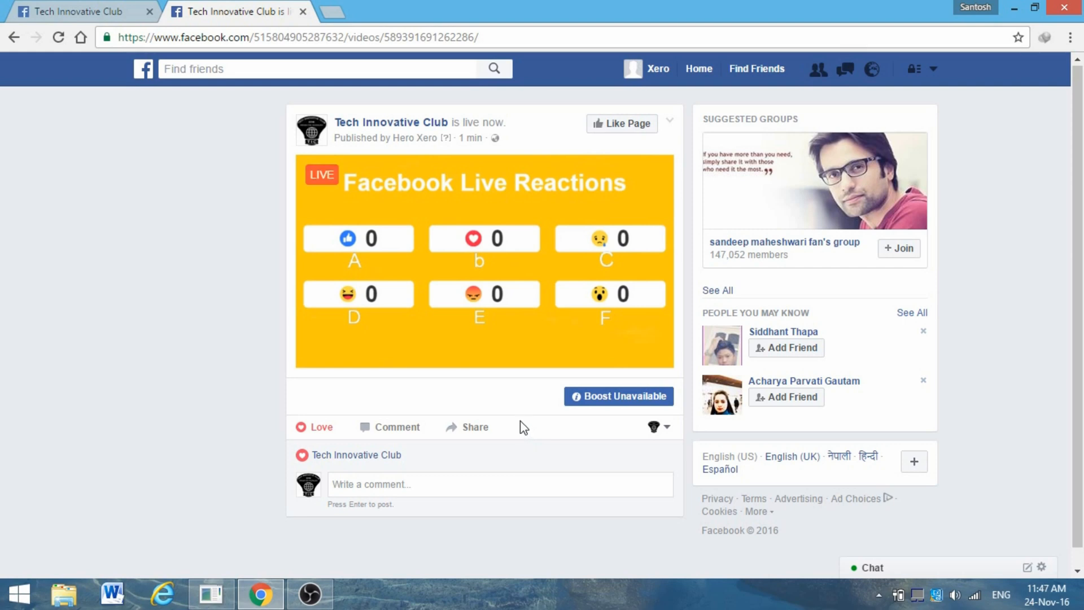
{"action": "mouse_move", "coordinate": [526, 271]}
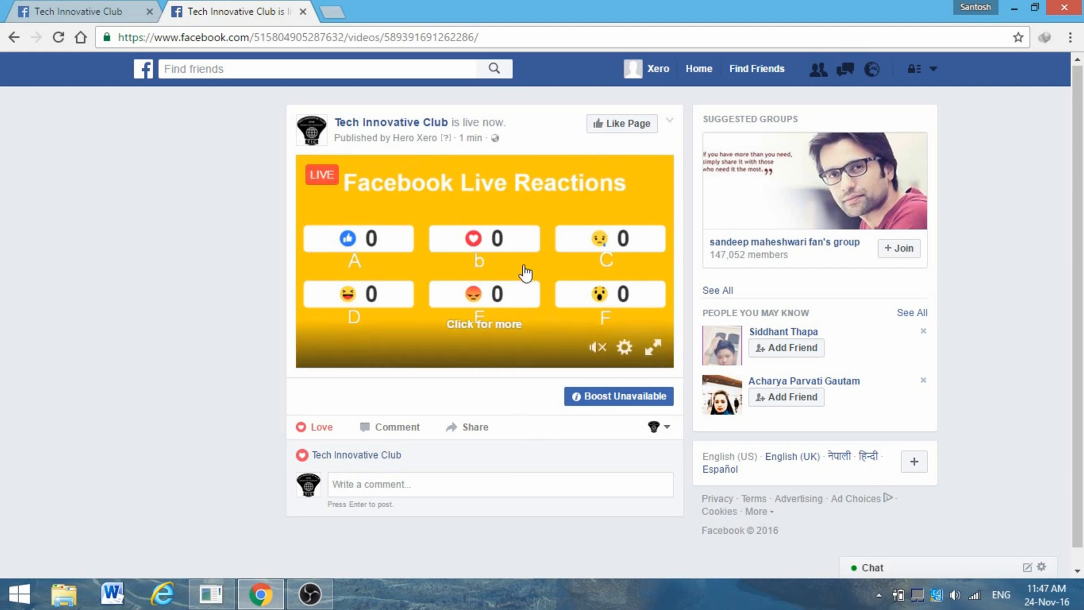
{"action": "left_click", "coordinate": [483, 237]}
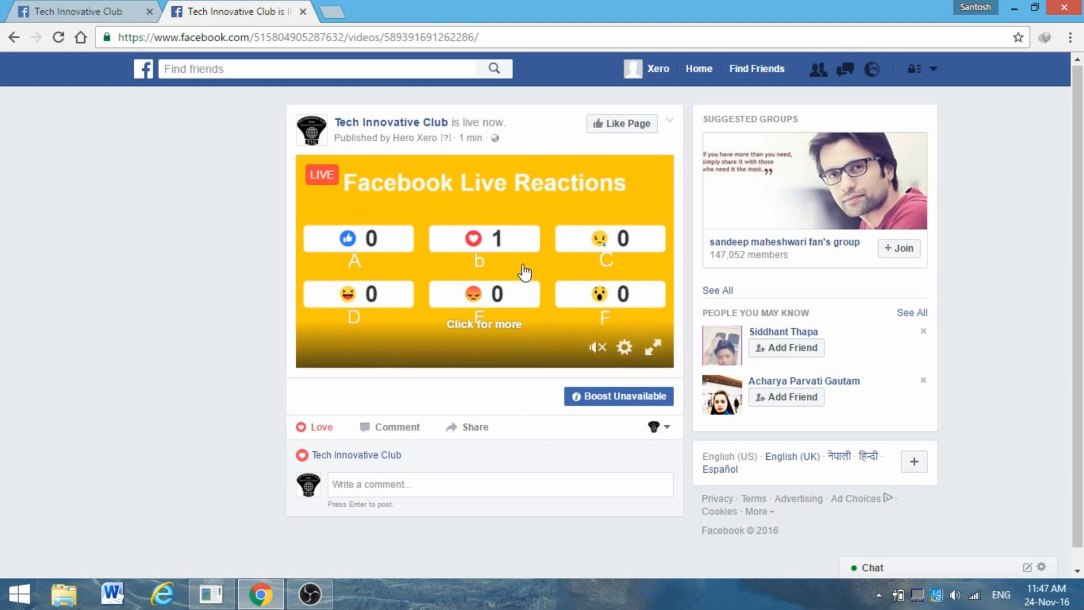
{"action": "mouse_move", "coordinate": [325, 459]}
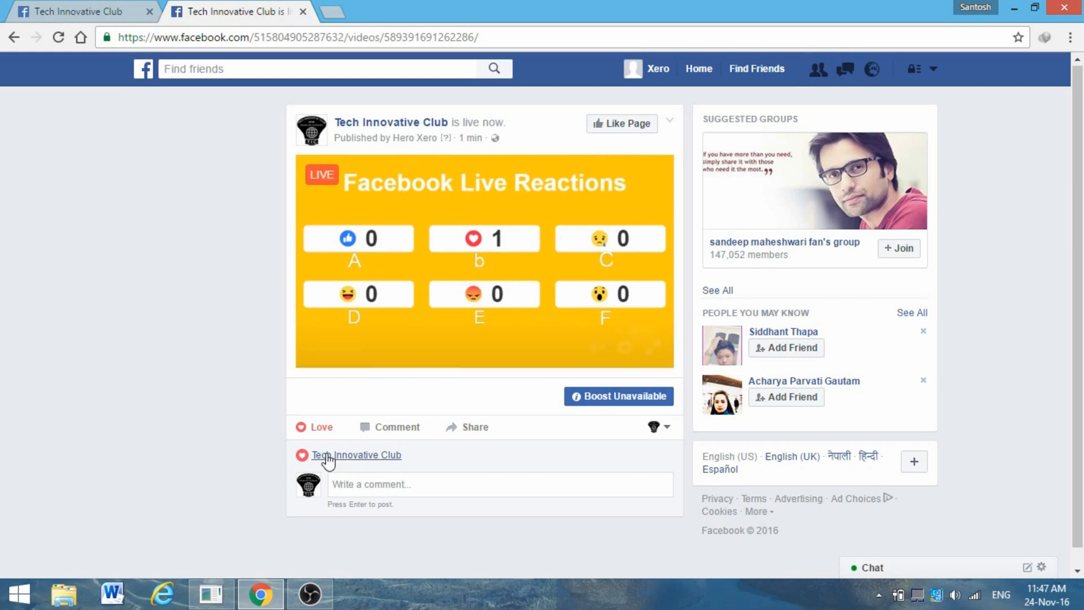
{"action": "mouse_move", "coordinate": [321, 427]}
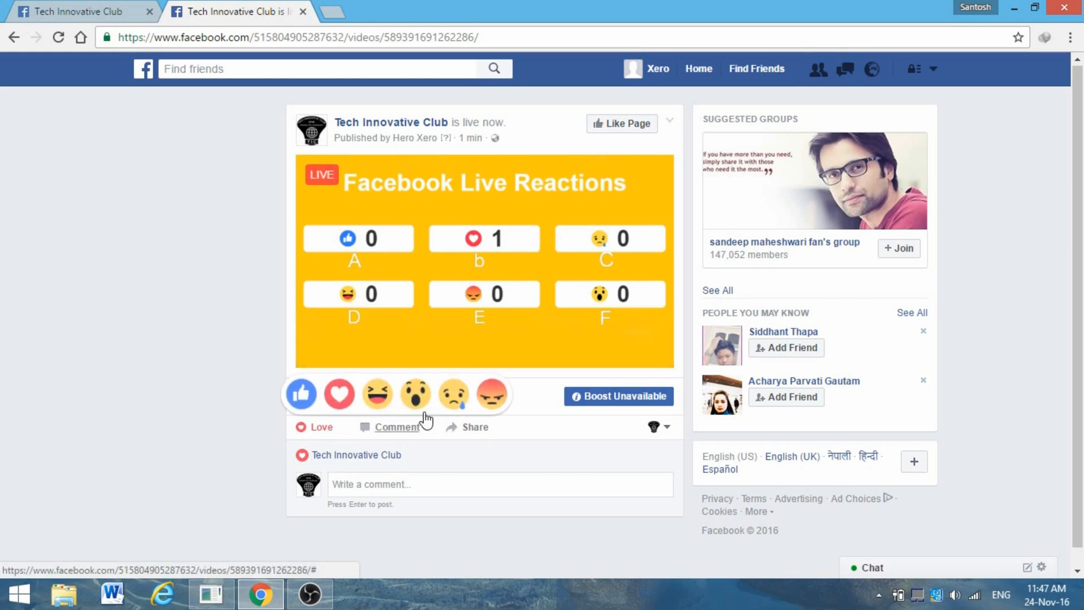
Switch the post's reaction from Love to Wow
{"action": "left_click", "coordinate": [415, 393]}
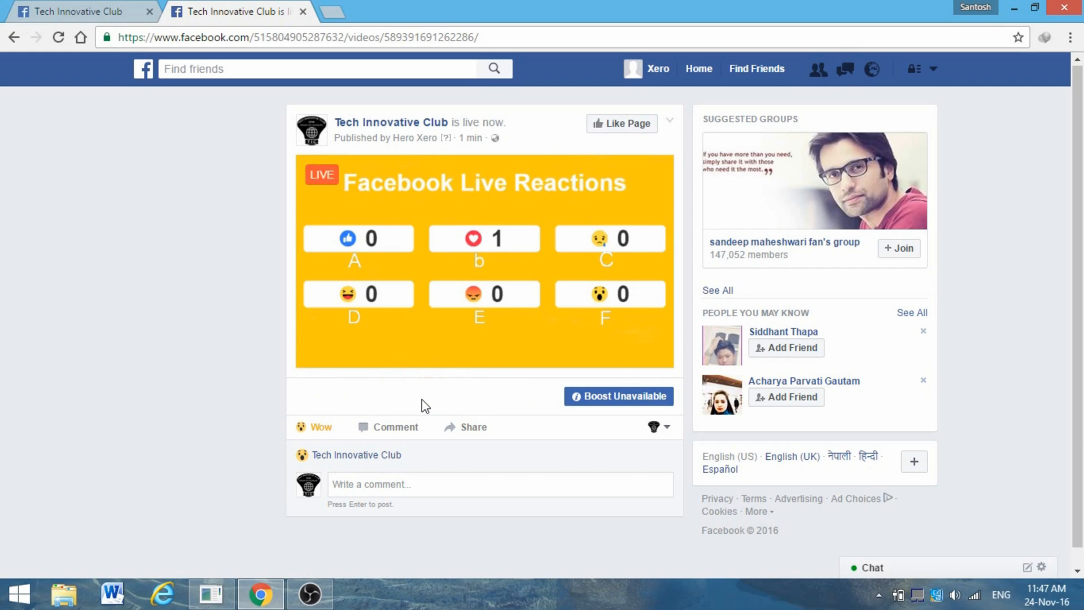
{"action": "mouse_move", "coordinate": [631, 326]}
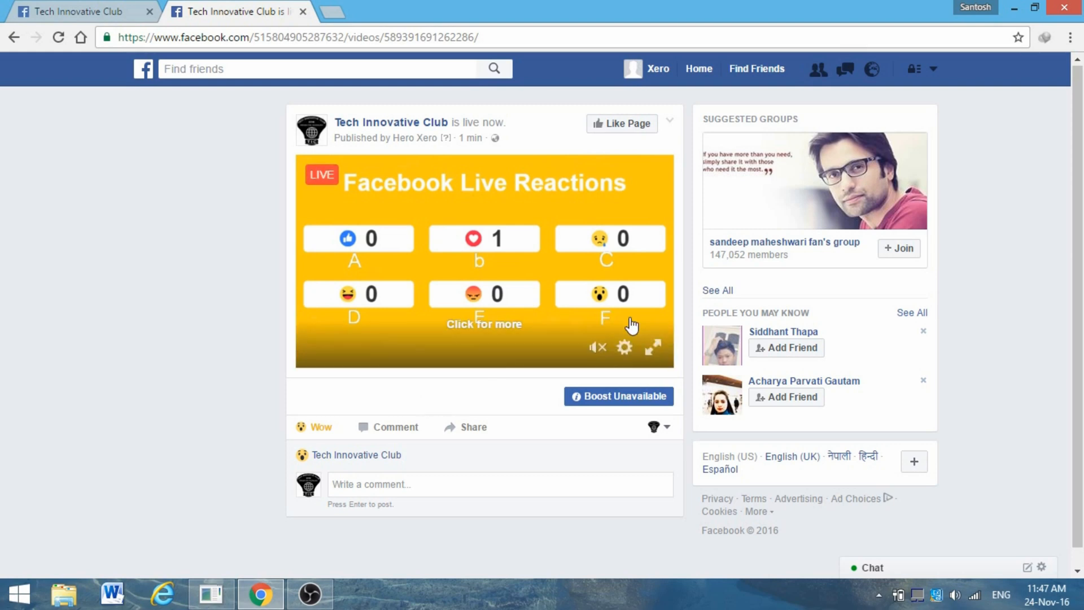
{"action": "mouse_move", "coordinate": [449, 557]}
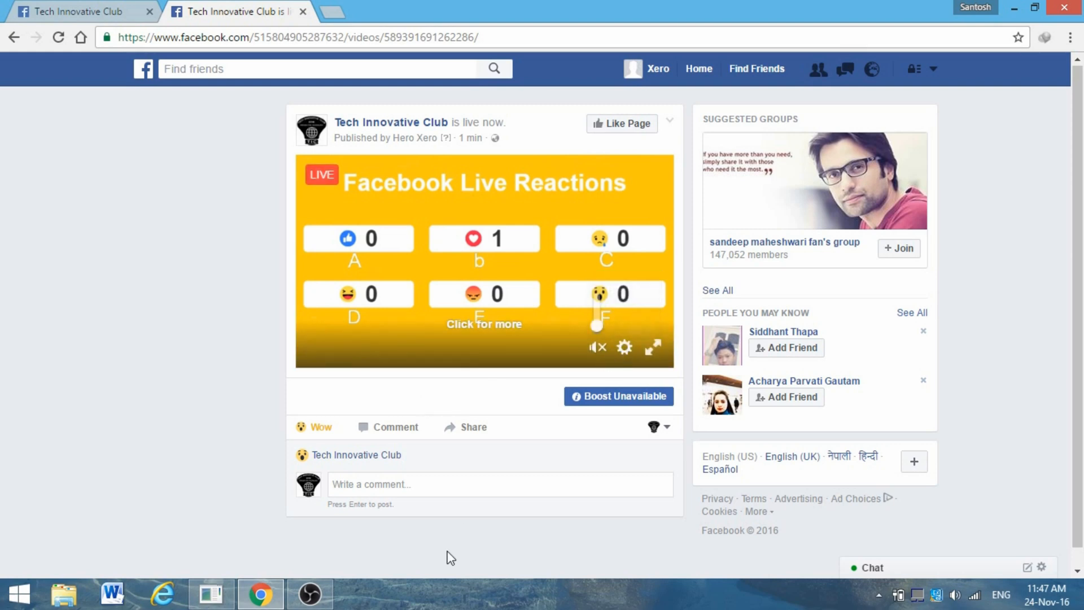
{"action": "mouse_move", "coordinate": [671, 463]}
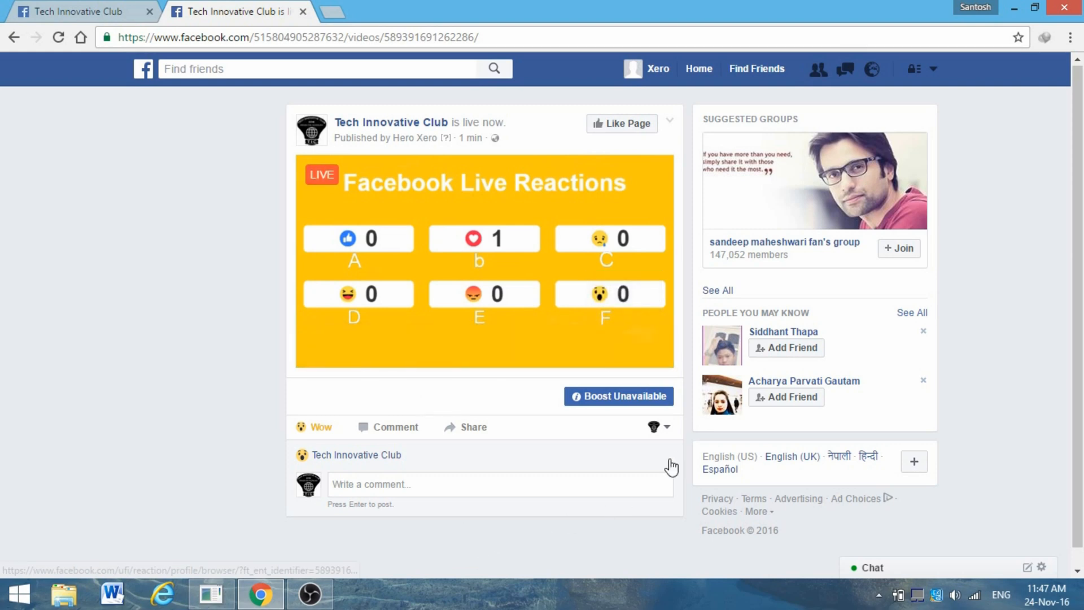
{"action": "mouse_move", "coordinate": [646, 324]}
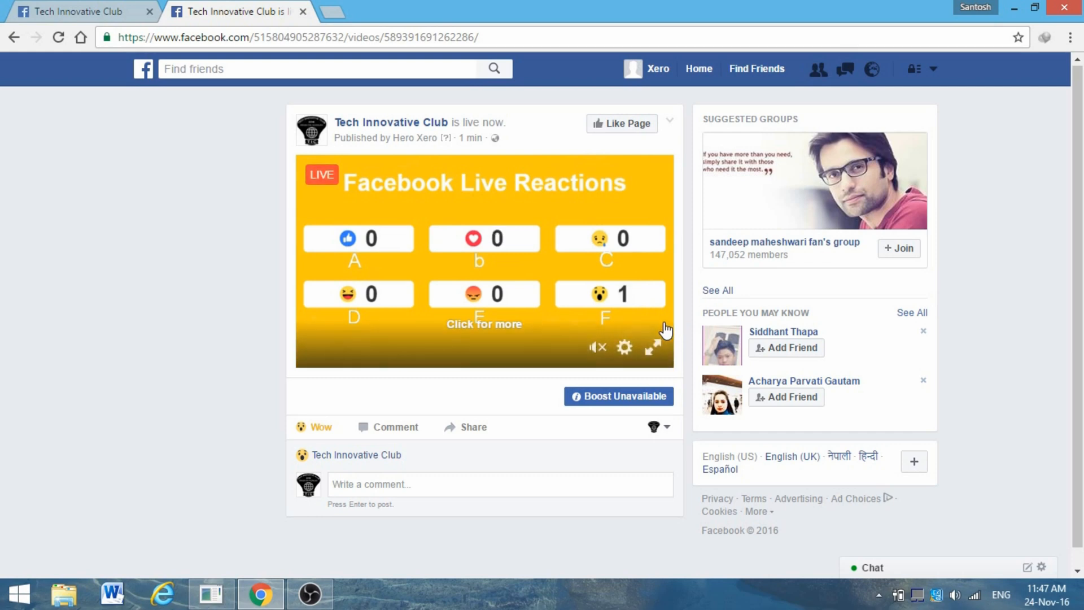
{"action": "mouse_move", "coordinate": [694, 382]}
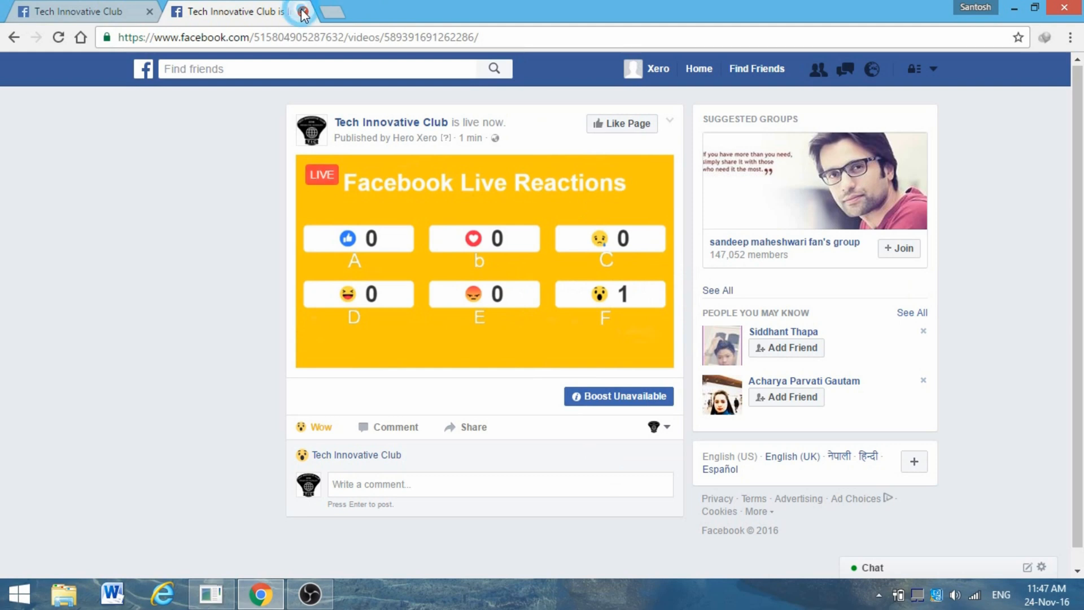
Close the live post tab, then end and confirm ending the live video from Video Details
{"action": "left_click", "coordinate": [299, 12]}
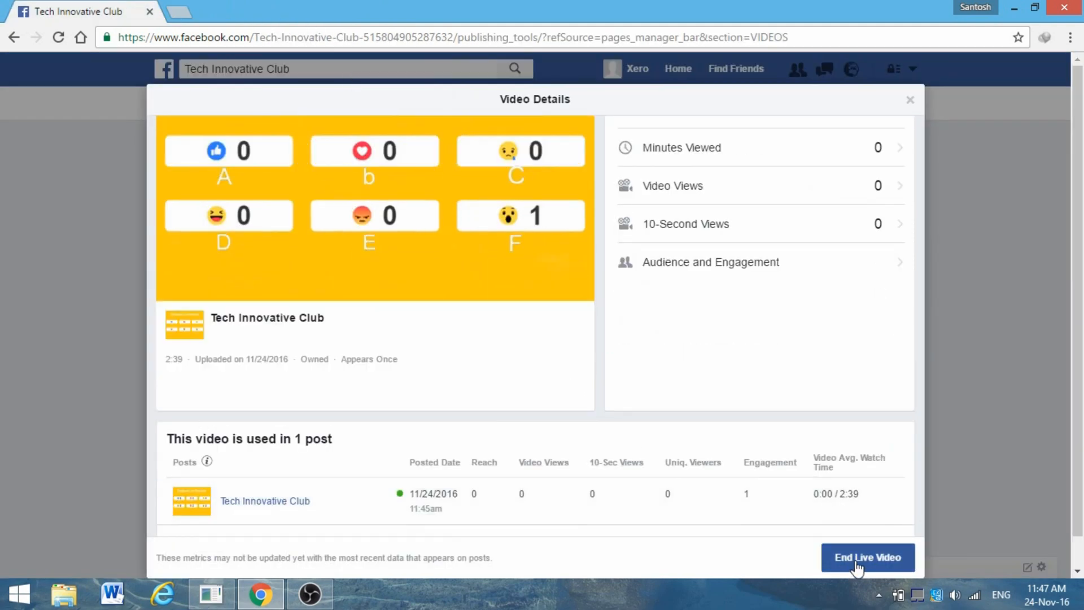
{"action": "left_click", "coordinate": [867, 557]}
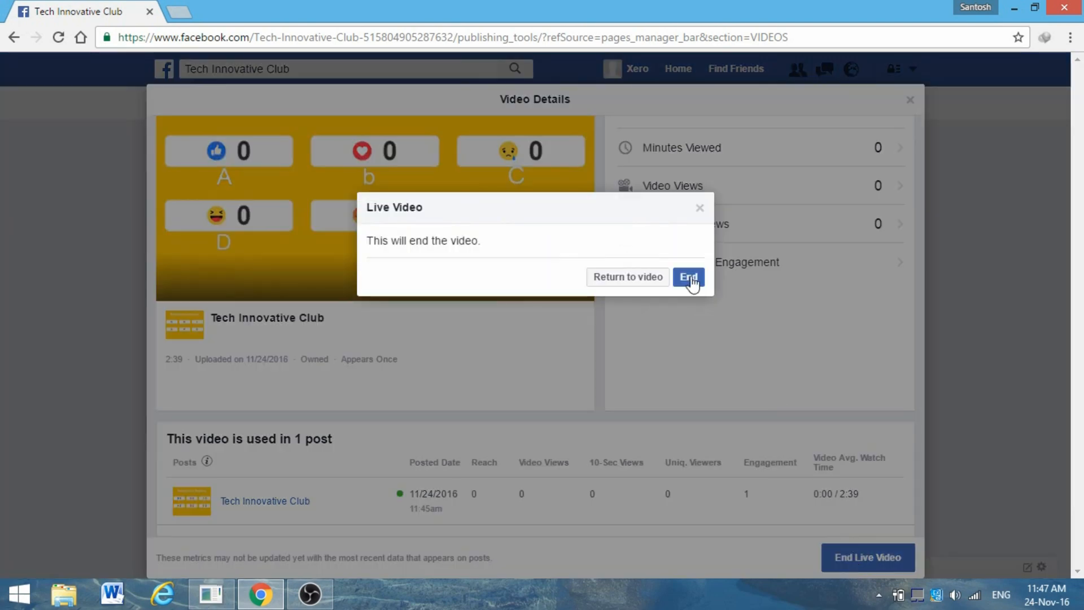
{"action": "left_click", "coordinate": [686, 277]}
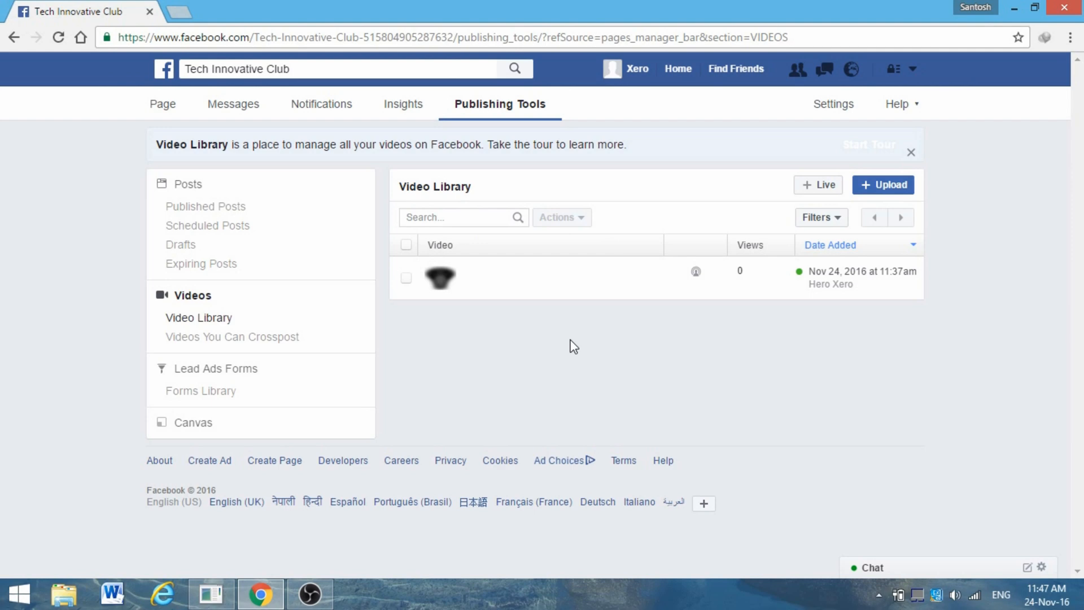
{"action": "mouse_move", "coordinate": [640, 382]}
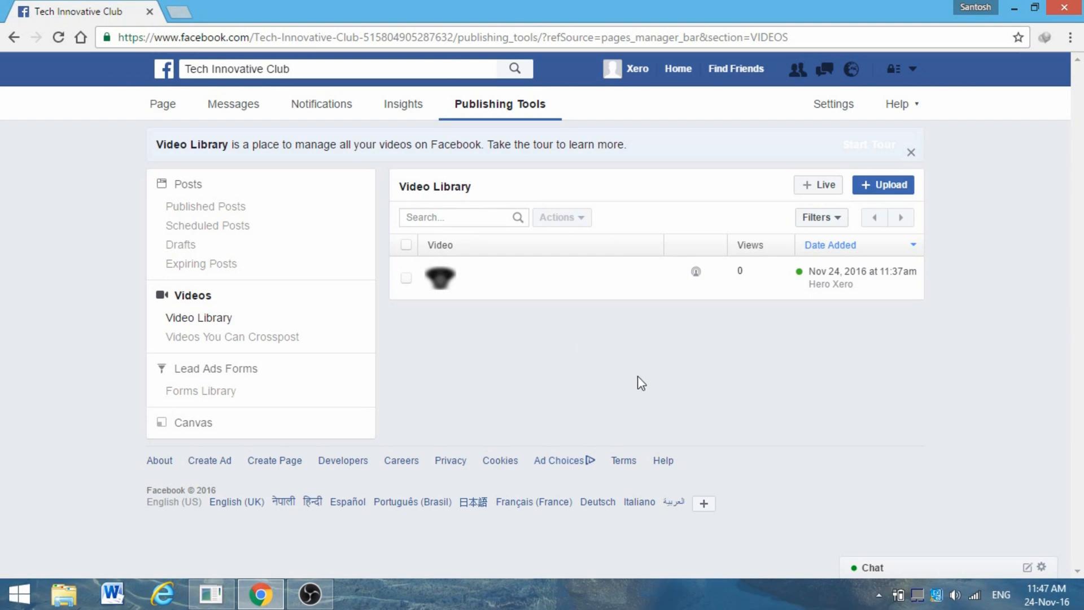